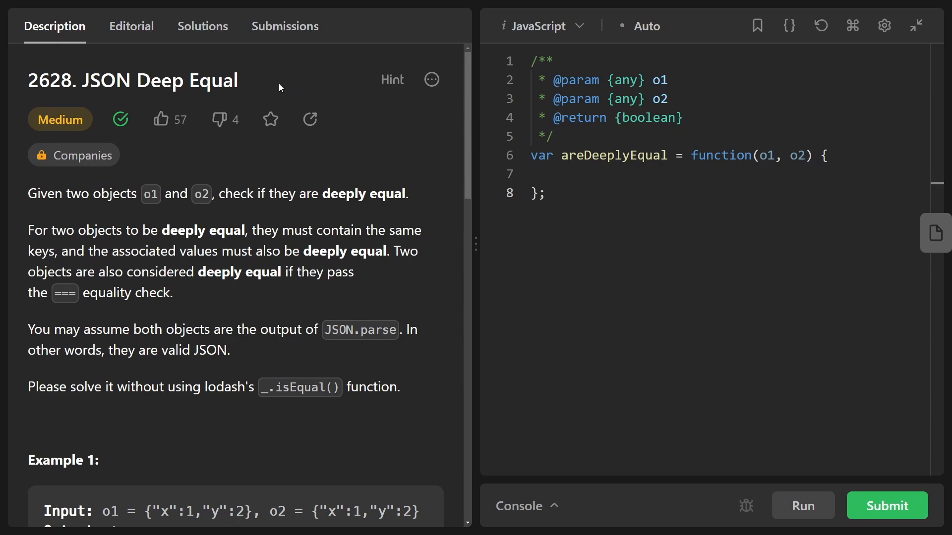
mouse_move(251, 88)
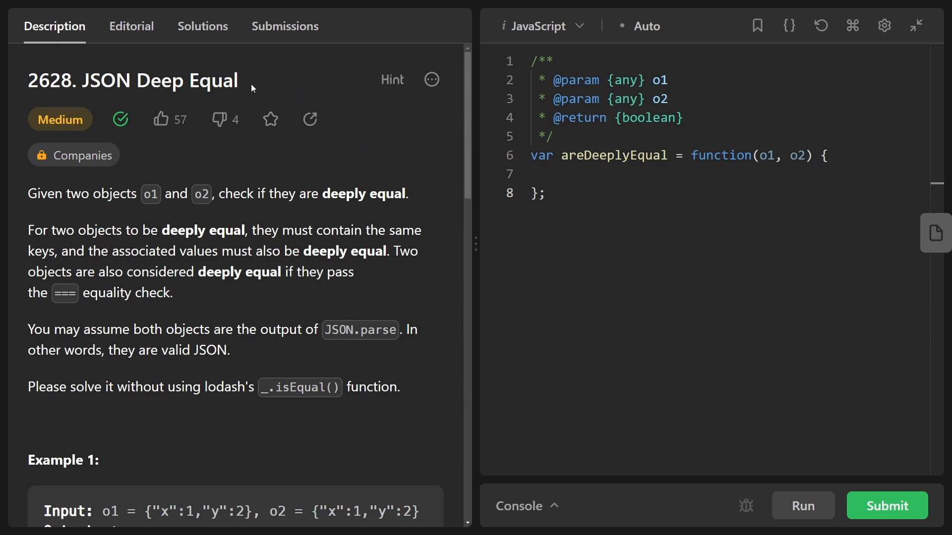
- Read the JSON Deep Equal statement and Example 1, highlighting o1/o2 and the y:2 pair
double_click(152, 80)
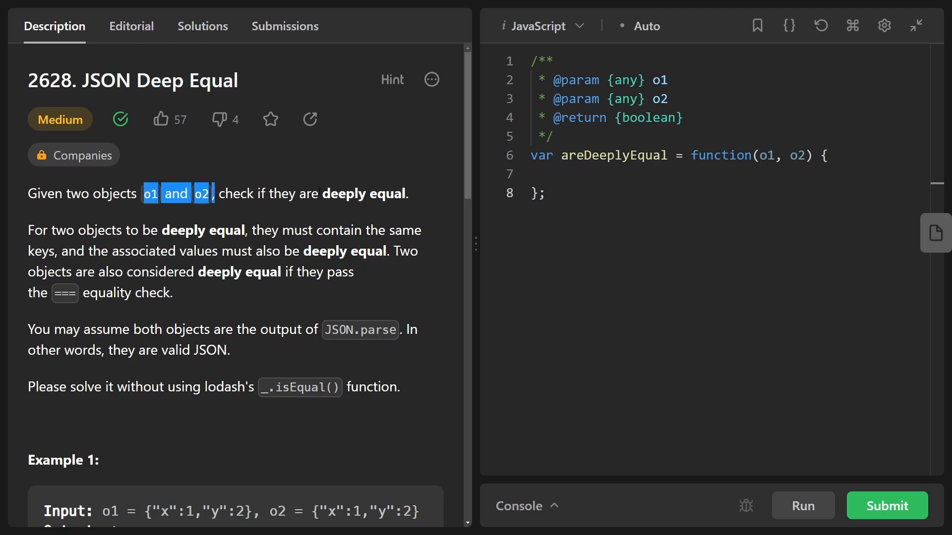
scroll("down", 3)
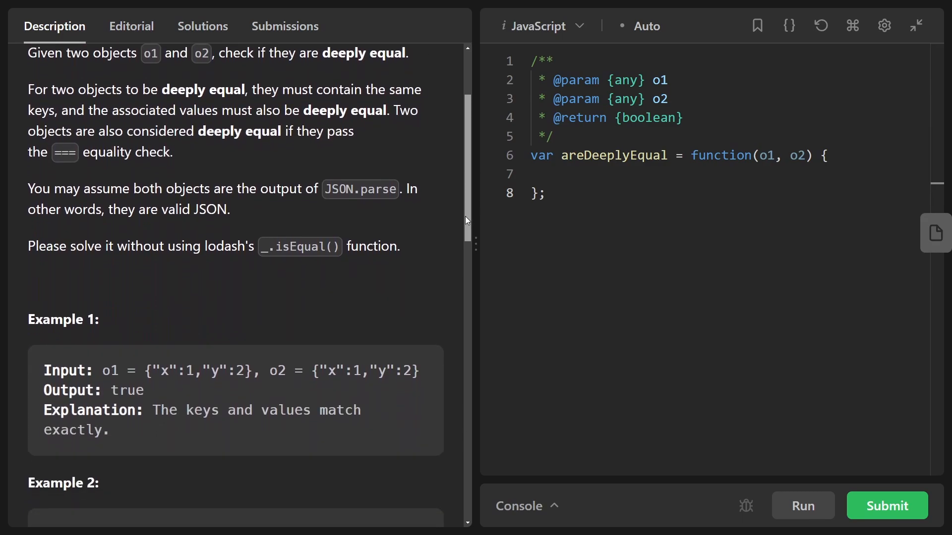
scroll("down", 3)
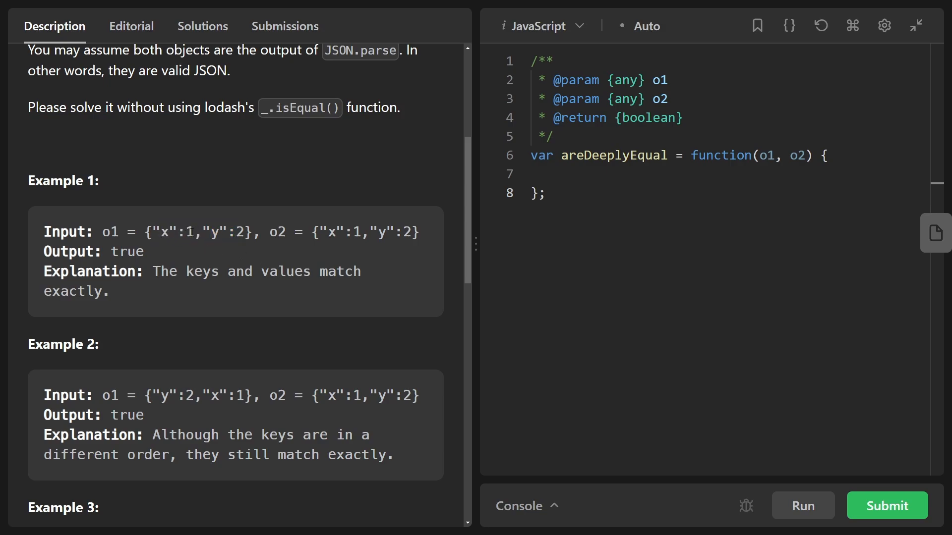
double_click(188, 232)
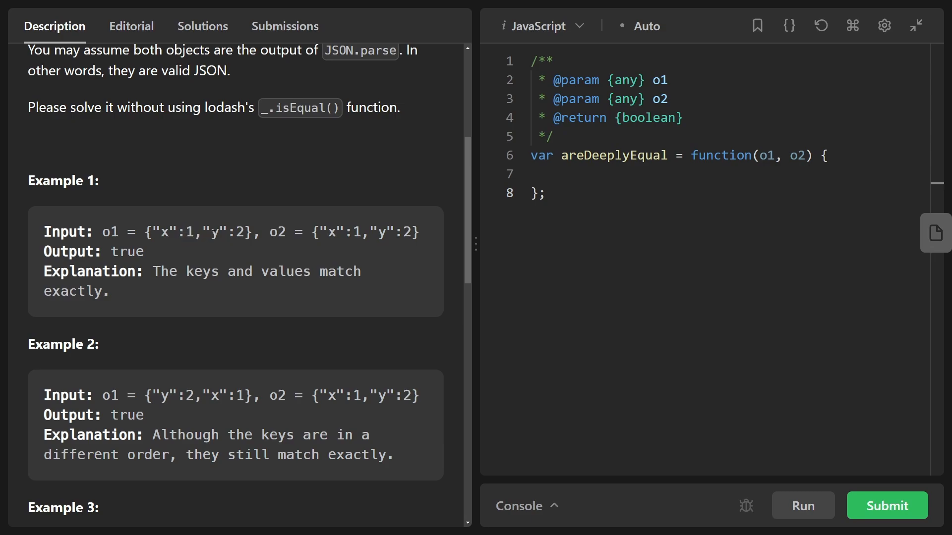
double_click(228, 232)
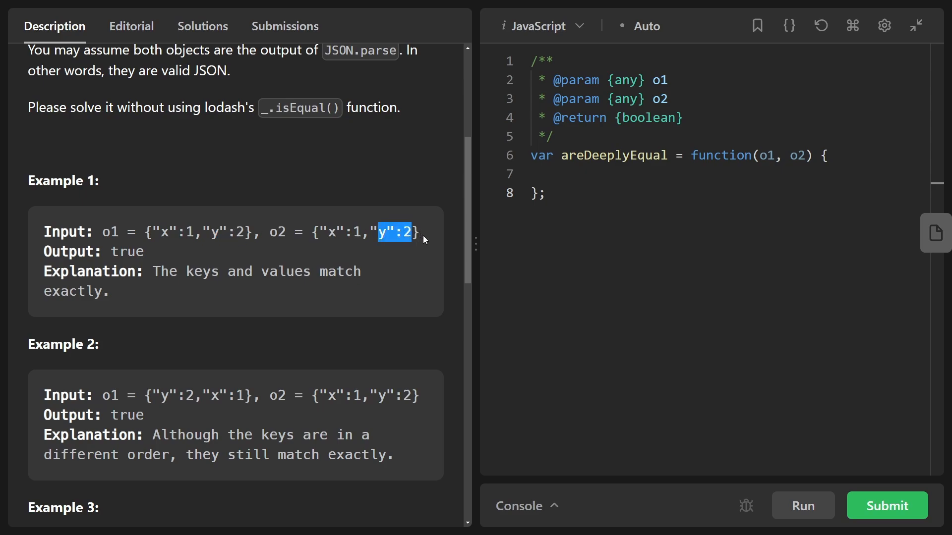
- Scroll down through Examples 2 and 3 and start a scratch note below the function
scroll("down", 3)
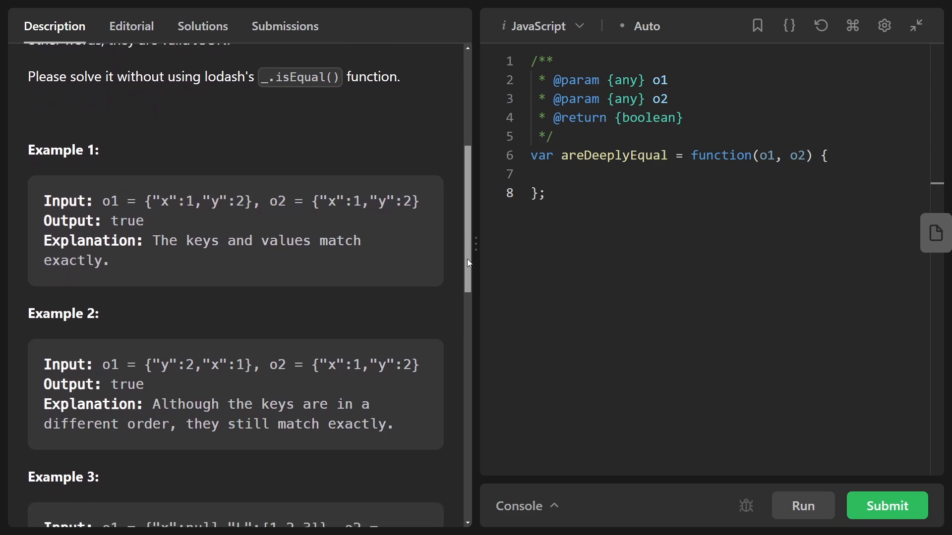
scroll("down", 3)
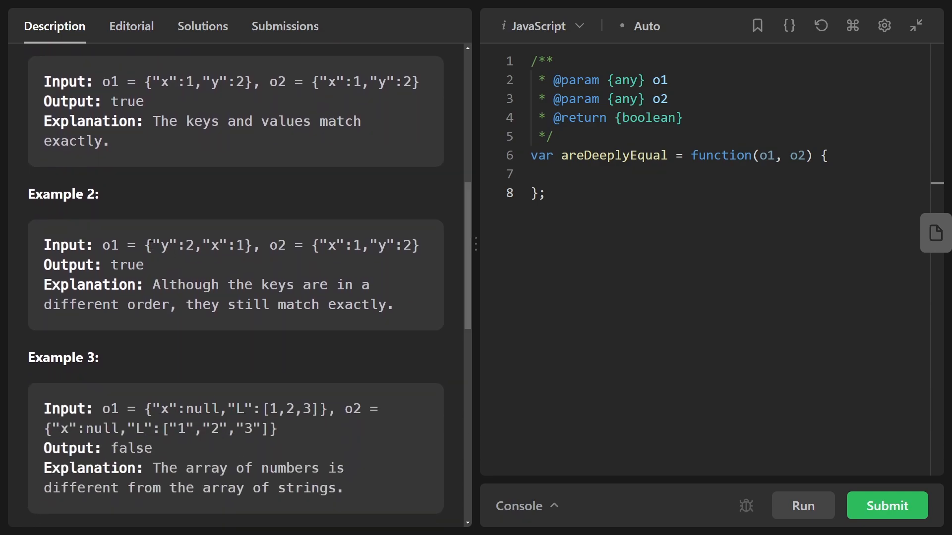
double_click(174, 246)
type("(1")
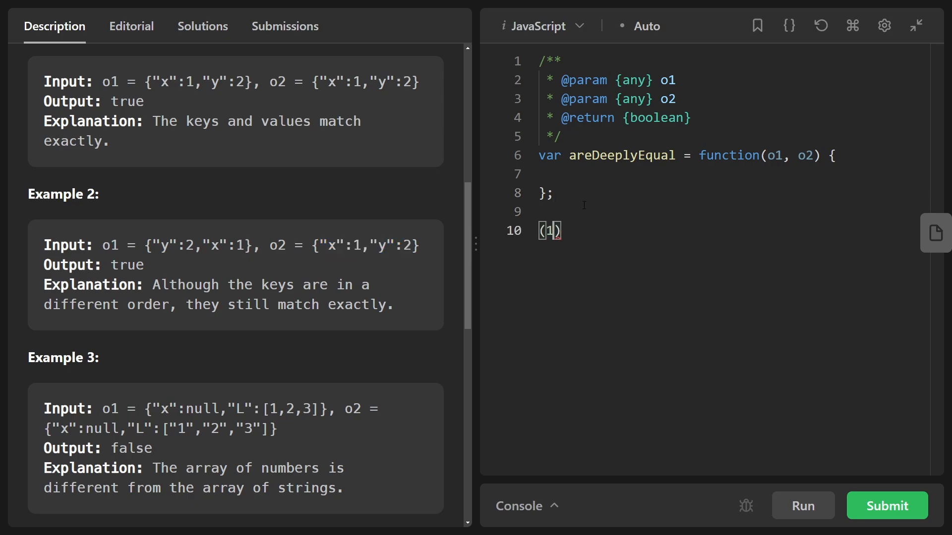
- Jot Example 3's o1 and o2 arrays ([1, 2, 3] vs [1, 3, 2]) as scratch notes
type(", 2, 3)")
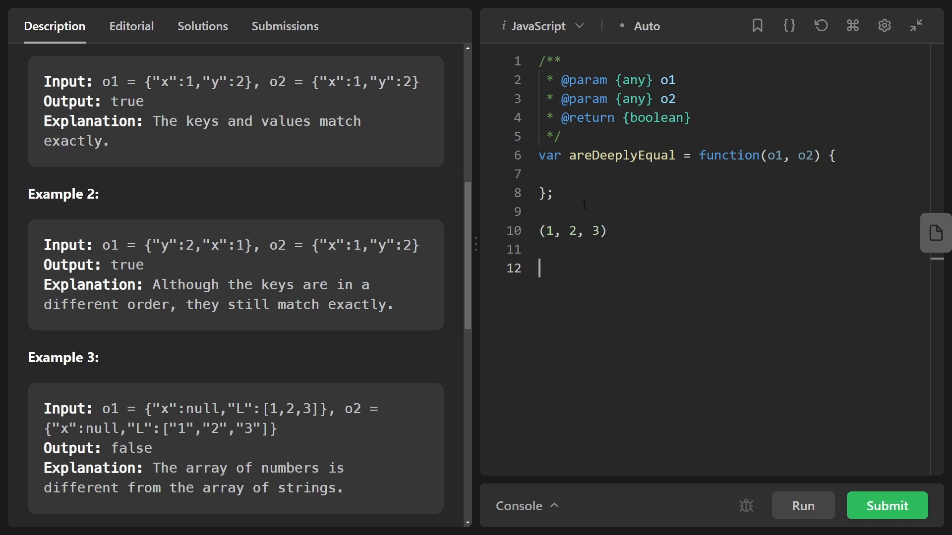
type("(3, 2)")
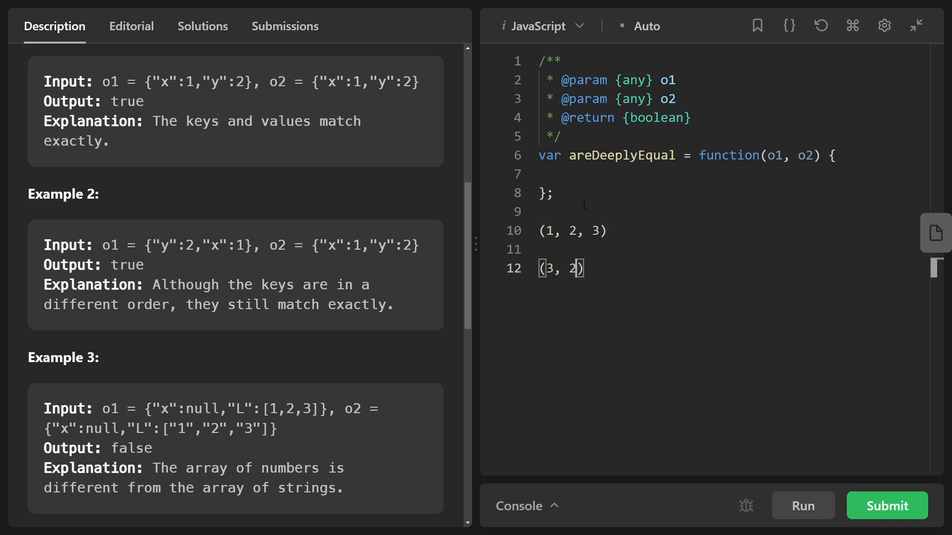
type(", 1")
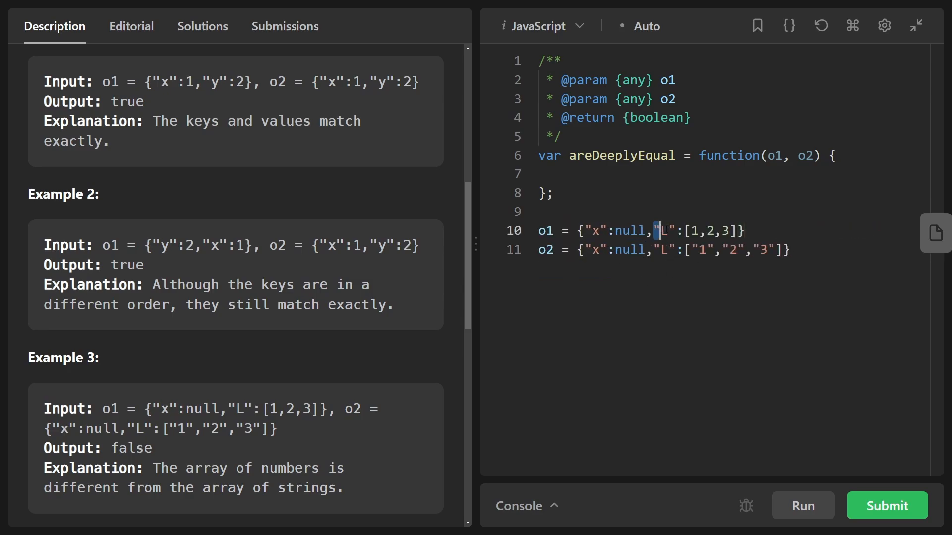
left_click(790, 249)
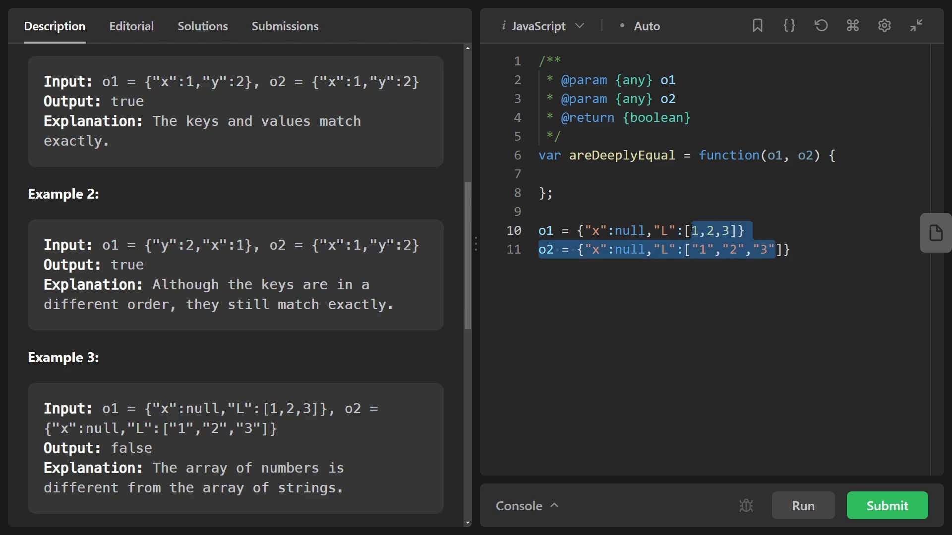
left_click(798, 250)
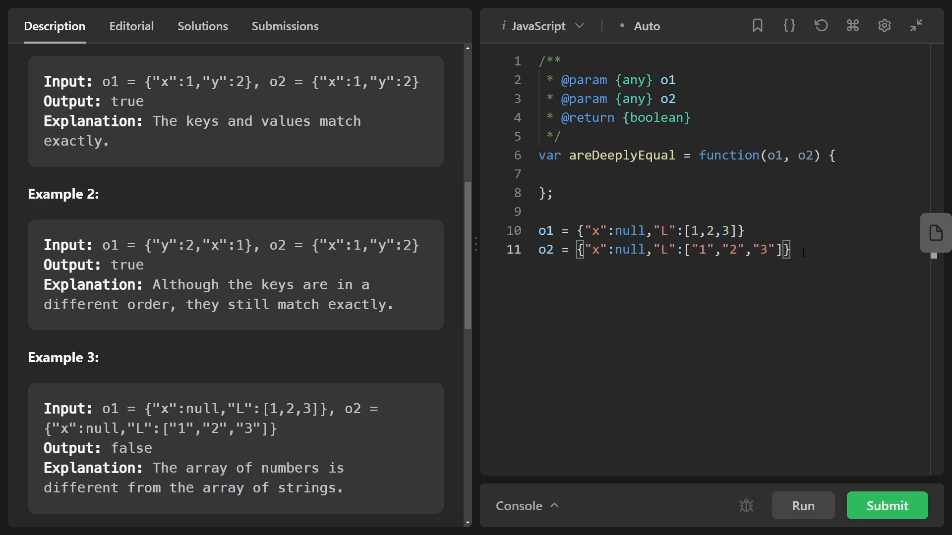
- Note that 1 === "1" is false while 1 == "1" is true
type("====")
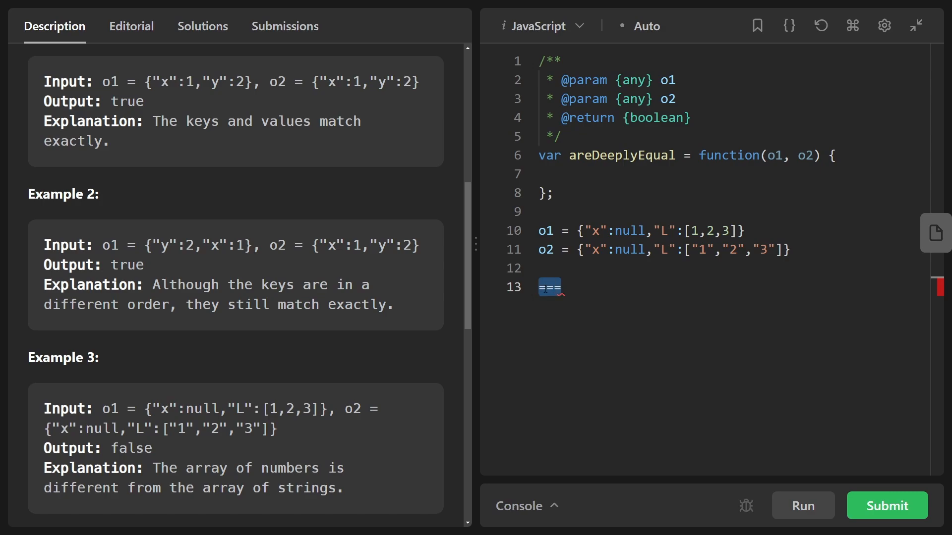
type("1")
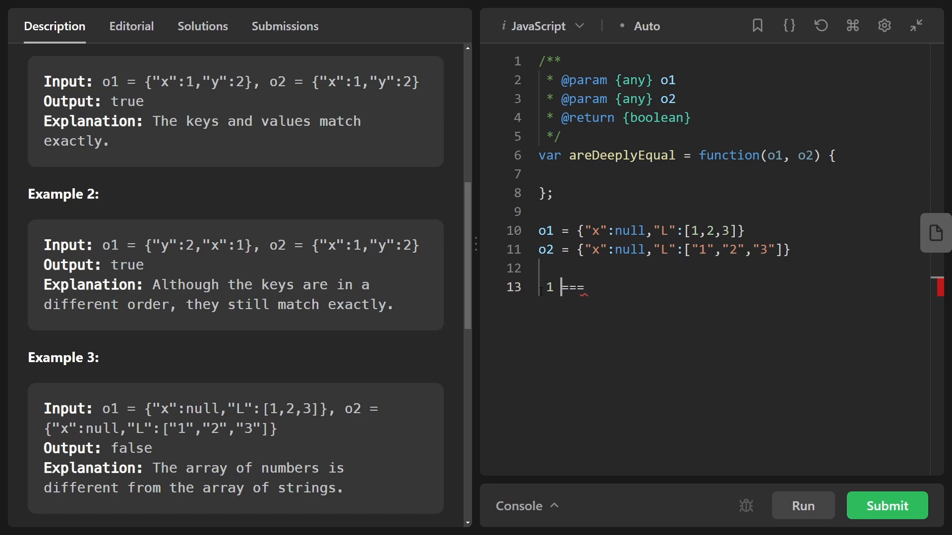
type("\"1\"")
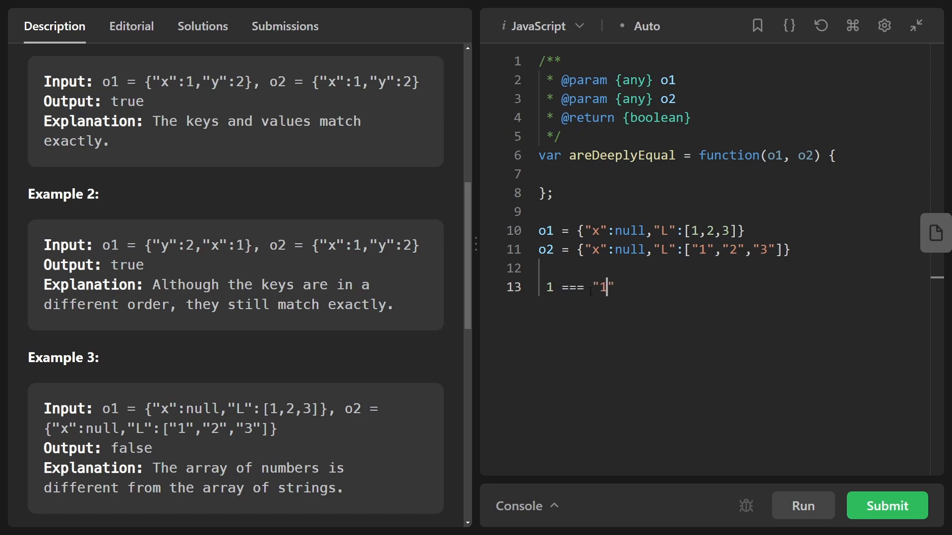
type("// fakse")
type("1 ==")
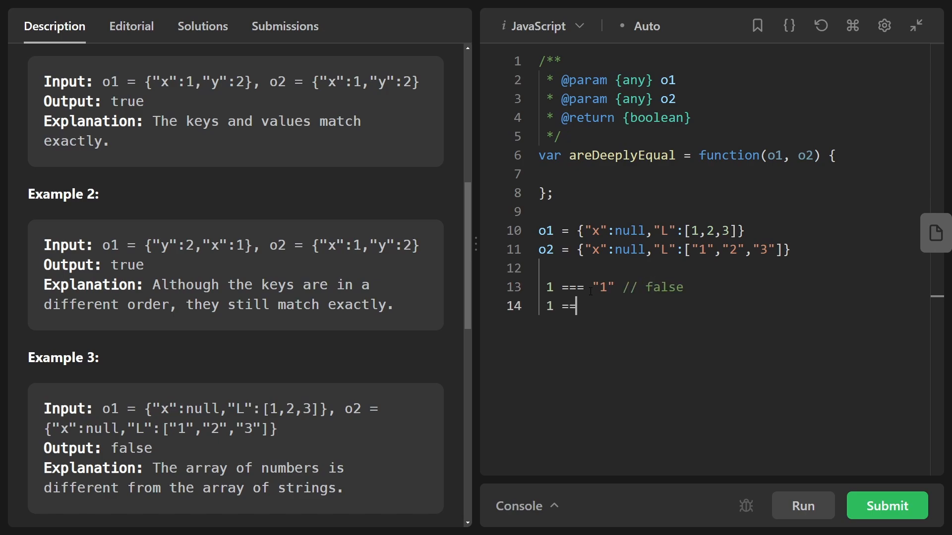
type("\"1\"")
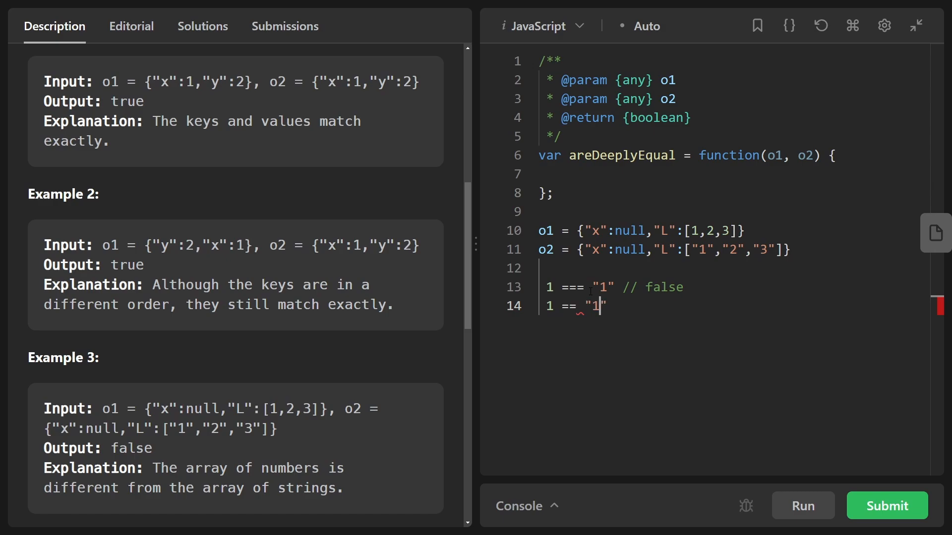
type("// true")
left_click(665, 249)
type("3, 2, ")
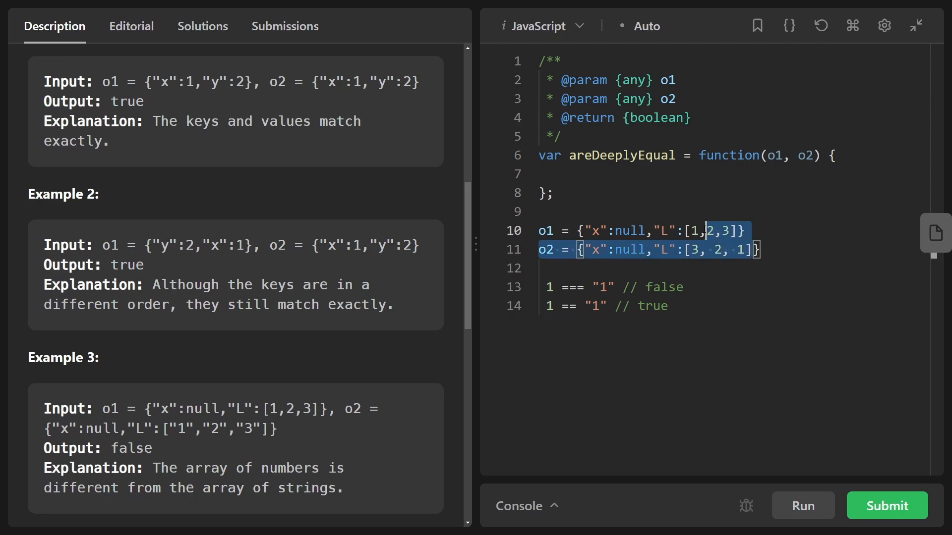
- Delete all the scratch notes from the stub and switch to the online JavaScript compiler
left_click(688, 250)
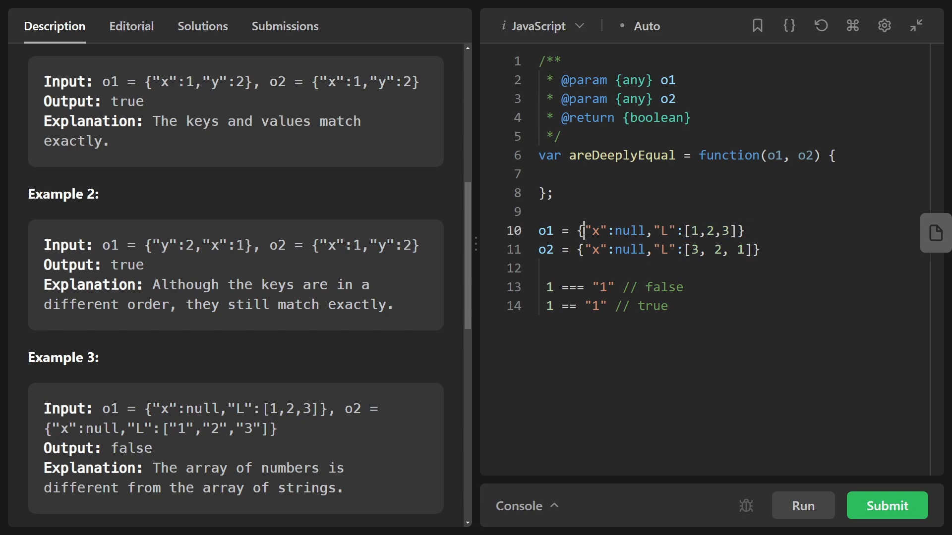
double_click(599, 231)
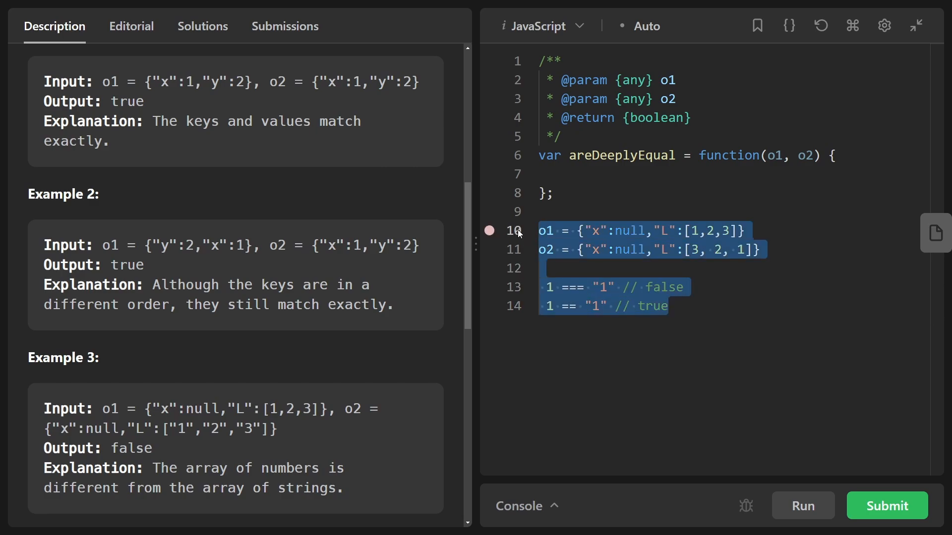
key("Delete")
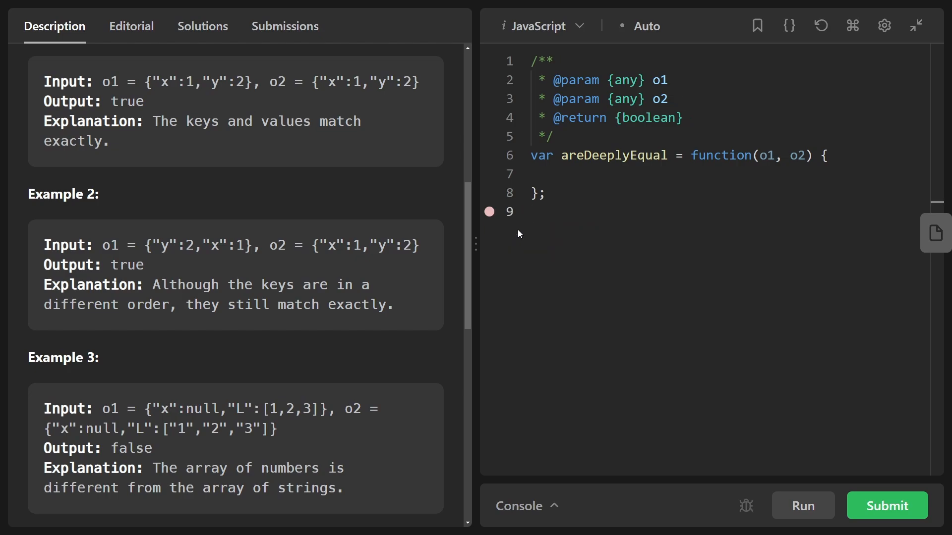
left_click(531, 211)
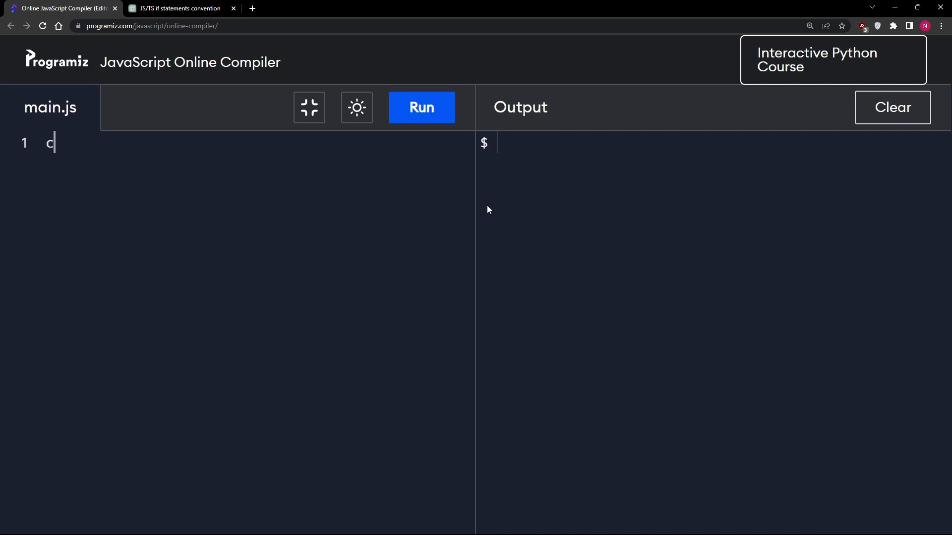
- Declare const a = { 'a': 1 } and run console.log(typeof a) to print object
type("onst a =")
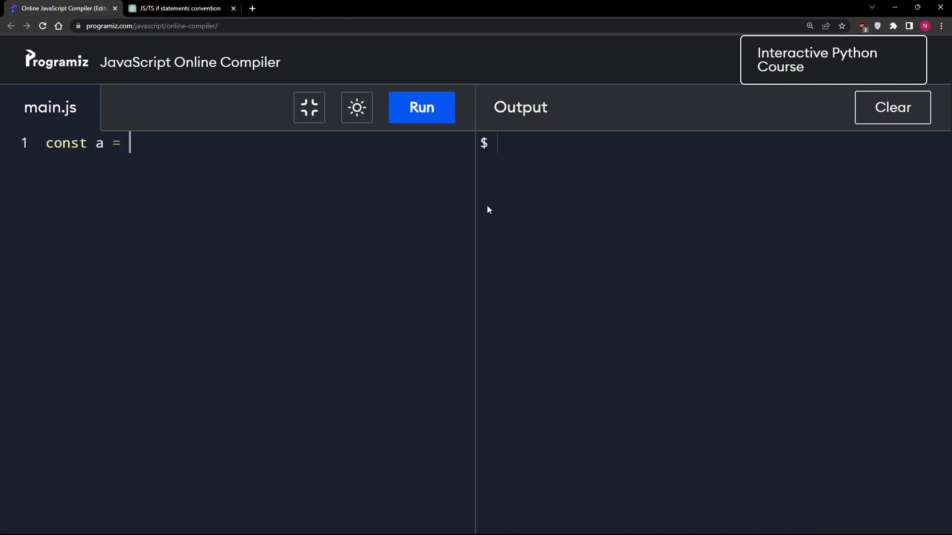
type("{ 'a'")
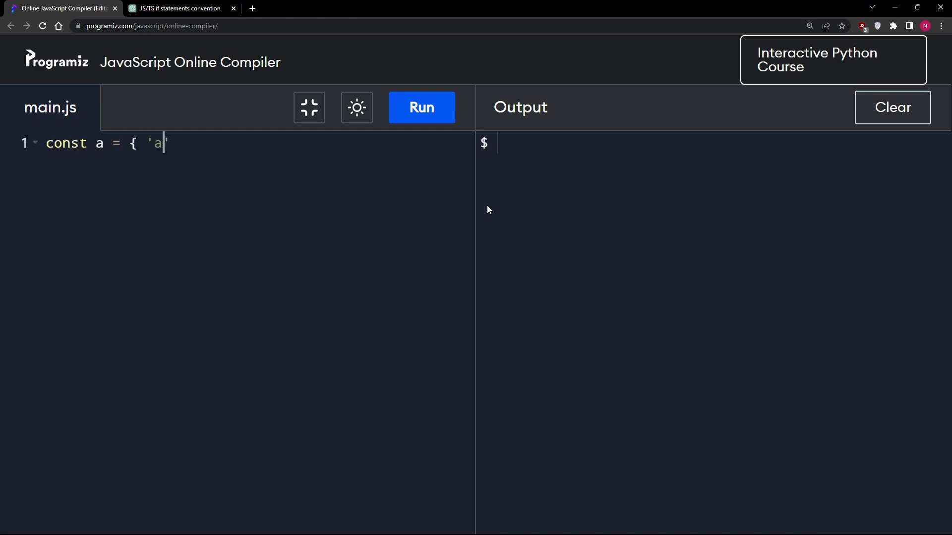
type("': 1")
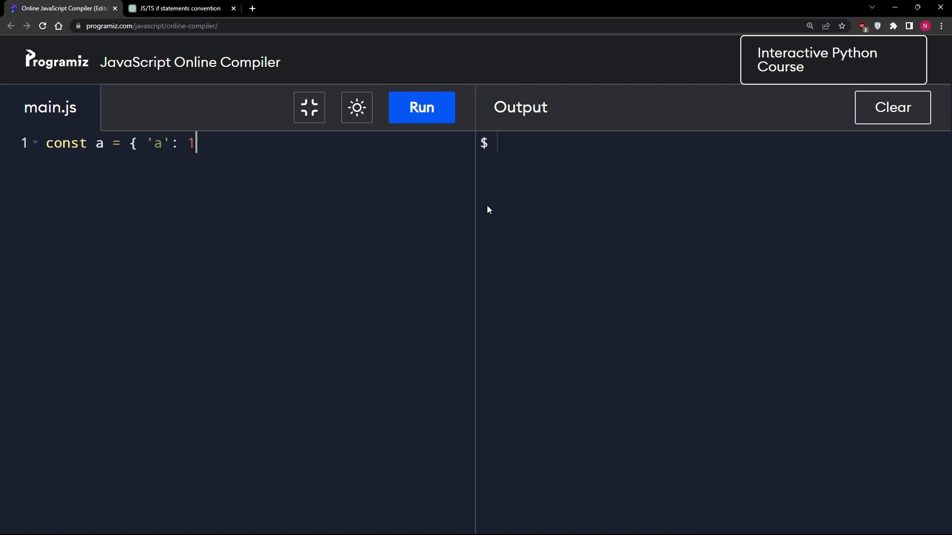
type("}")
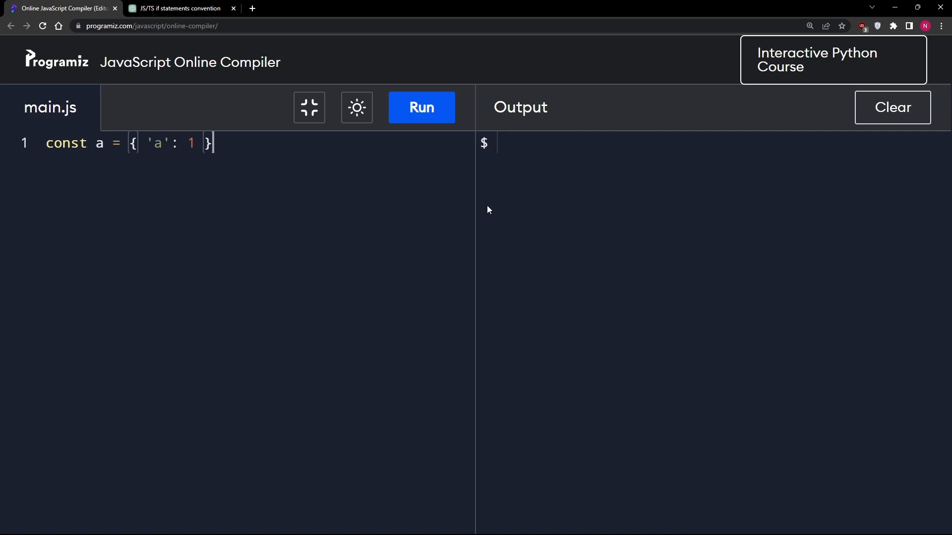
type(";")
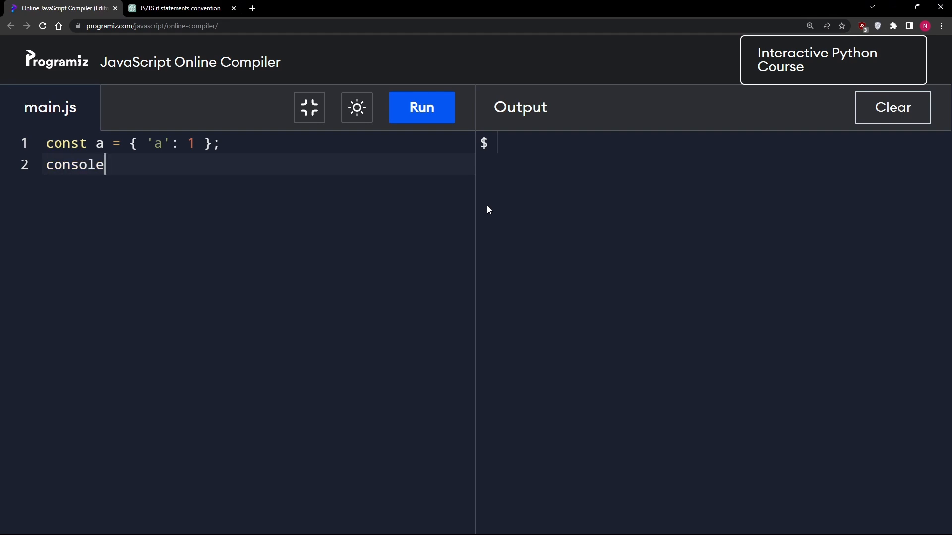
type(".log(typeof")
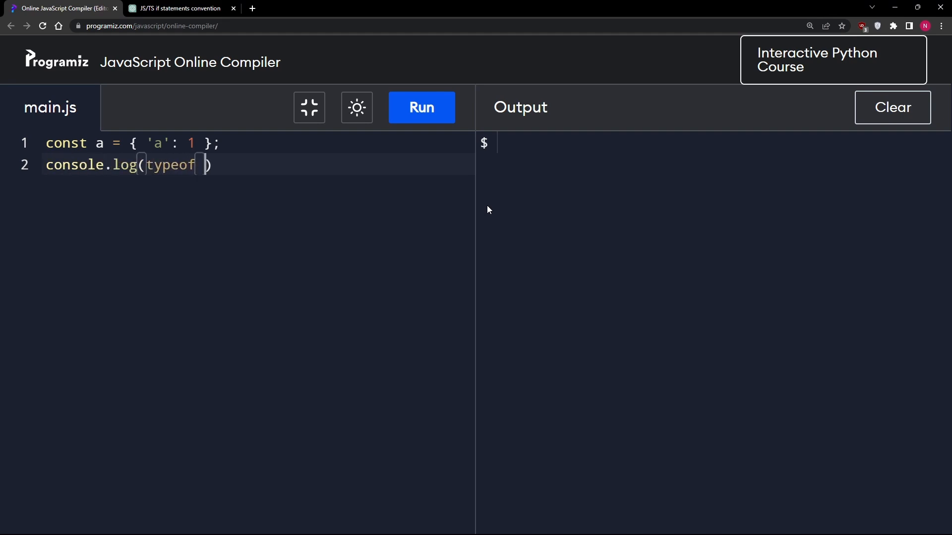
type("a);")
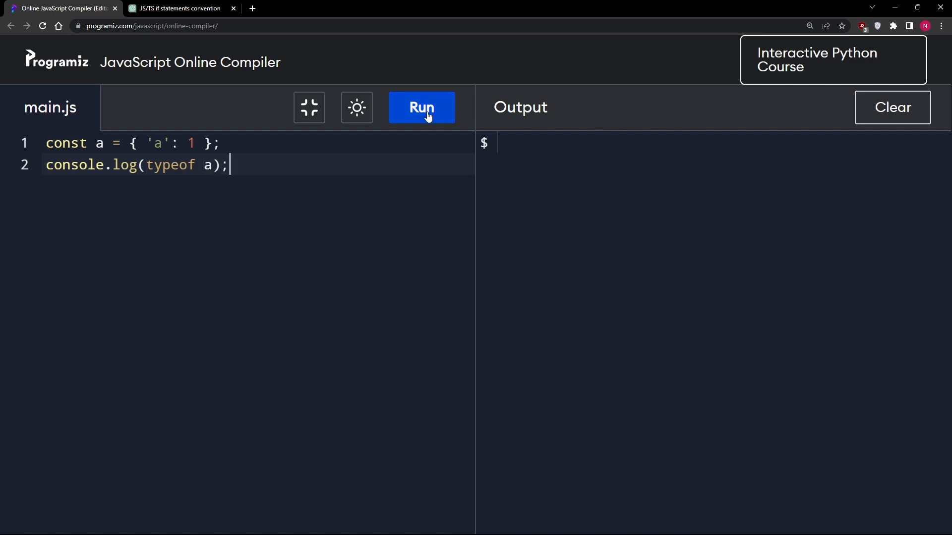
left_click(421, 107)
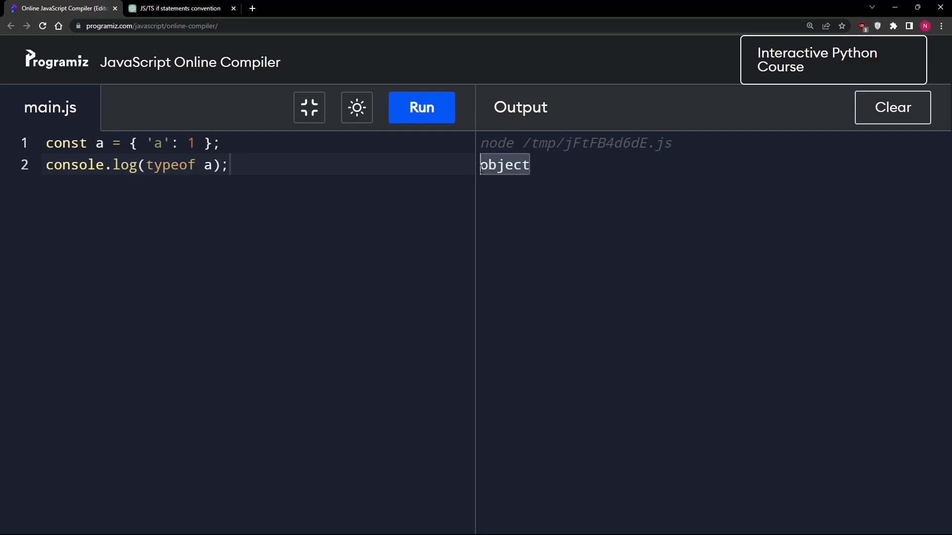
- Wrap it as (typeof a) === 'object' and run to print true
double_click(171, 164)
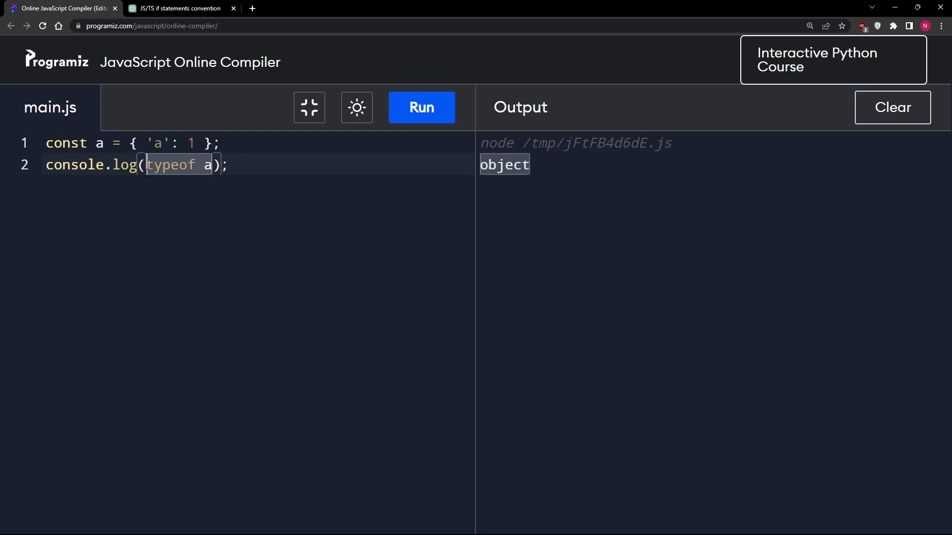
type("(")
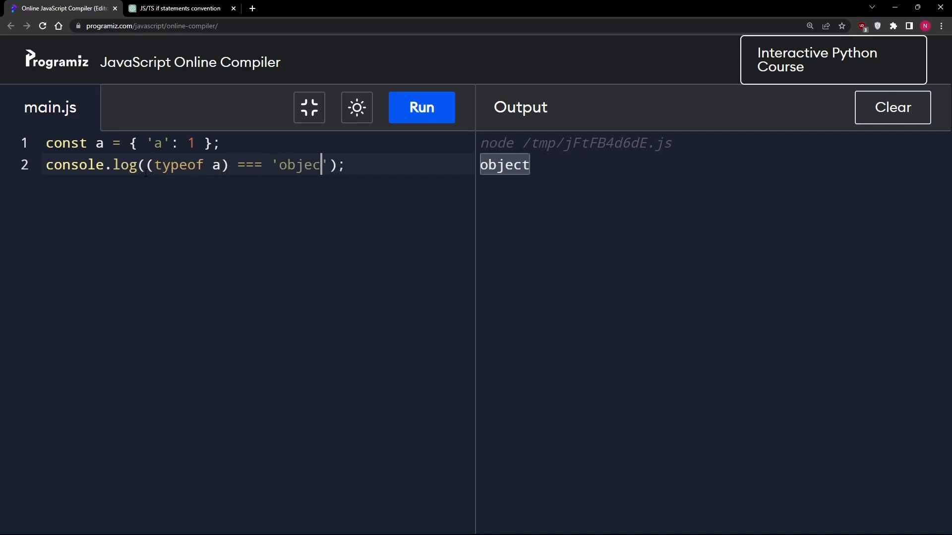
left_click(421, 107)
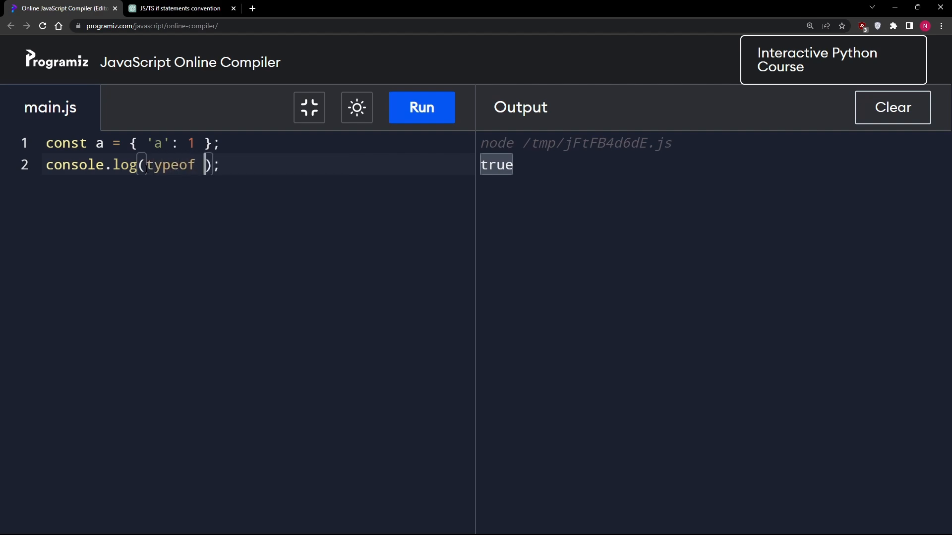
- Add const b = 1 and run typeof b to print number
key("Enter")
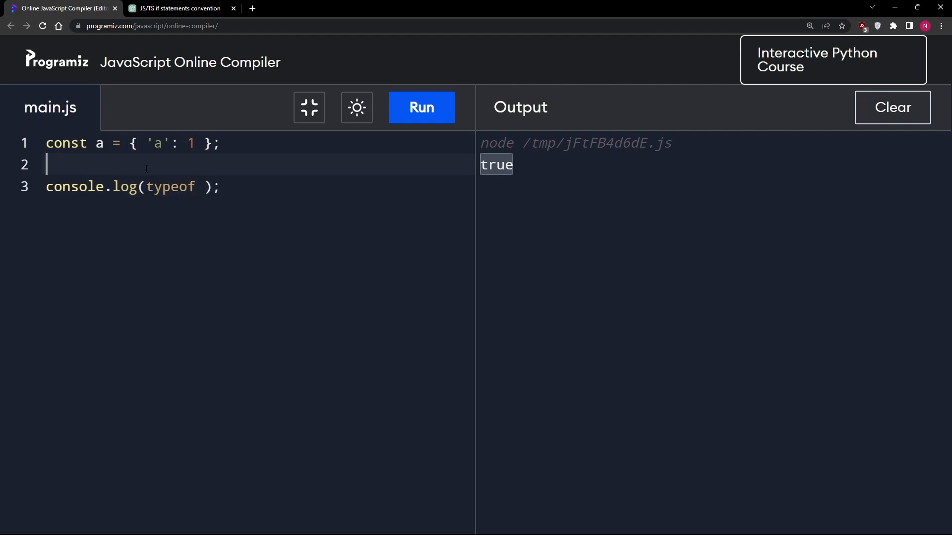
type("const b = 1")
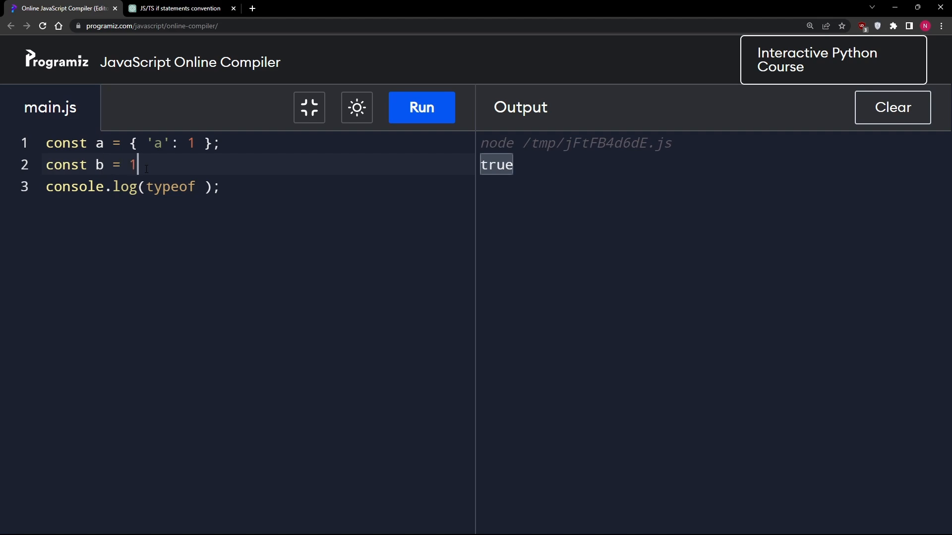
type("b")
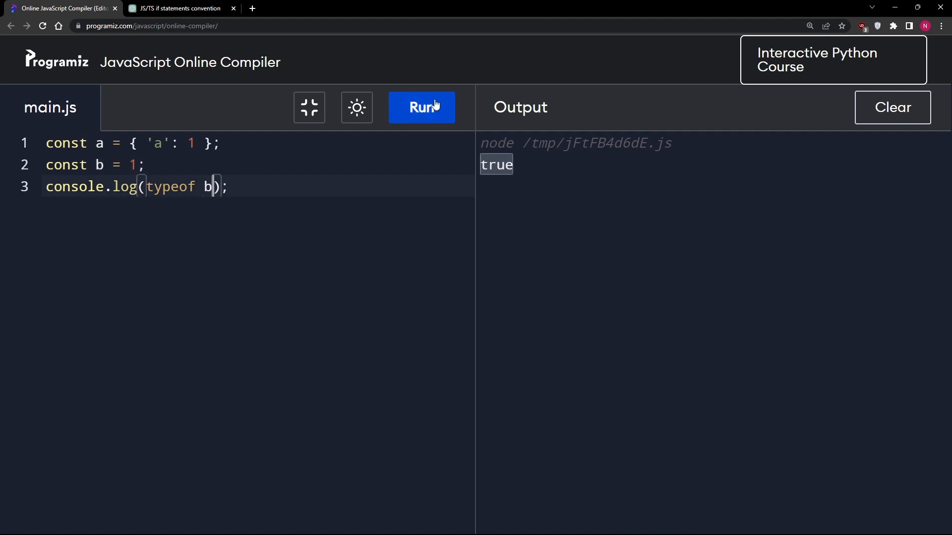
left_click(422, 107)
type("1")
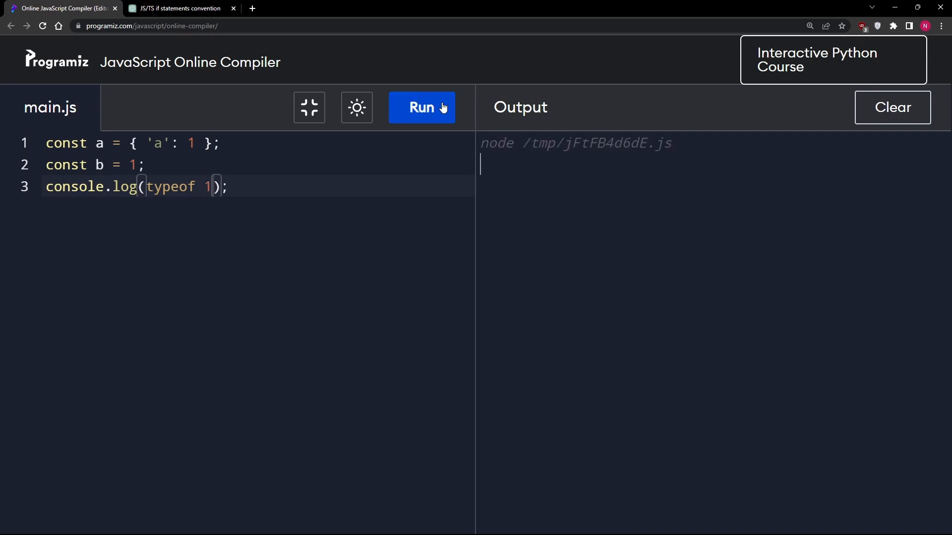
left_click(421, 107)
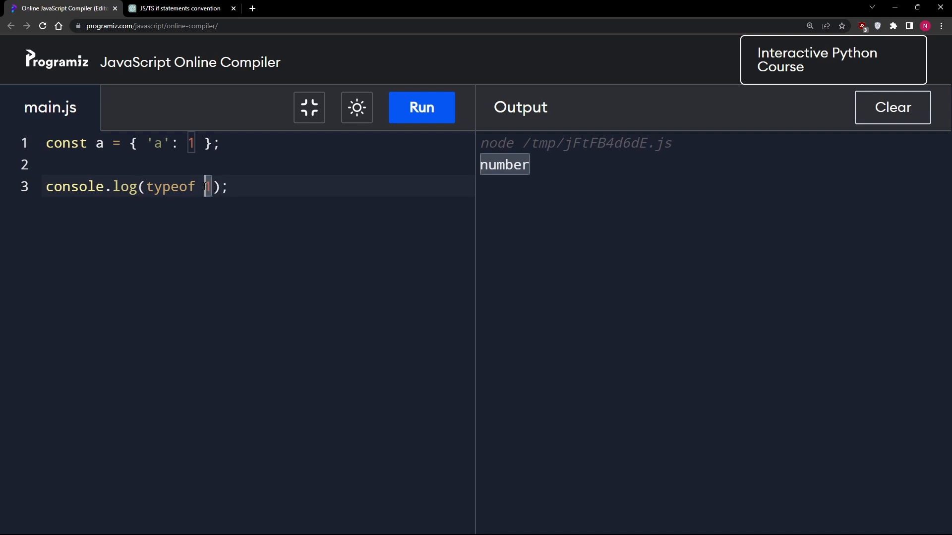
- Run typeof on false (boolean), then on 'abc' and 'a' (string)
type("false")
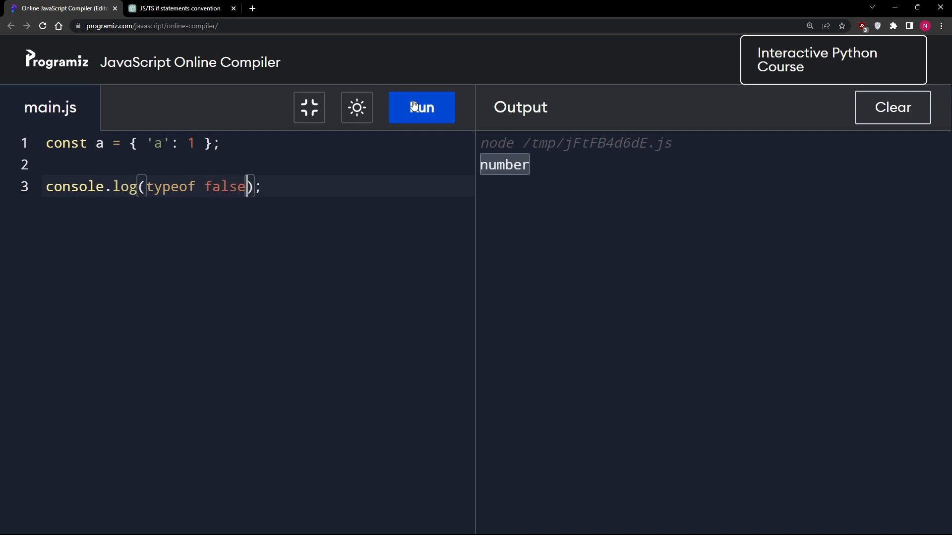
left_click(421, 107)
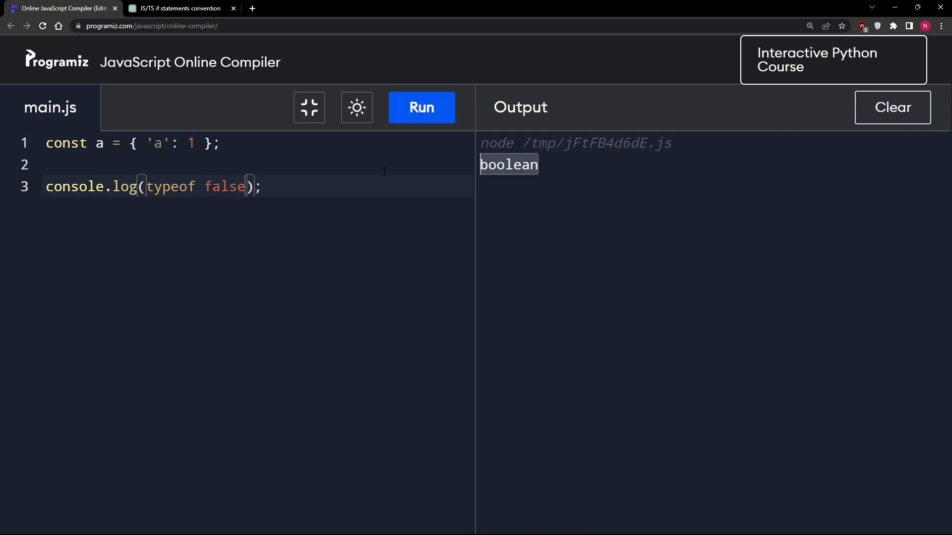
type("'ab'")
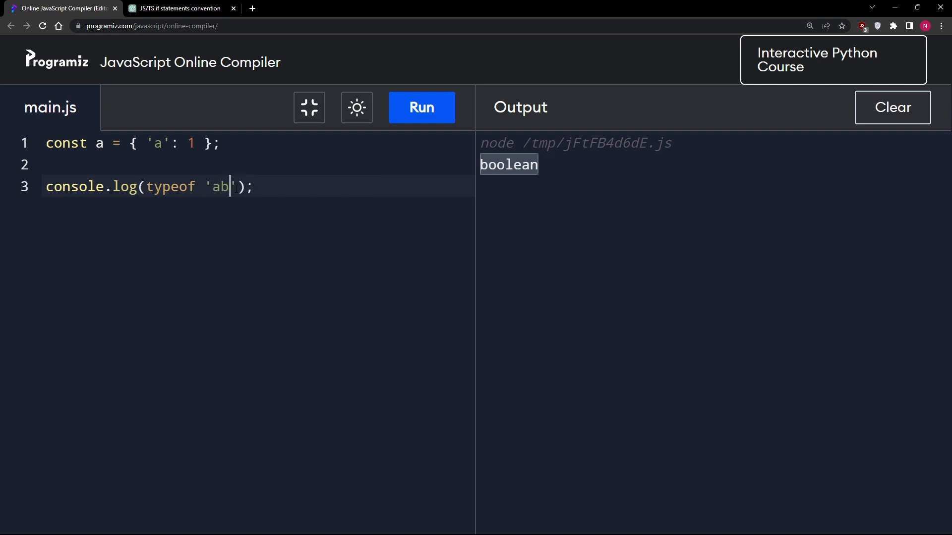
type("c")
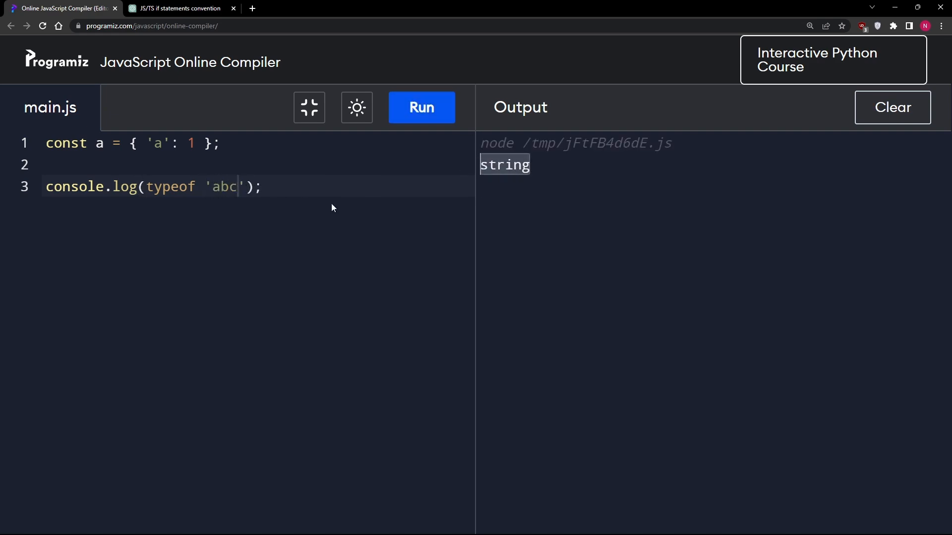
double_click(224, 186)
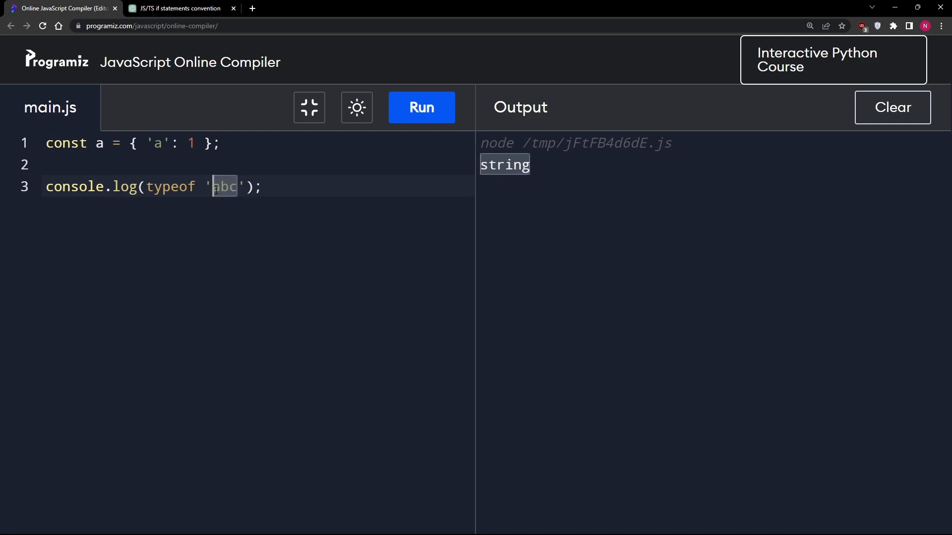
key("Backspace")
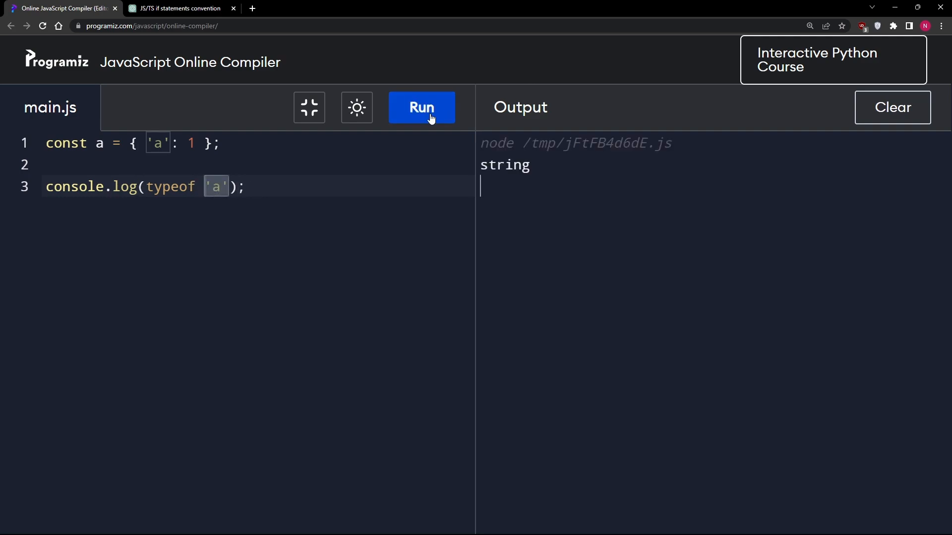
- Declare const b = [1, 2, 3] and run typeof b, showing object
type("c")
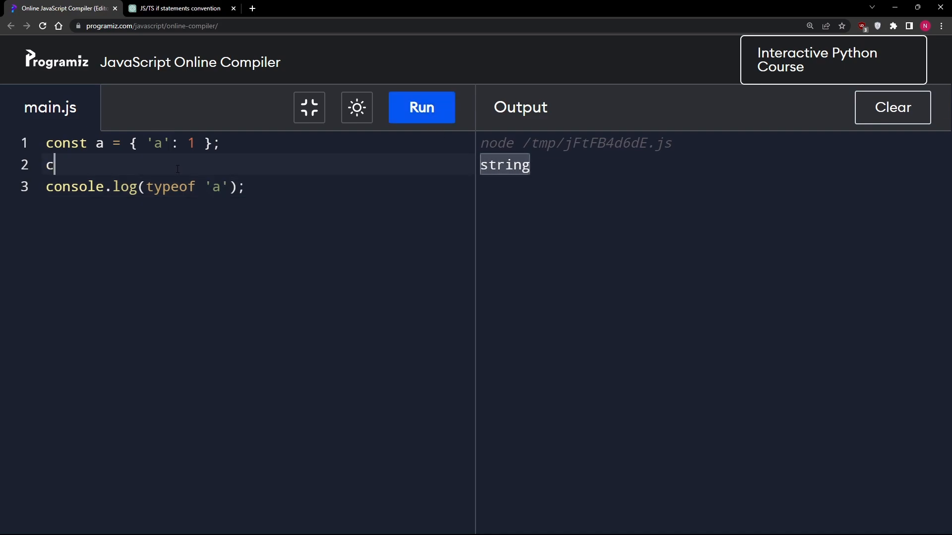
type("onst b =")
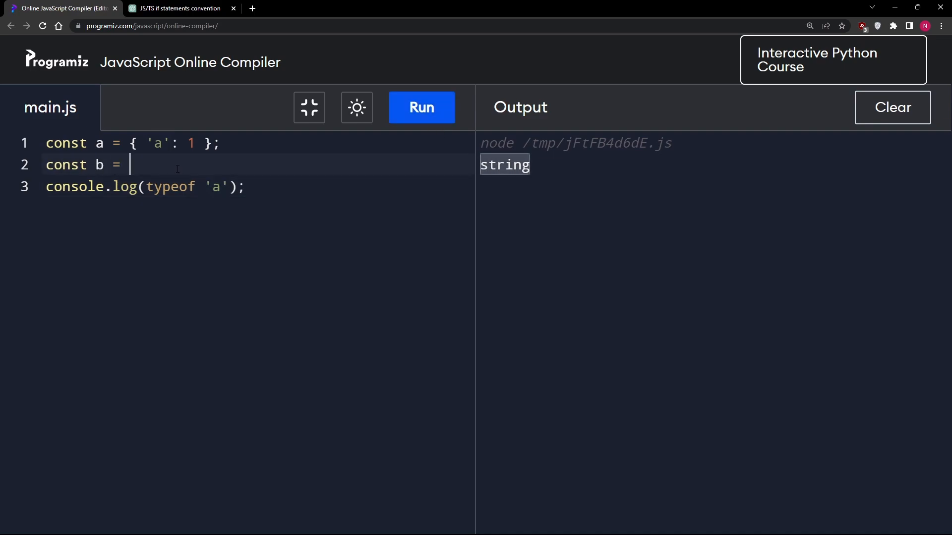
type("[1, 2, 3];")
left_click(260, 186)
type("b")
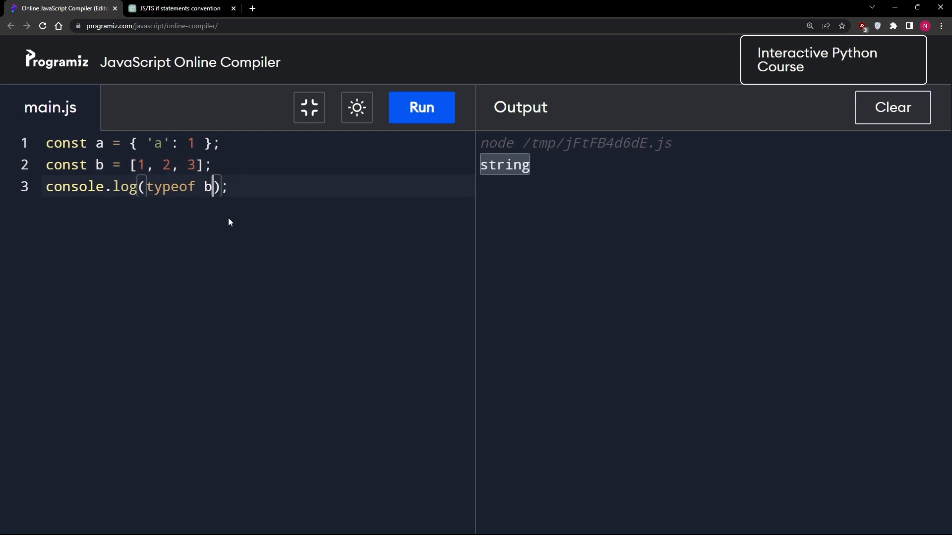
left_click(420, 107)
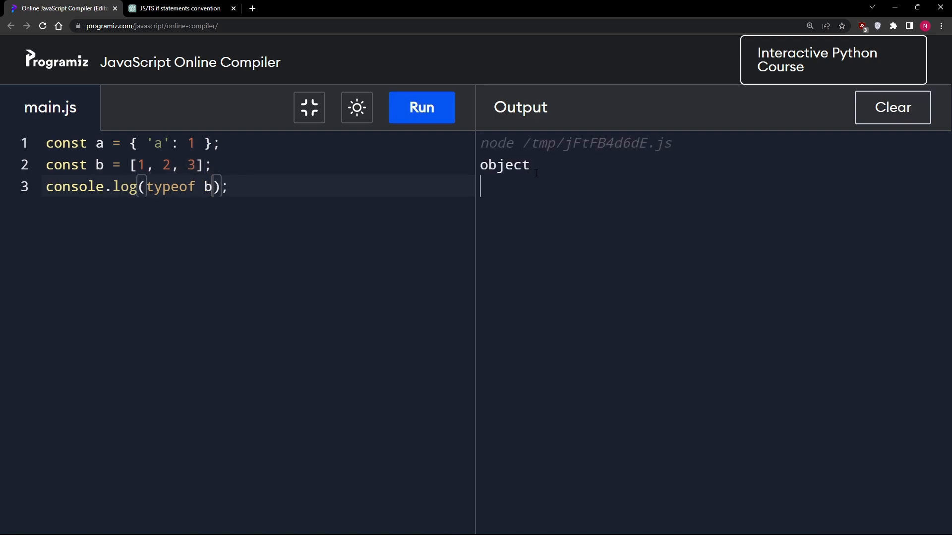
double_click(504, 165)
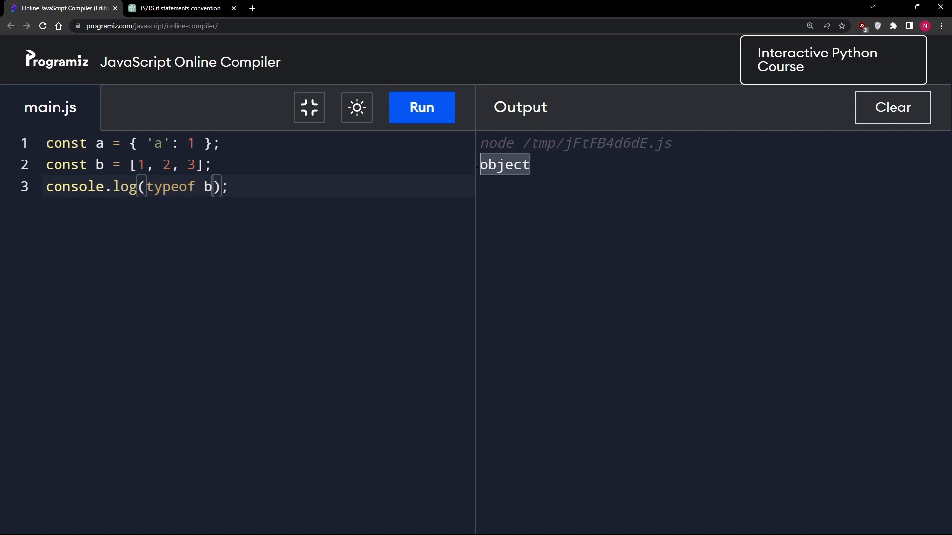
- Sketch the equivalent object { '0': 1, '1': 2, '2': 3 } after the array, then remove it
left_click(214, 166)
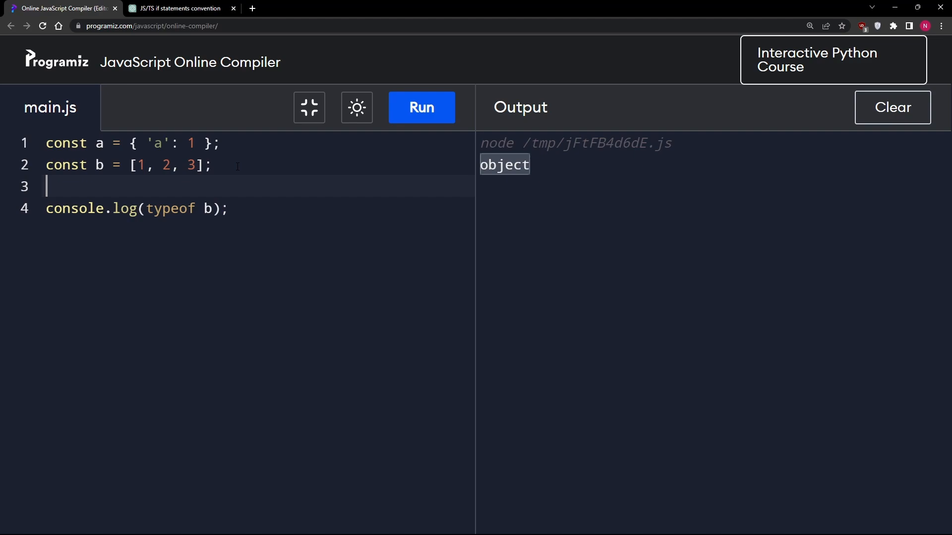
type("{")
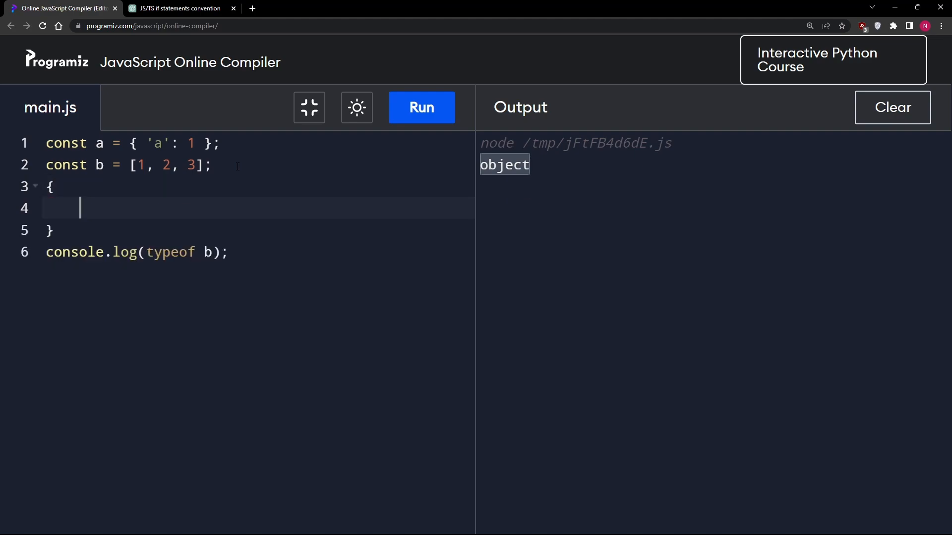
type("'0'")
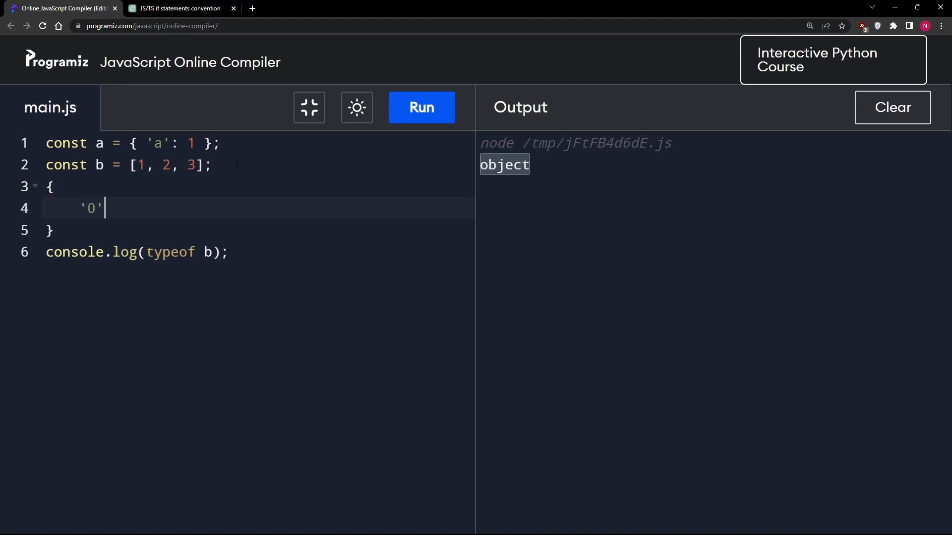
type(": 1,")
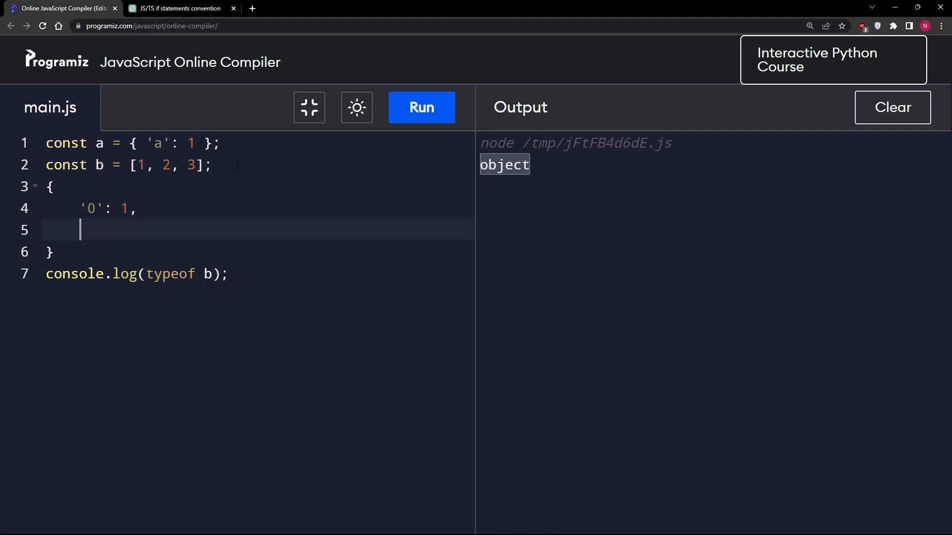
type("'1':")
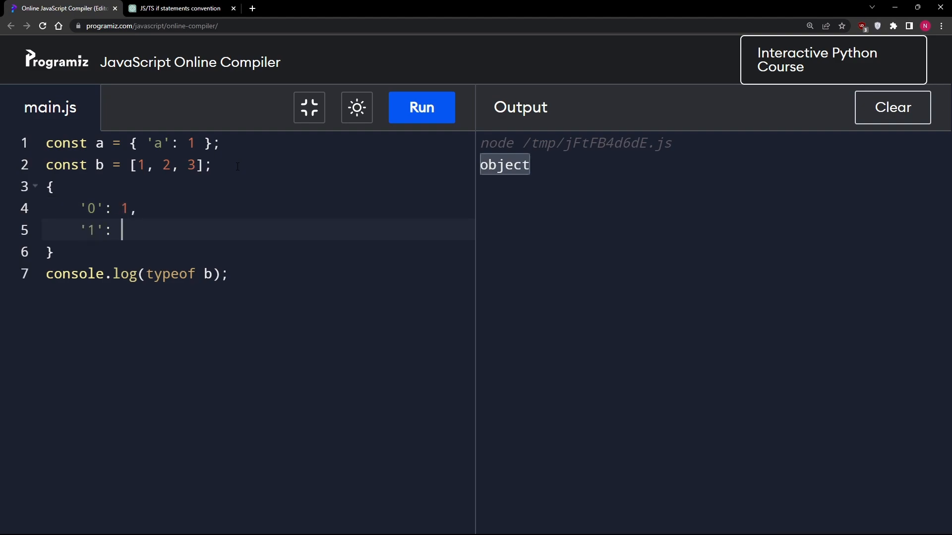
type("2,")
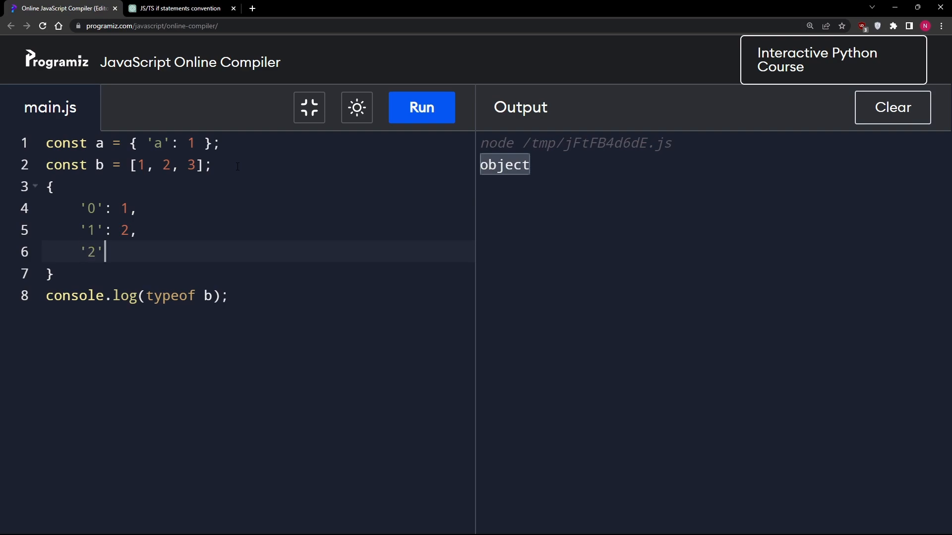
type(": 3")
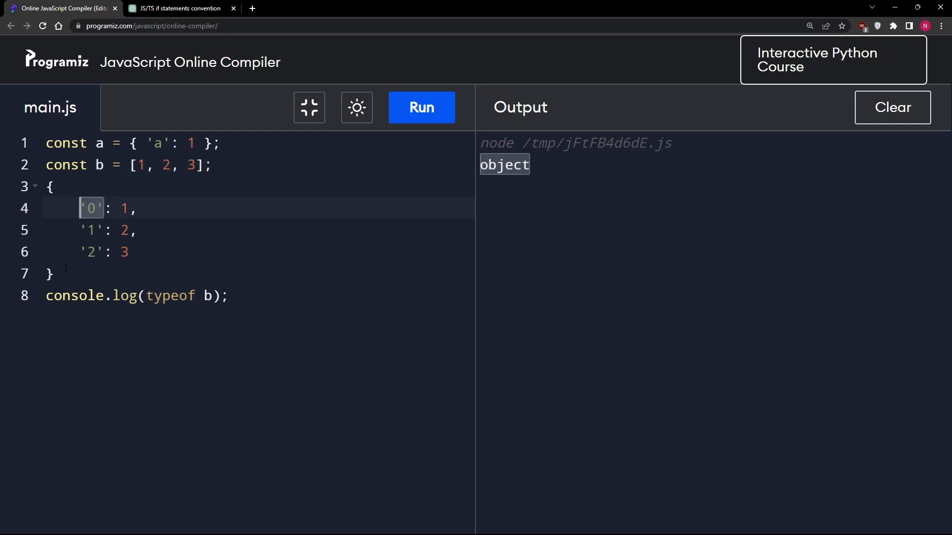
left_click(50, 187)
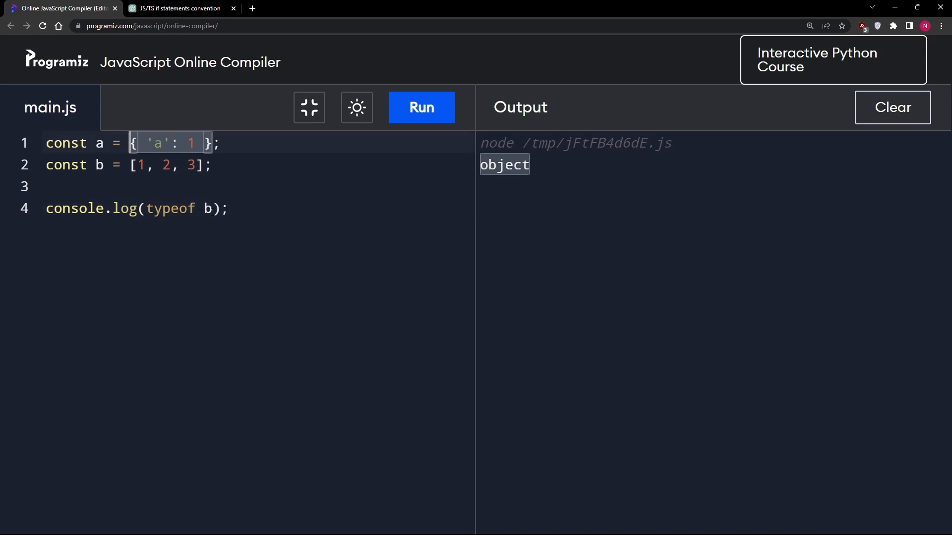
- Run Array.isArray(b) to get true, then Array.isArray(a) to get false
double_click(171, 208)
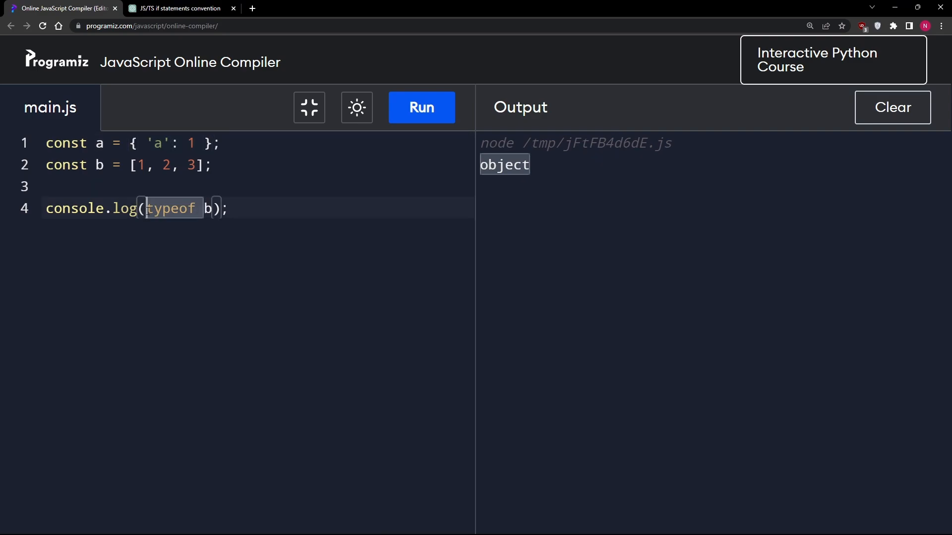
type("Array.isb")
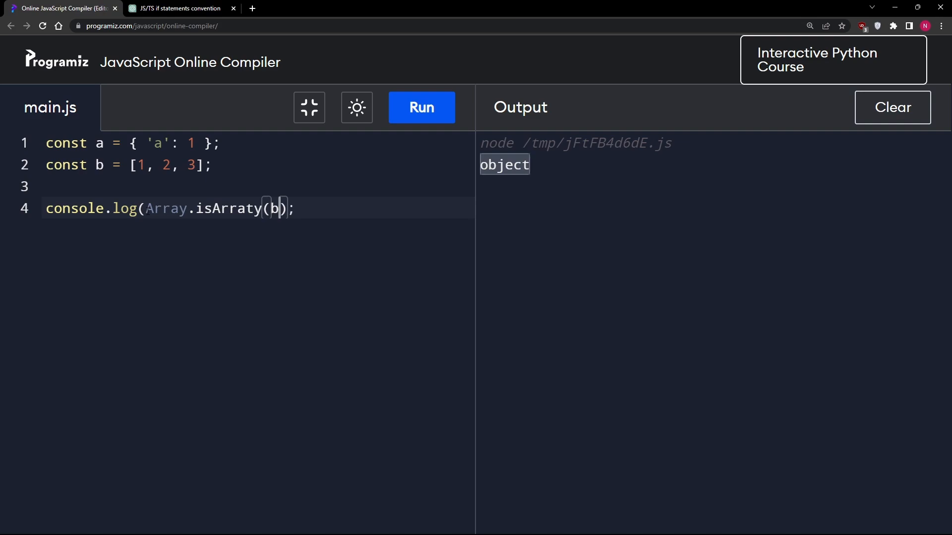
left_click(421, 107)
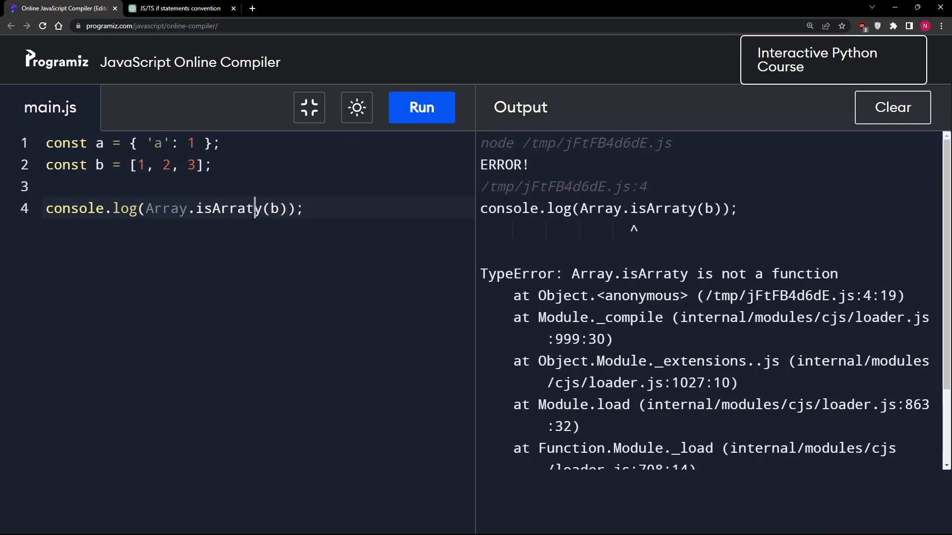
left_click(420, 107)
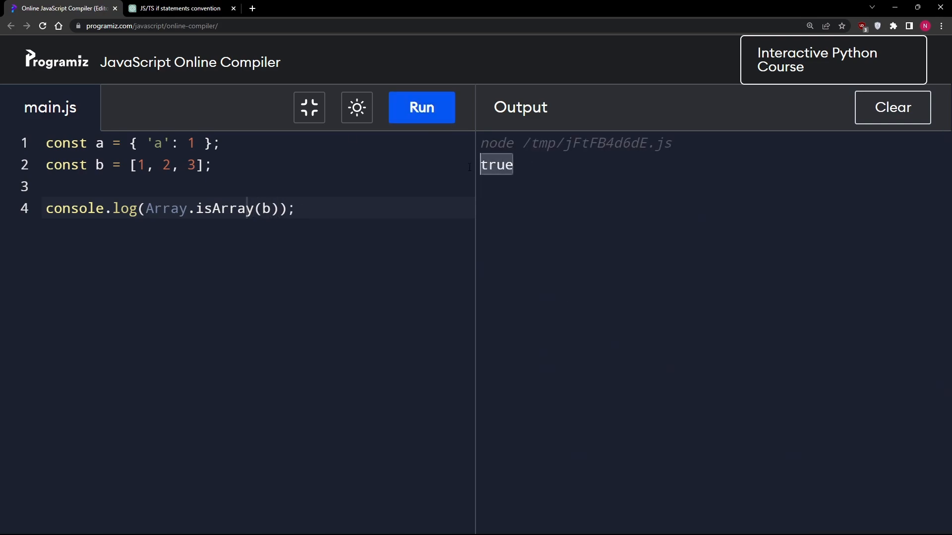
type("a")
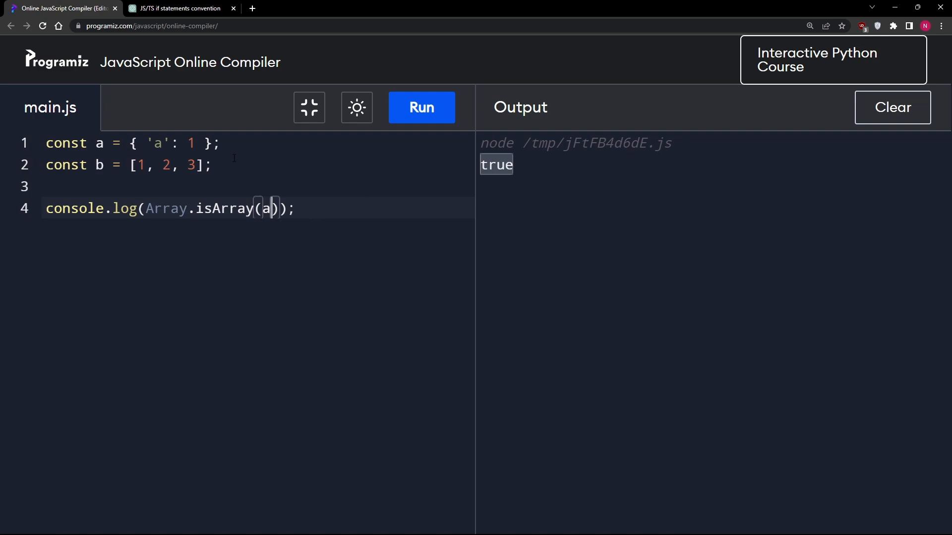
left_click(420, 107)
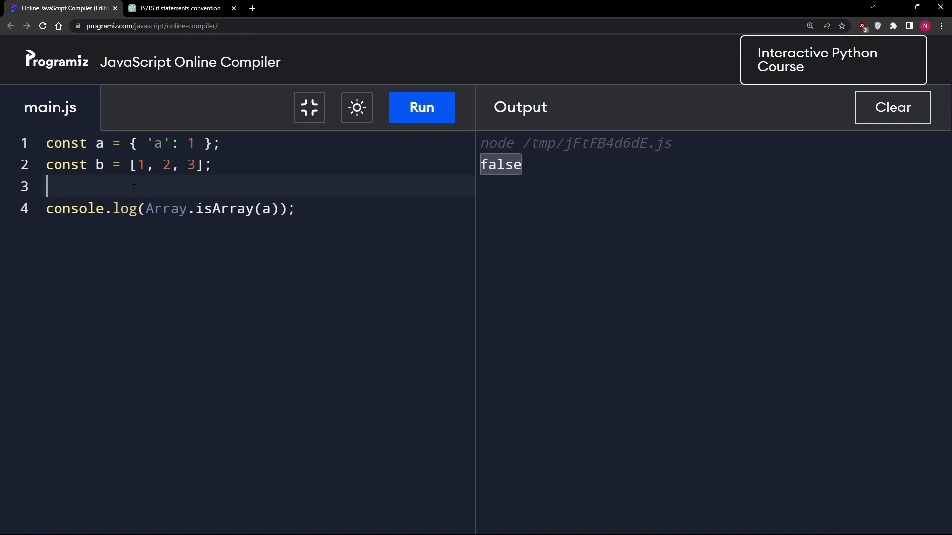
- Declare c without a value (const, then let) and run typeof c, printing undefined
type("const")
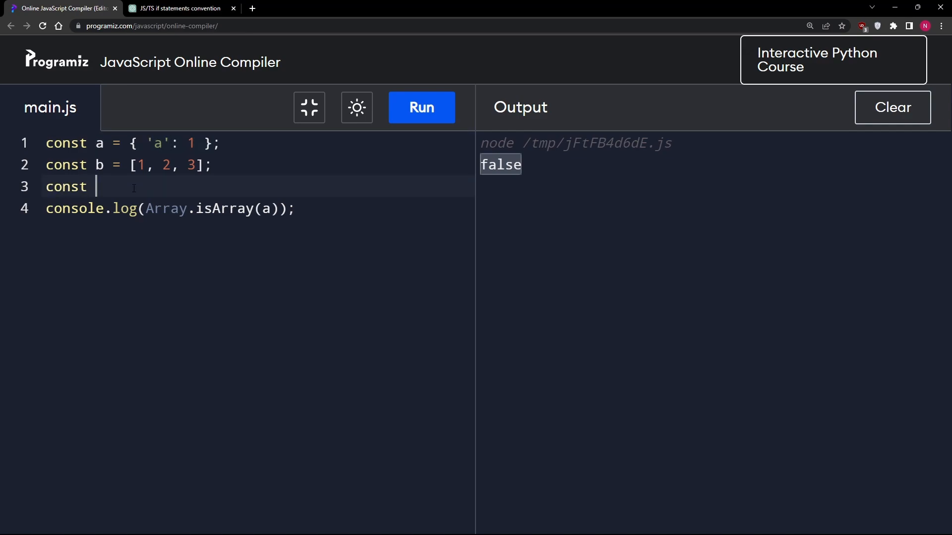
type("c;")
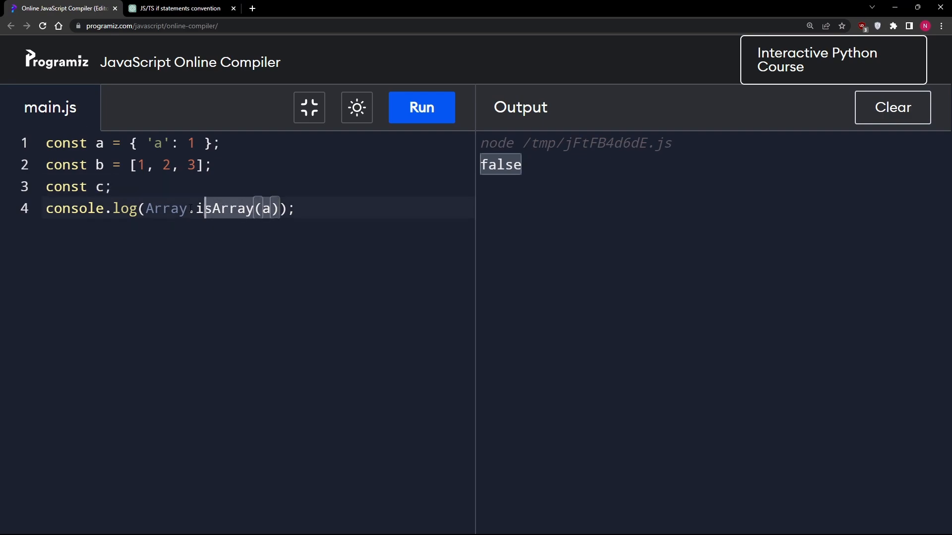
type("typeof c")
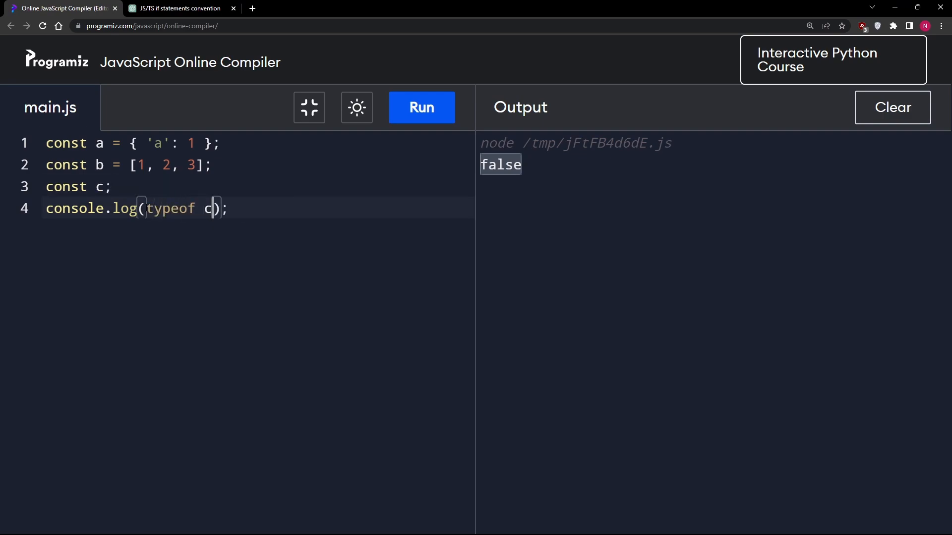
left_click(421, 108)
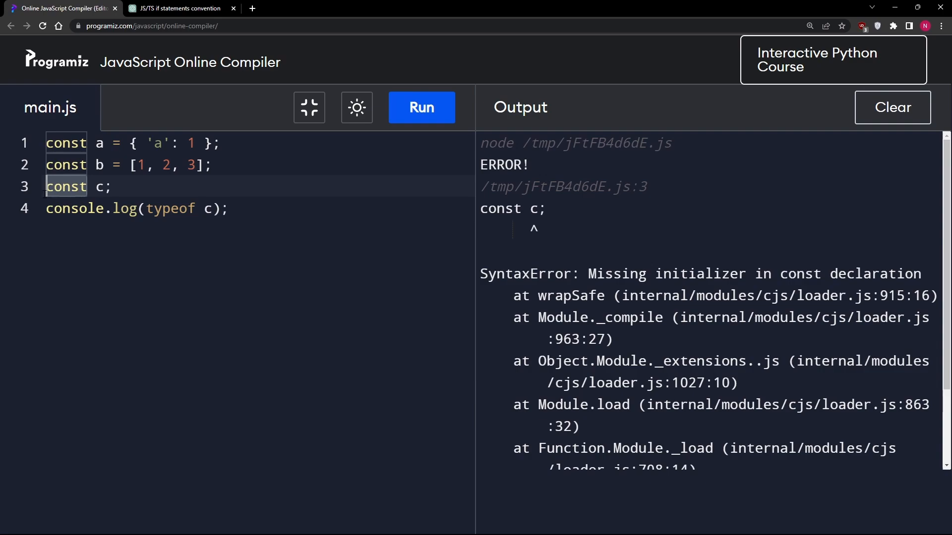
type("let")
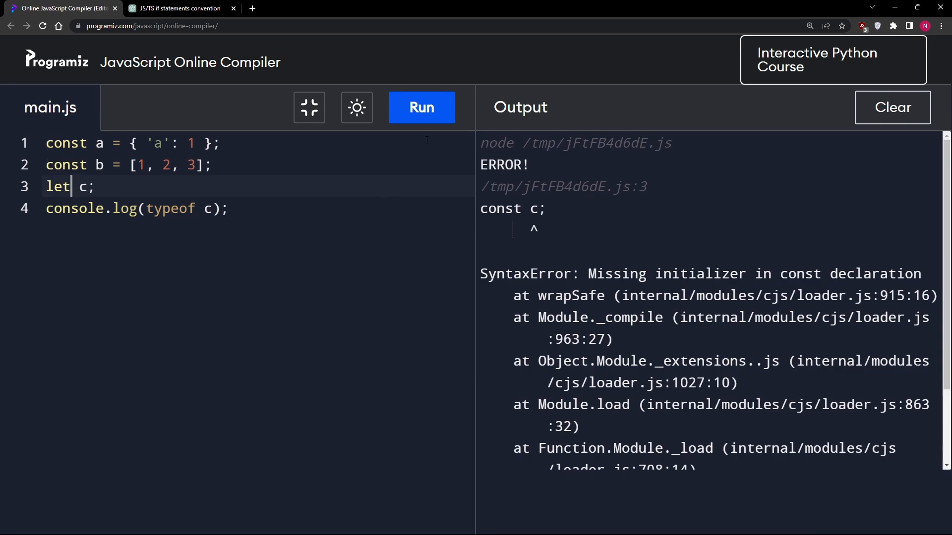
left_click(421, 107)
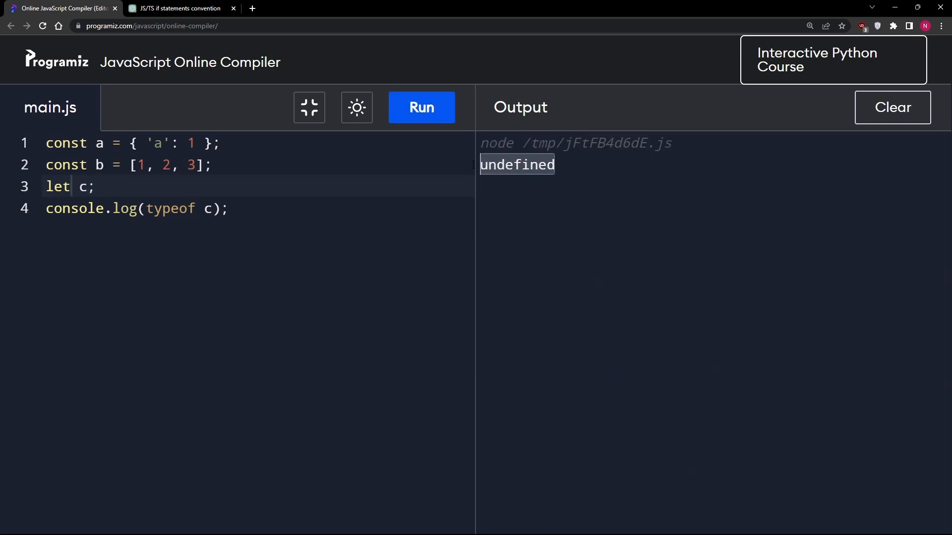
- Assign c = null and rerun the typeof check
double_click(57, 186)
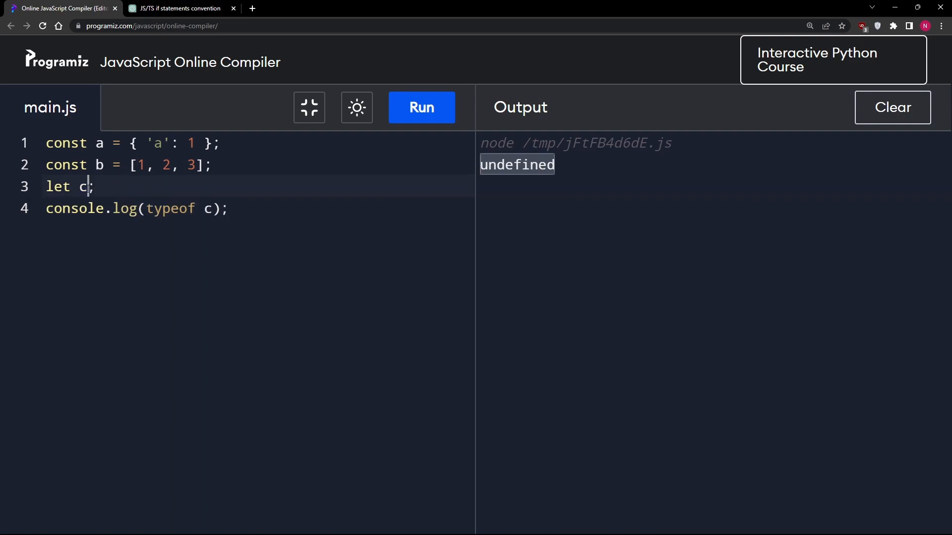
type("=")
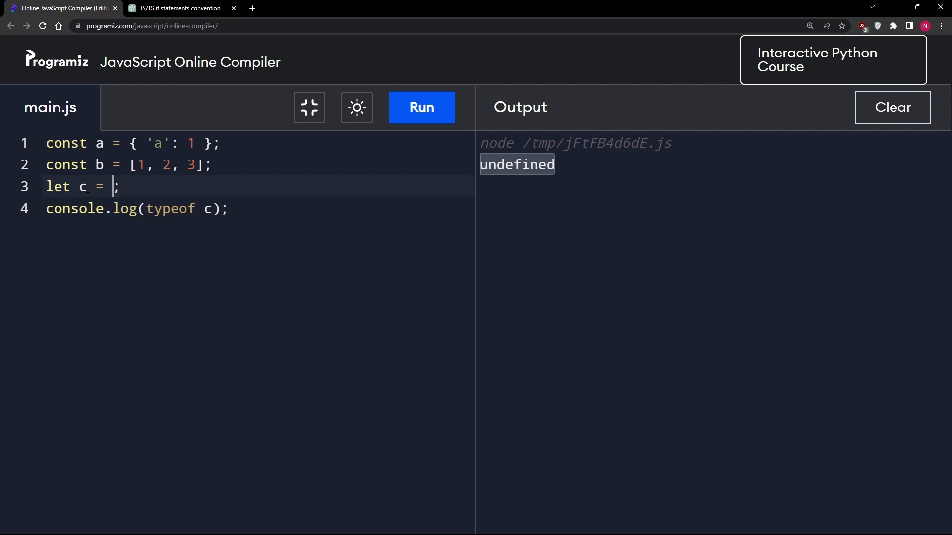
type("null")
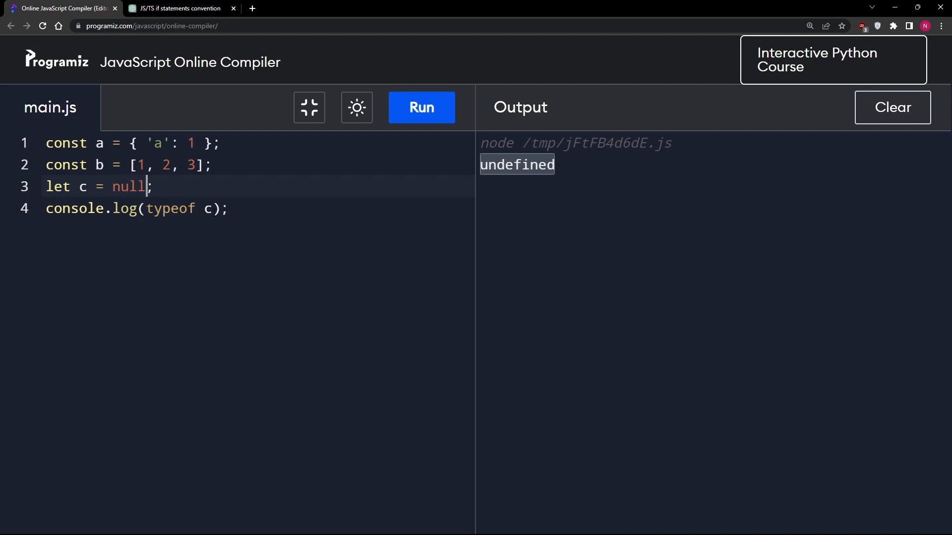
left_click(421, 108)
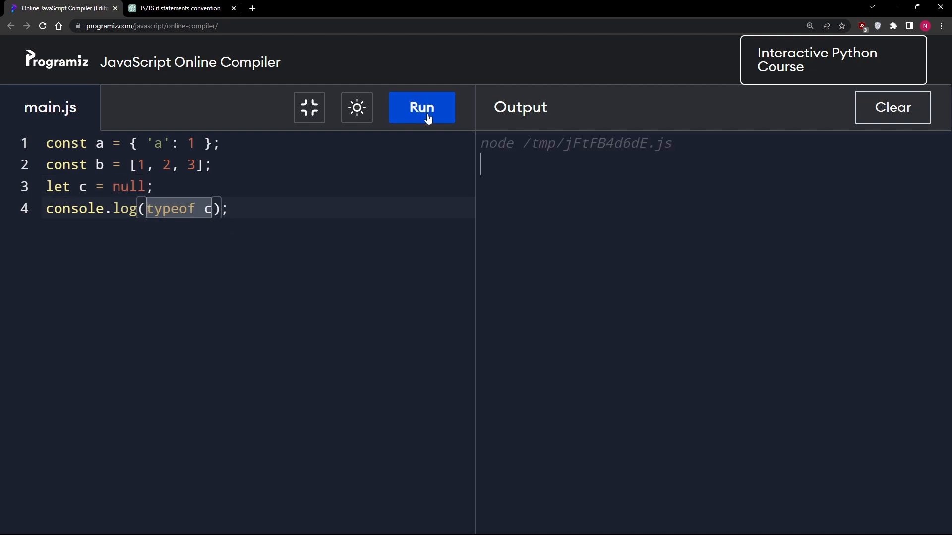
left_click(422, 107)
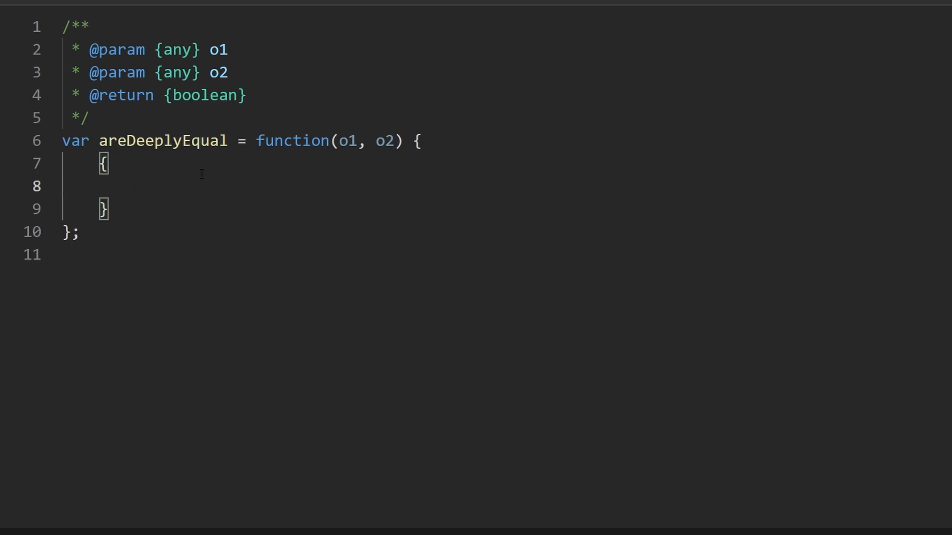
- Jot a nested 'a': [1, 2] example and a 'recursive' comment, then remove the comment
type("'a'")
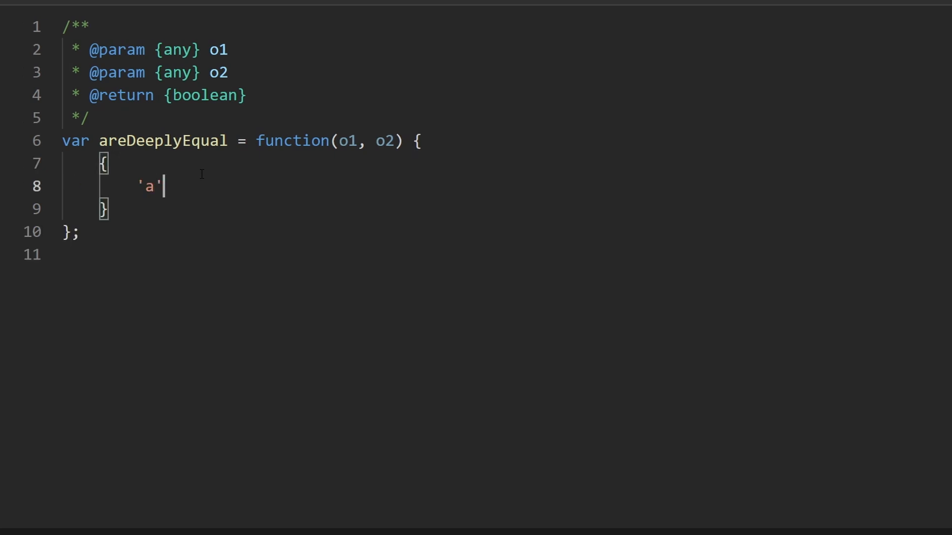
type(":")
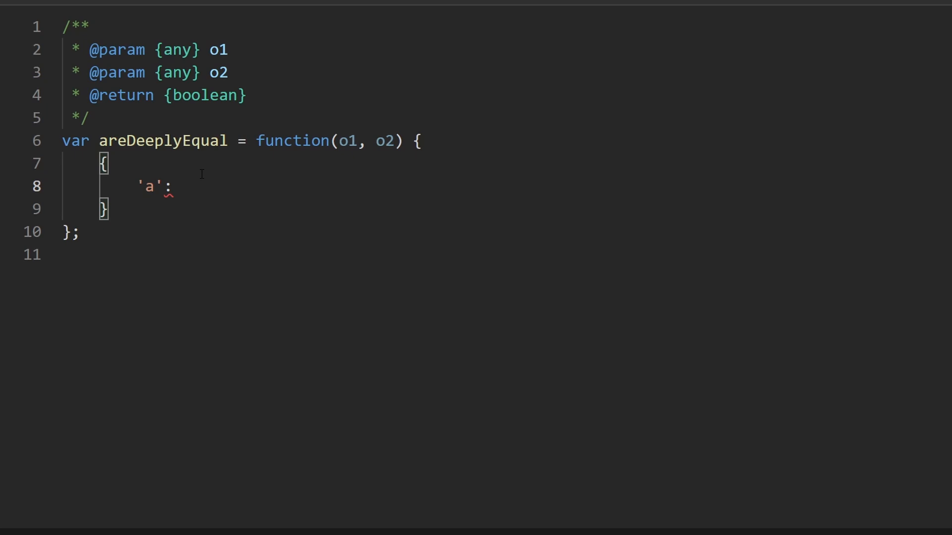
type("[1, 2]")
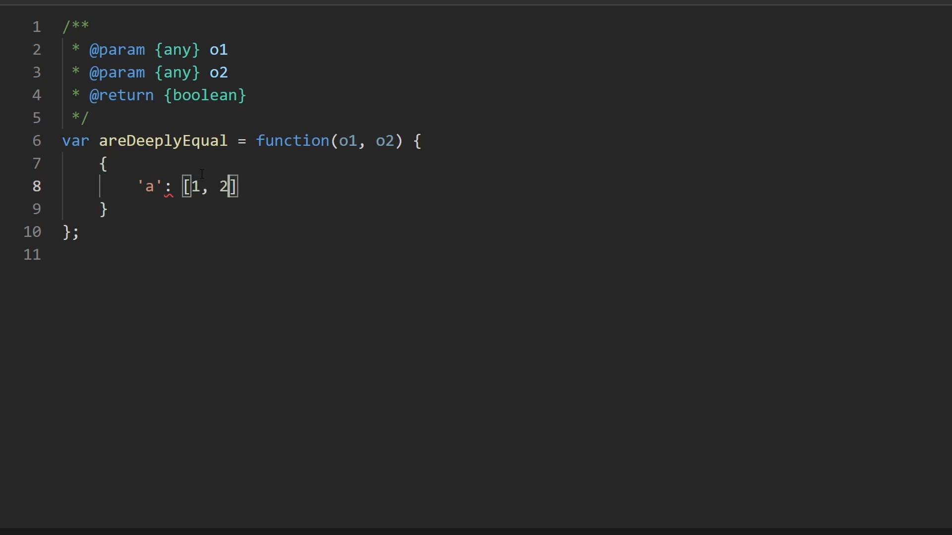
type("{}")
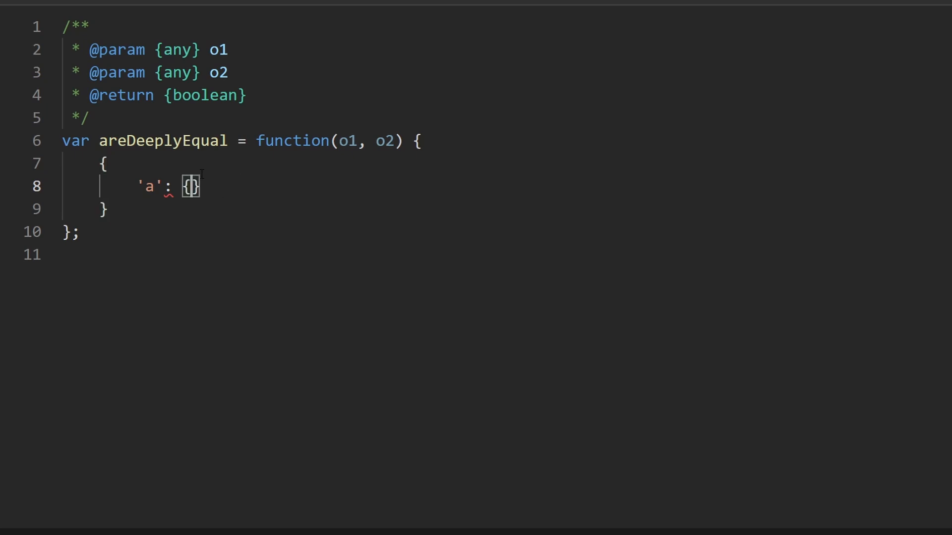
type("'a':")
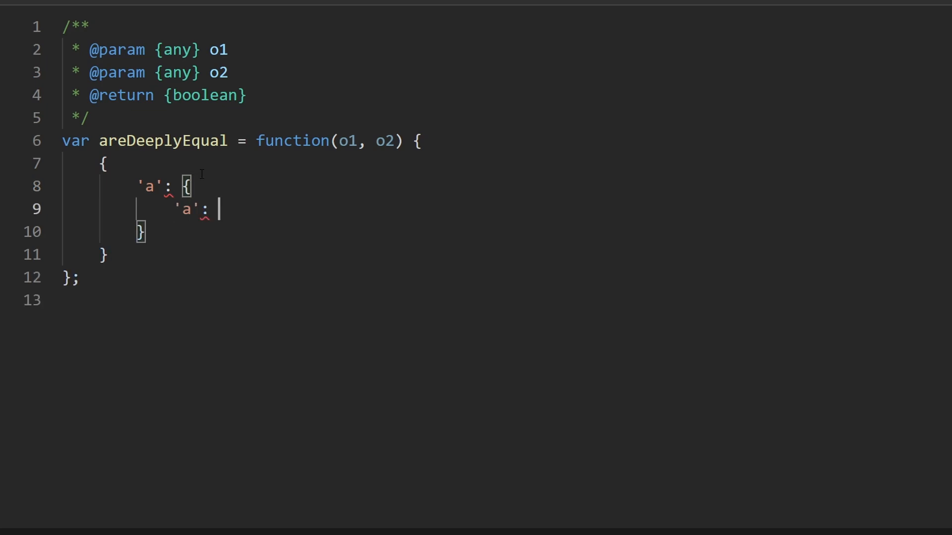
type("{")
left_click(501, 164)
type("//")
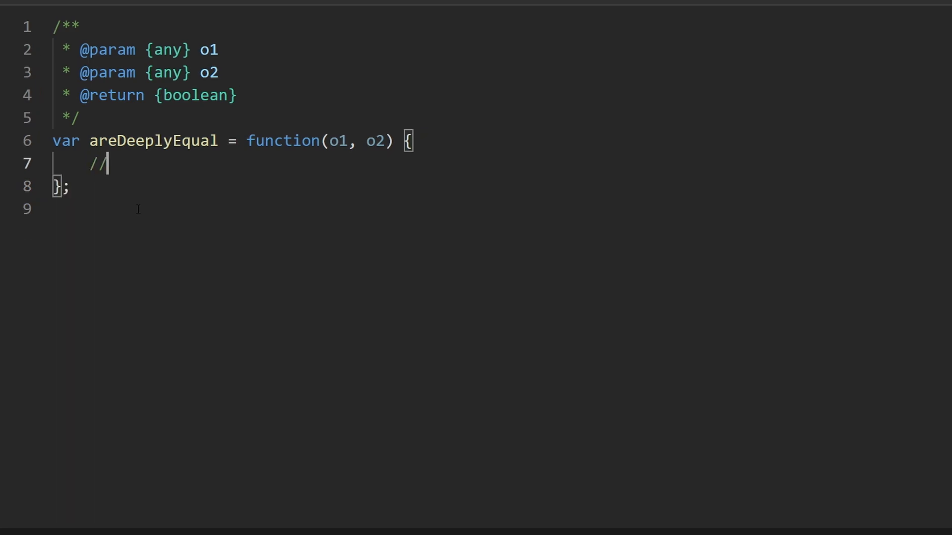
type("recursi")
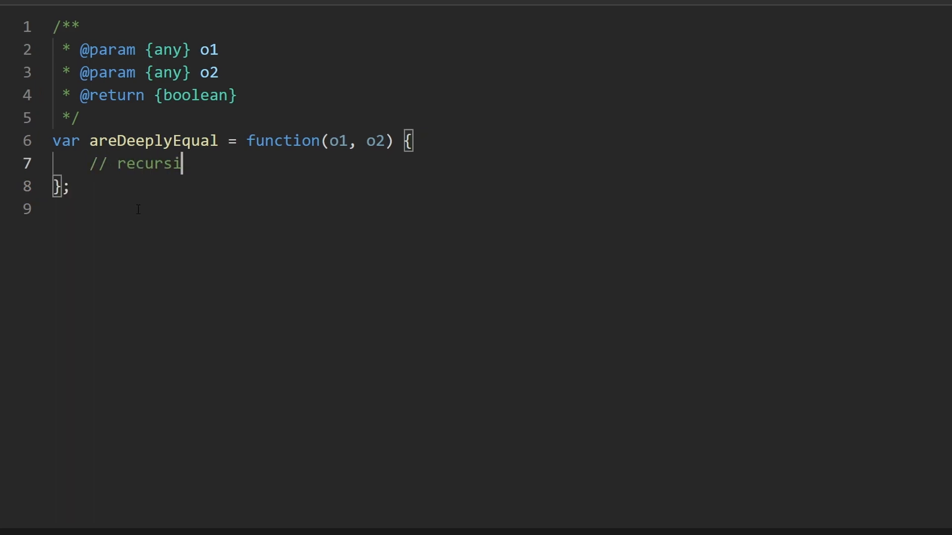
type("ve")
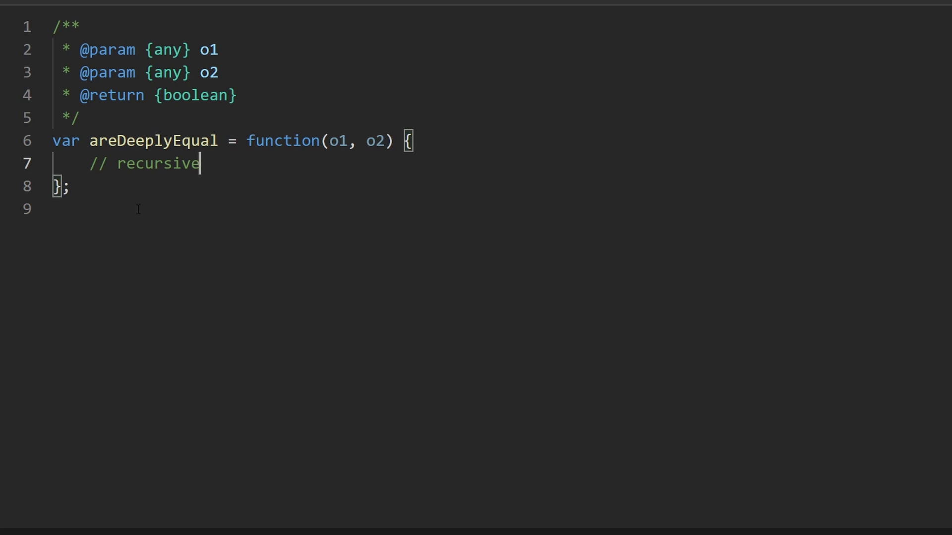
key("Backspace")
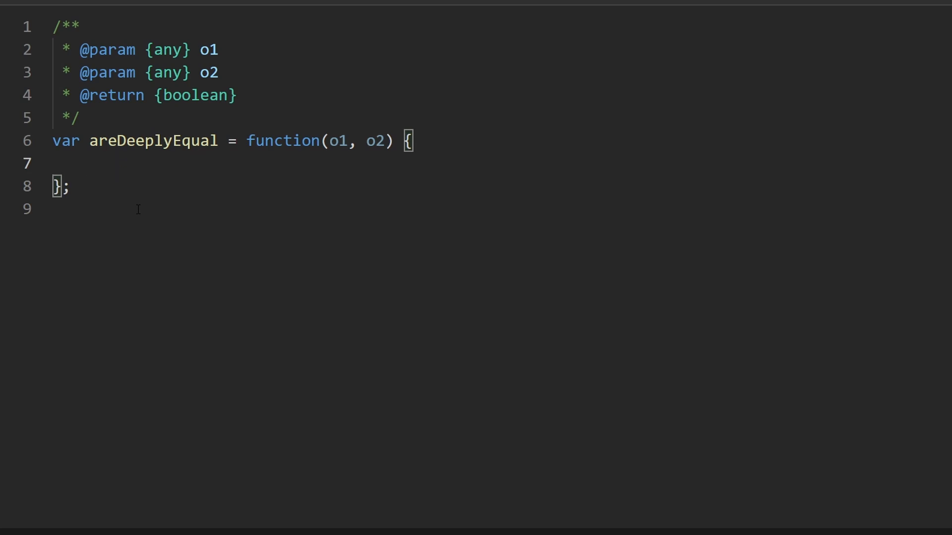
- Write if (typeof o1 !== typeof o2) { return false; } with a blank line below it
type("if (type")
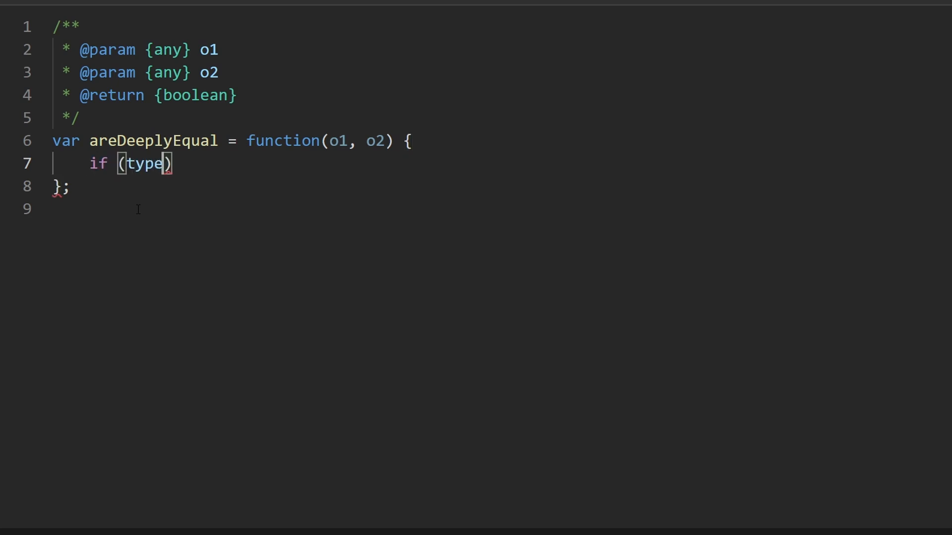
type("of")
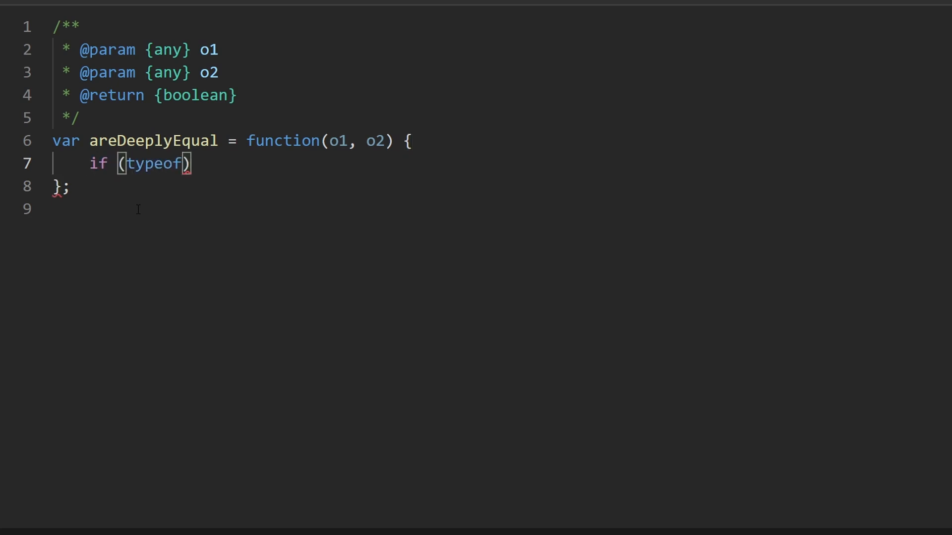
type("o1")
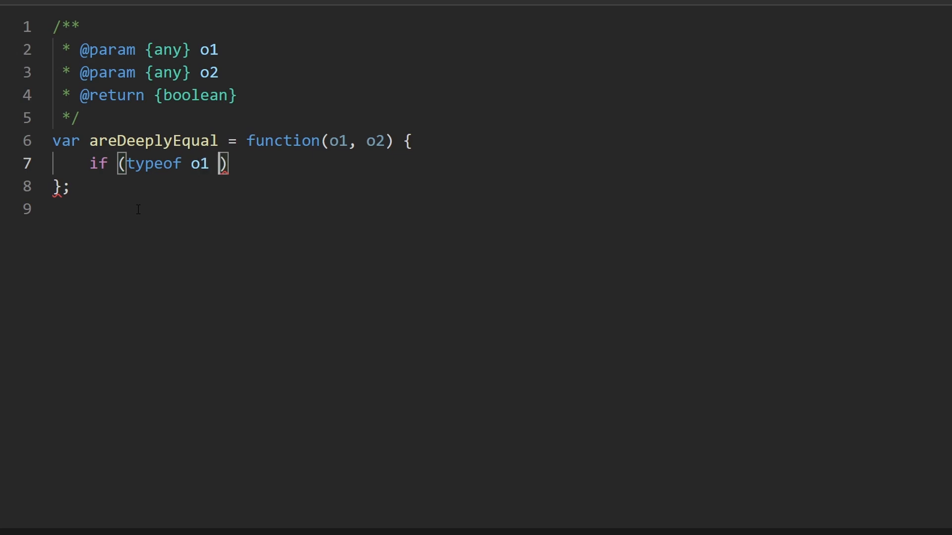
type("!== ty")
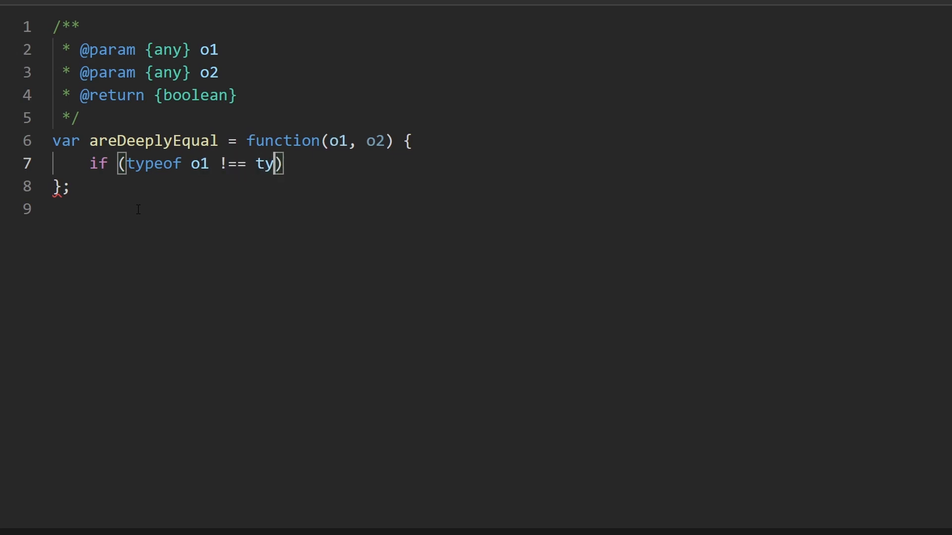
type("peof o2)")
type("return false")
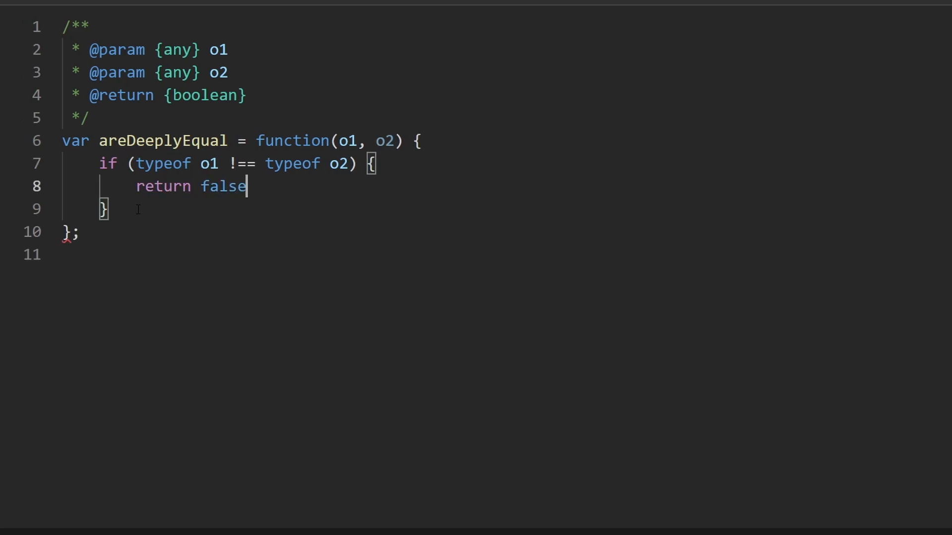
type(";")
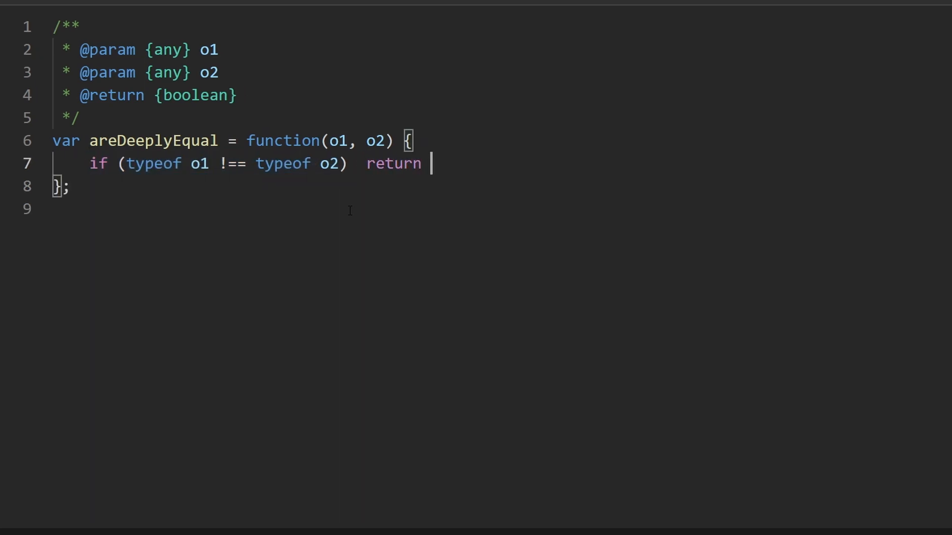
type("false;")
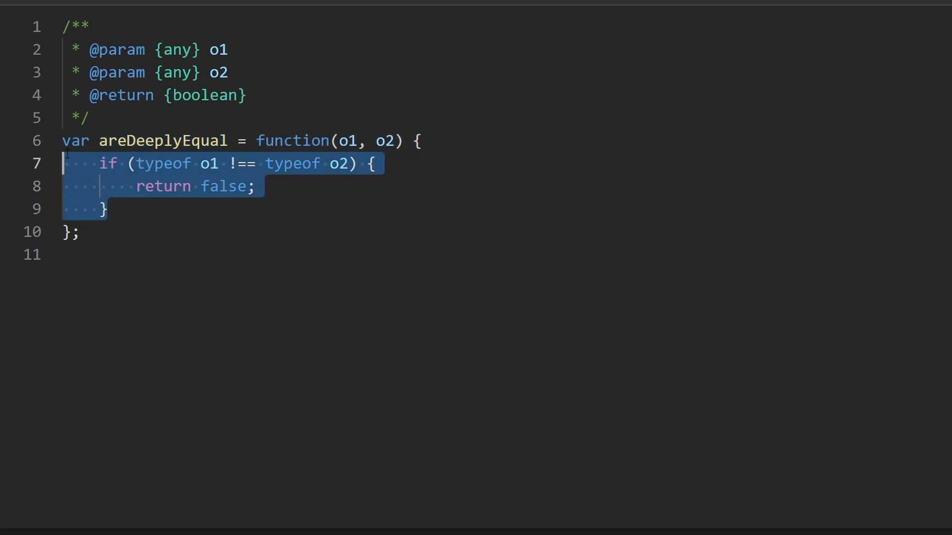
left_click(149, 209)
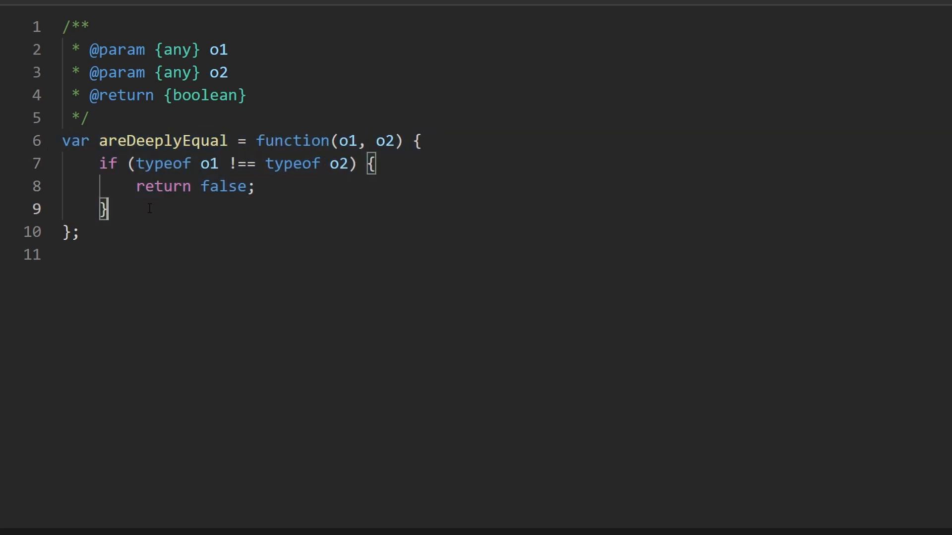
key("Enter")
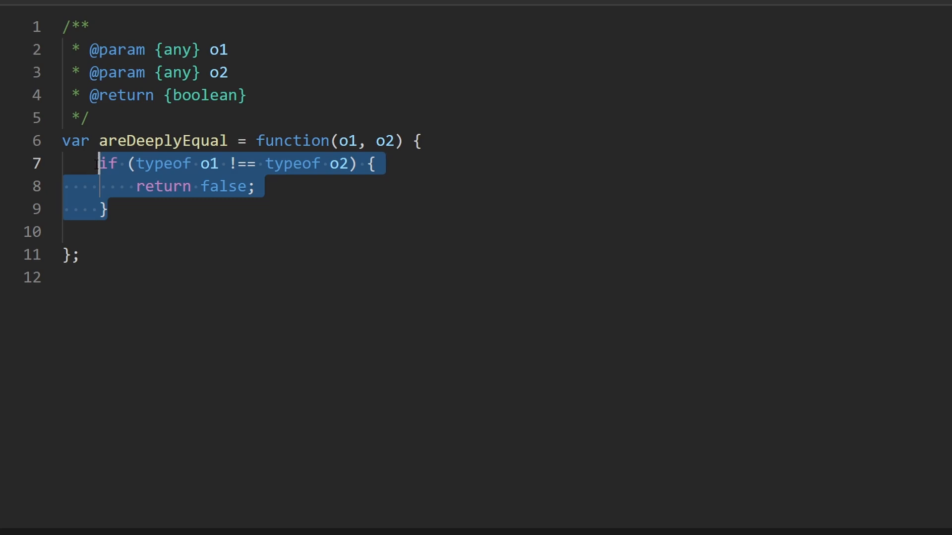
left_click(126, 231)
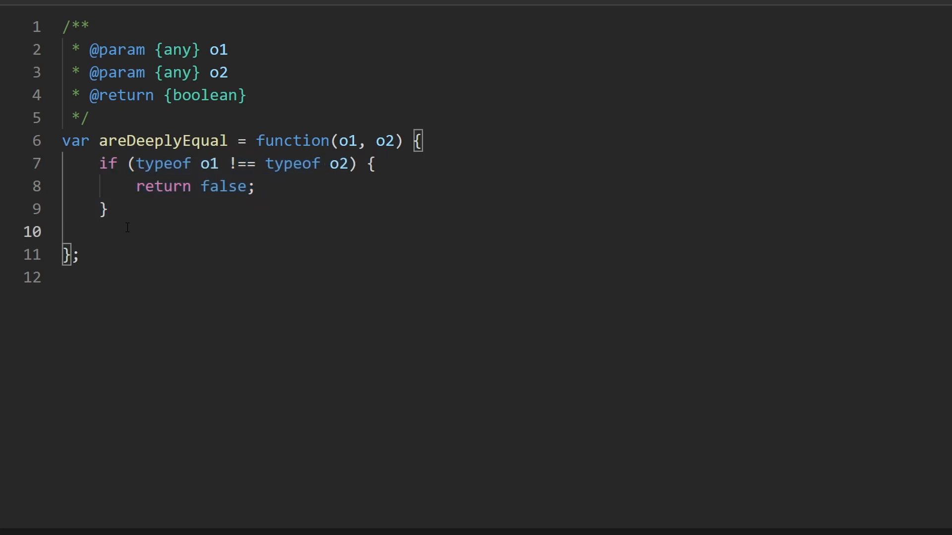
- Add an if (typeof o1 !== 'object') branch below the type check
left_click(99, 231)
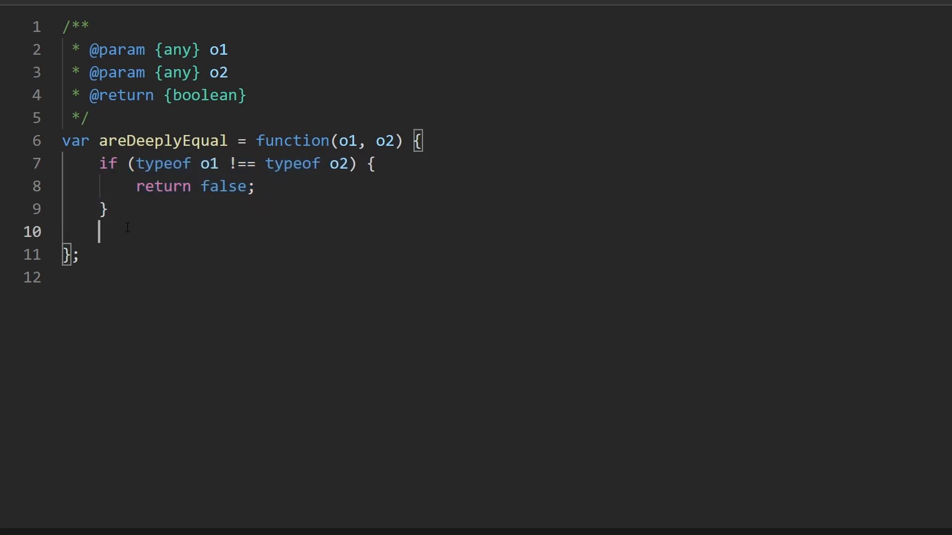
type("if (")
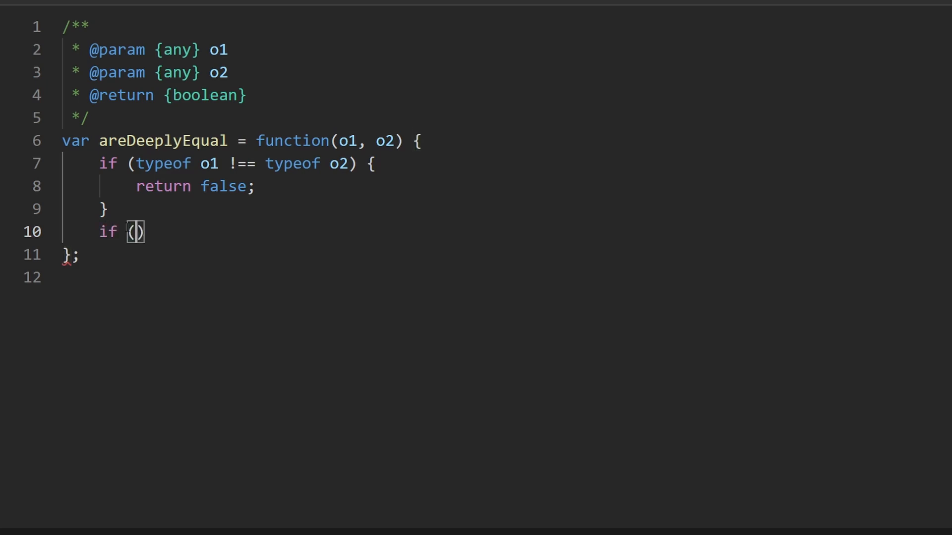
type("typeof")
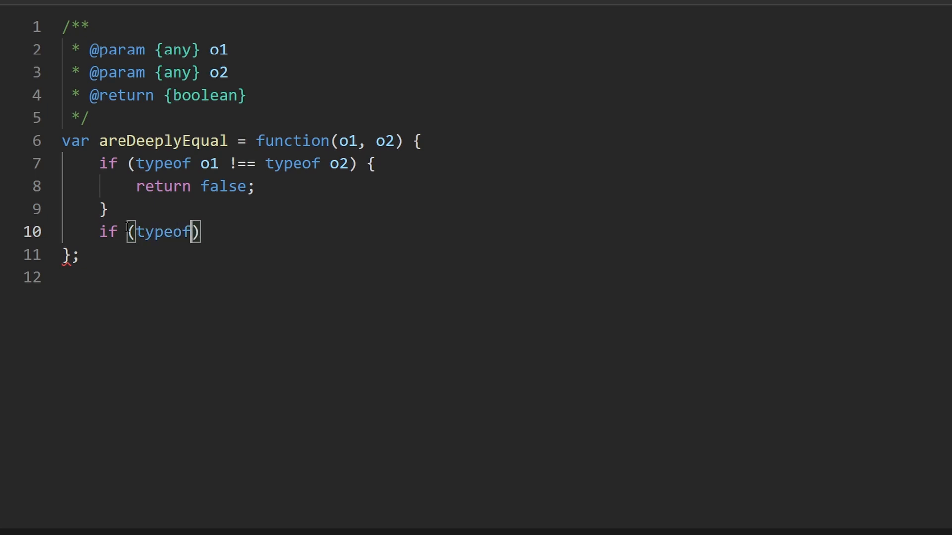
type("o1")
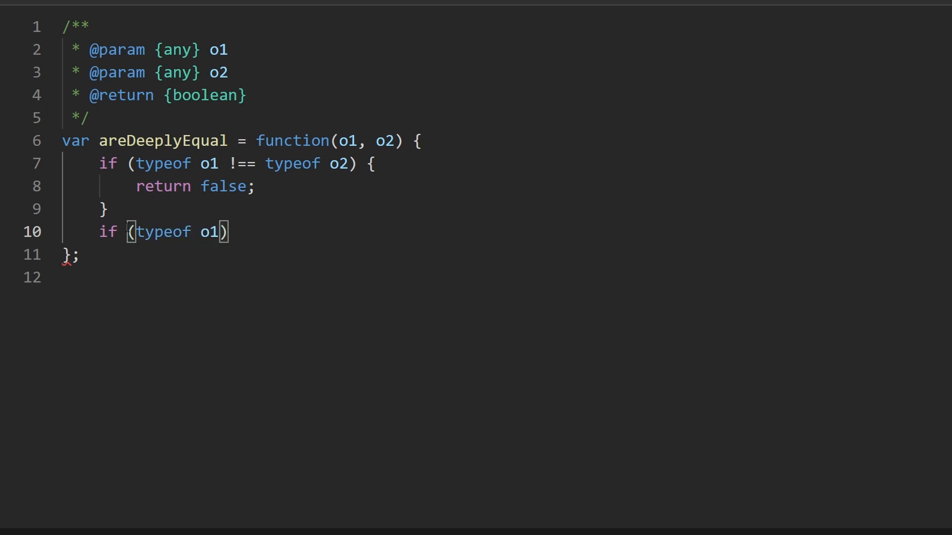
type("!== ''")
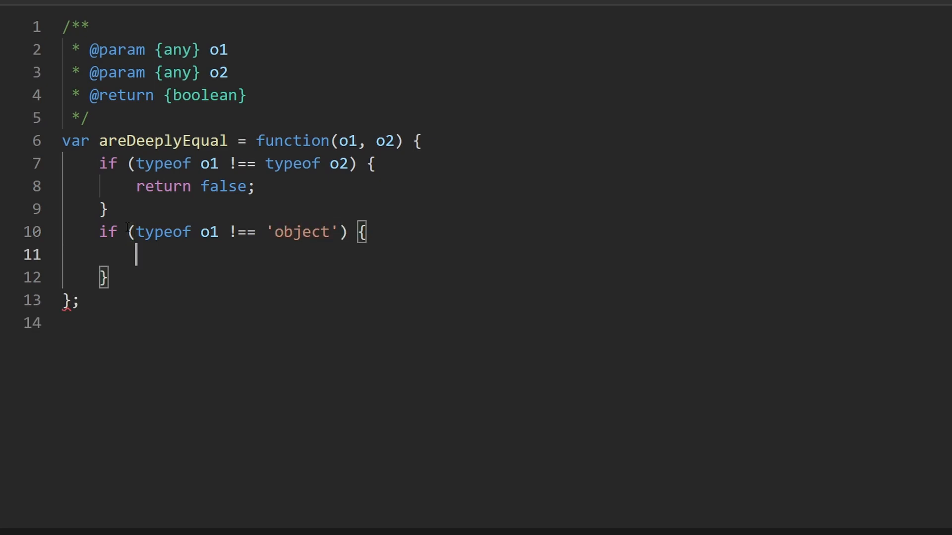
double_click(209, 232)
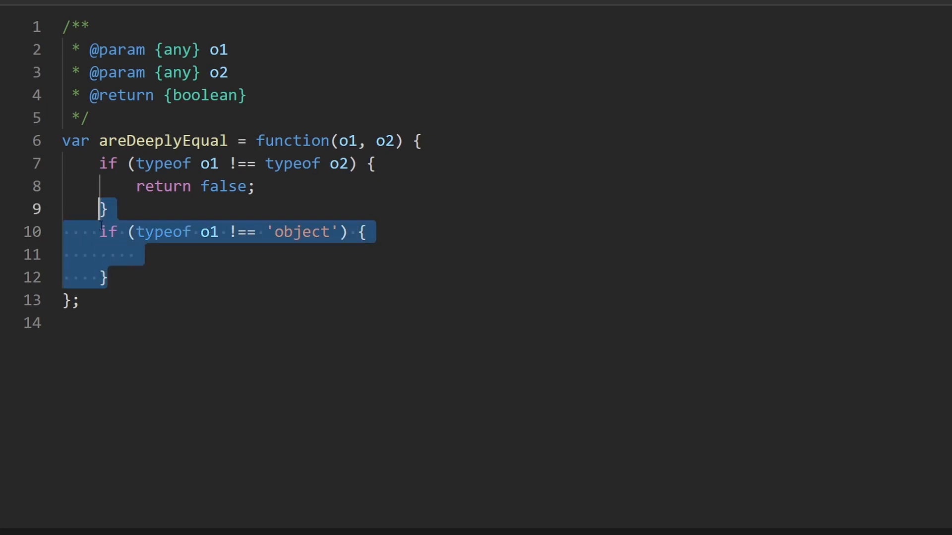
- Mark the branch // primitives and return o1 === o2 inside it, leaving blank lines below
left_click(126, 255)
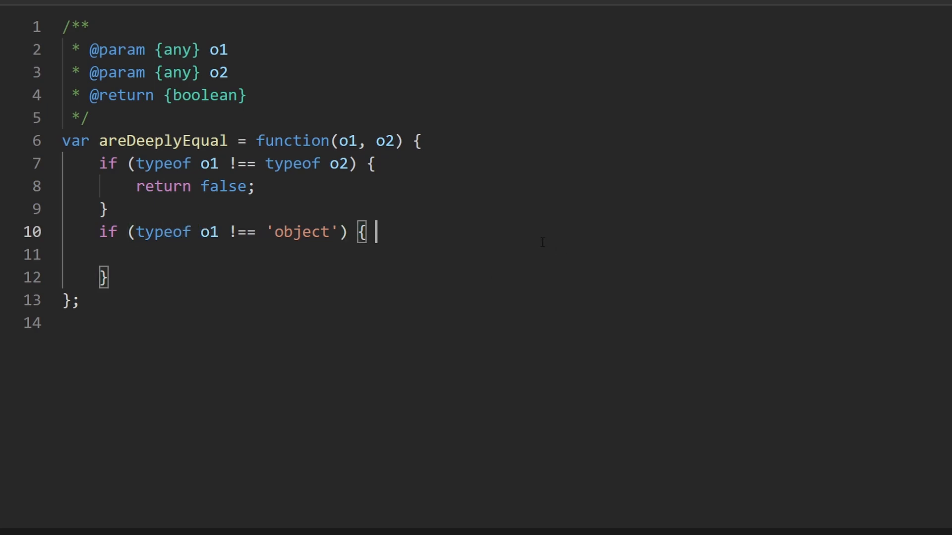
type("// primite")
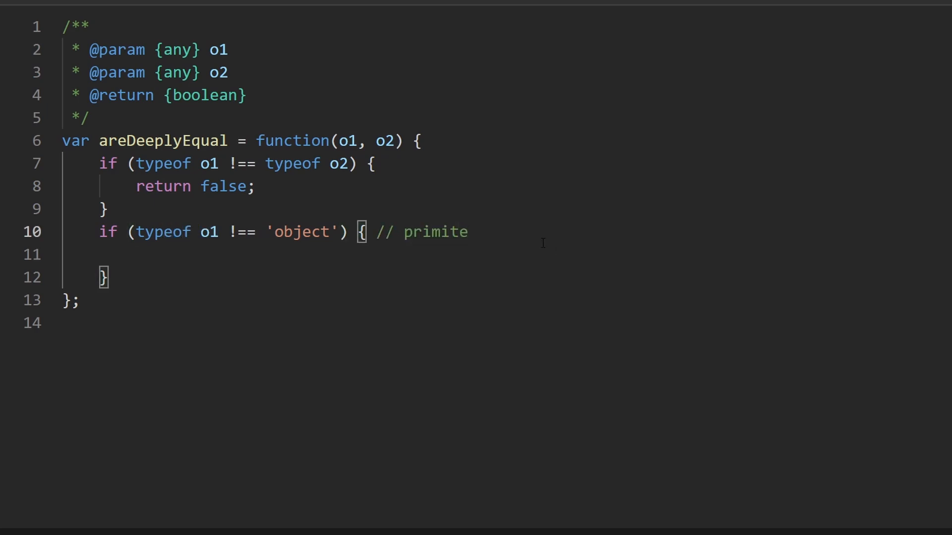
type("ves")
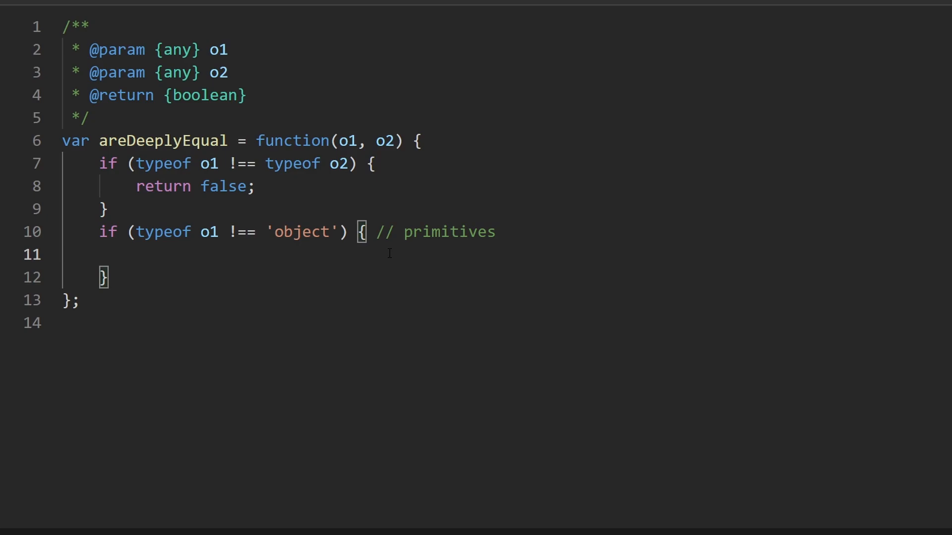
type("return")
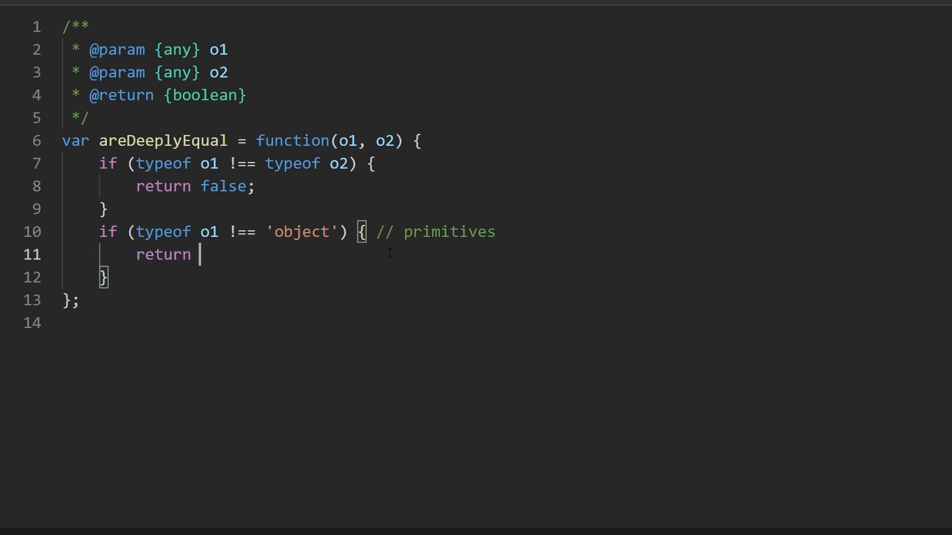
type("o1")
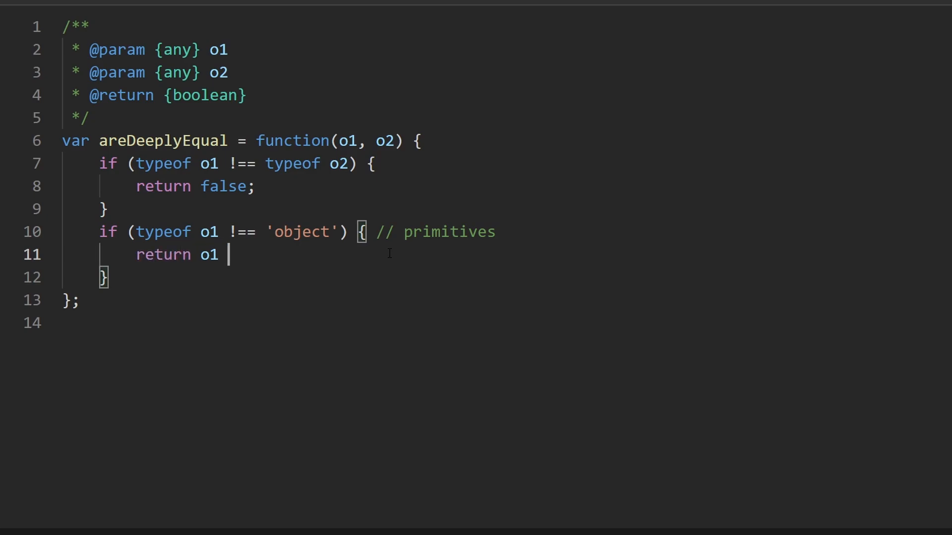
type("=== o2;")
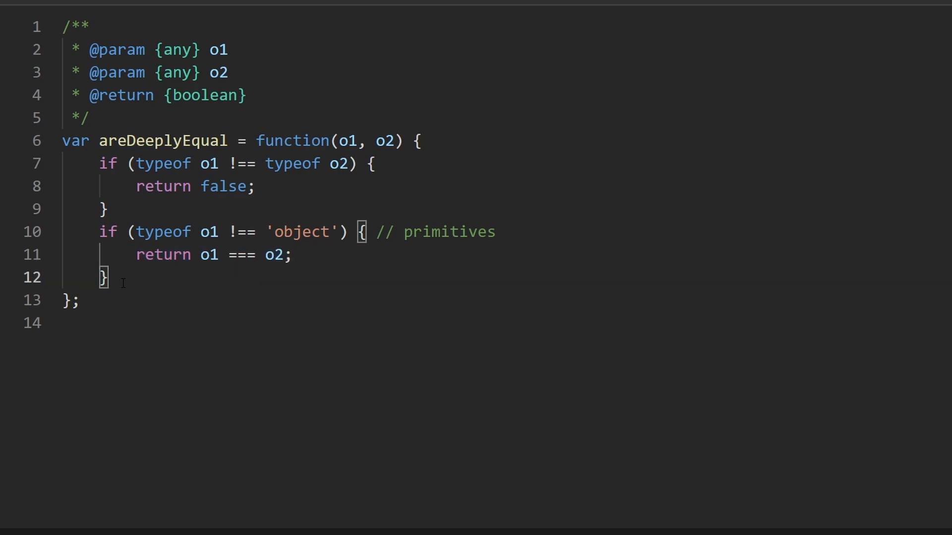
key("Enter")
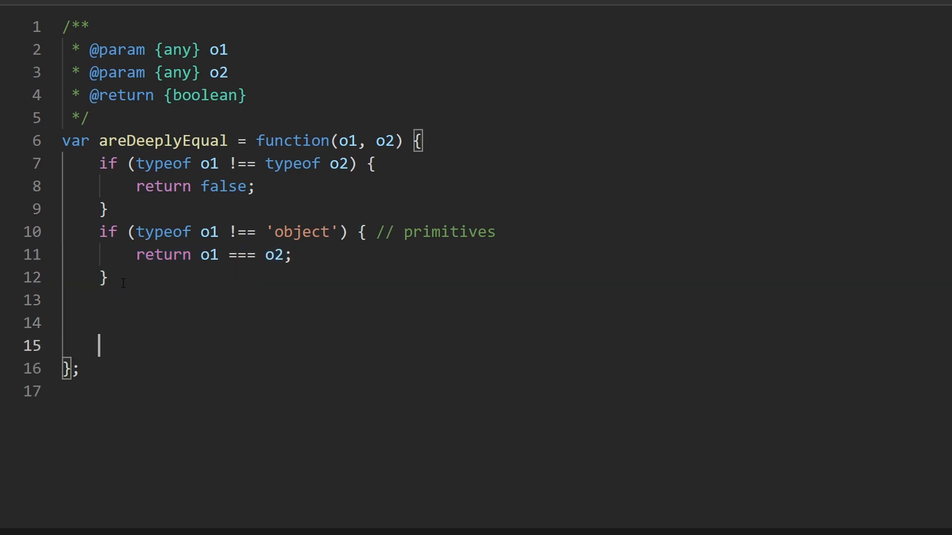
- Add // Arrays if (Array.isArray(o1) || Array.isArray(o2)) { } else { // Objects } branches
type("// Arrays")
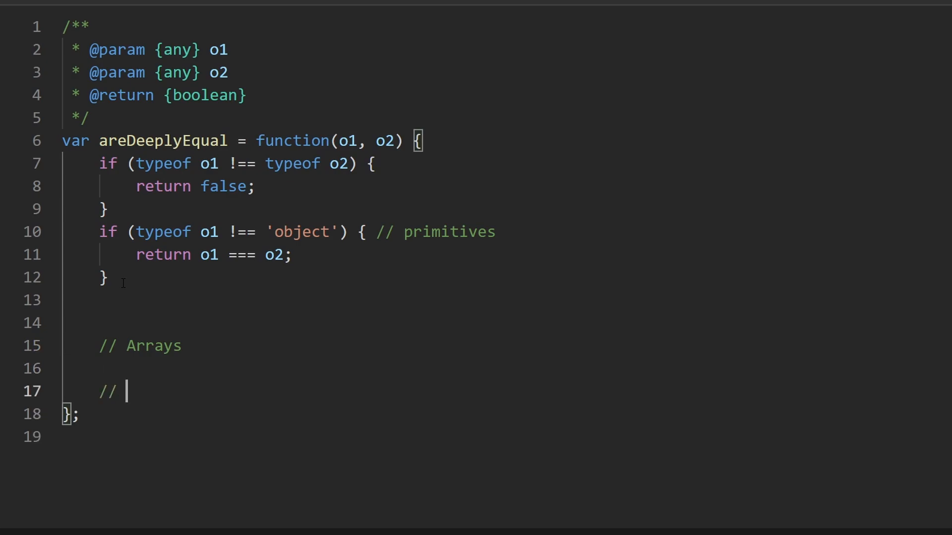
type("Objects")
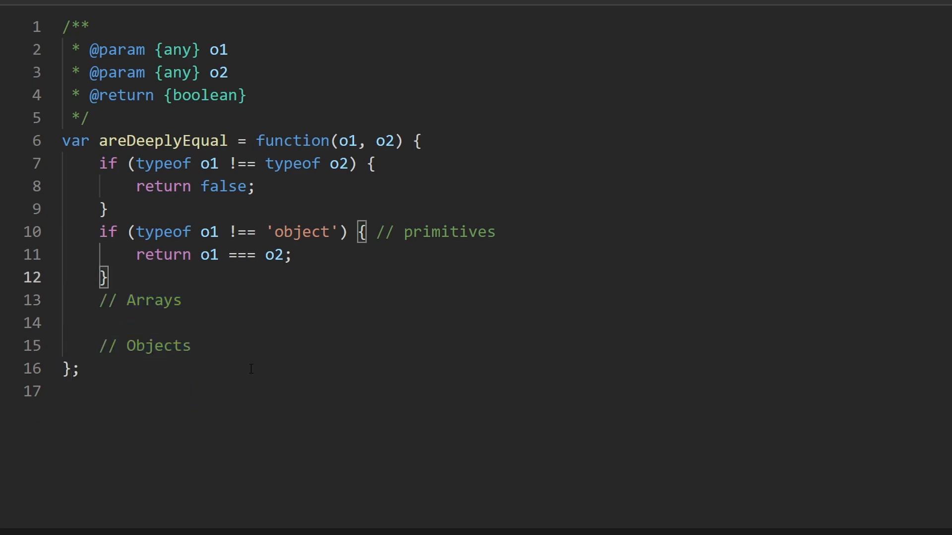
type("if")
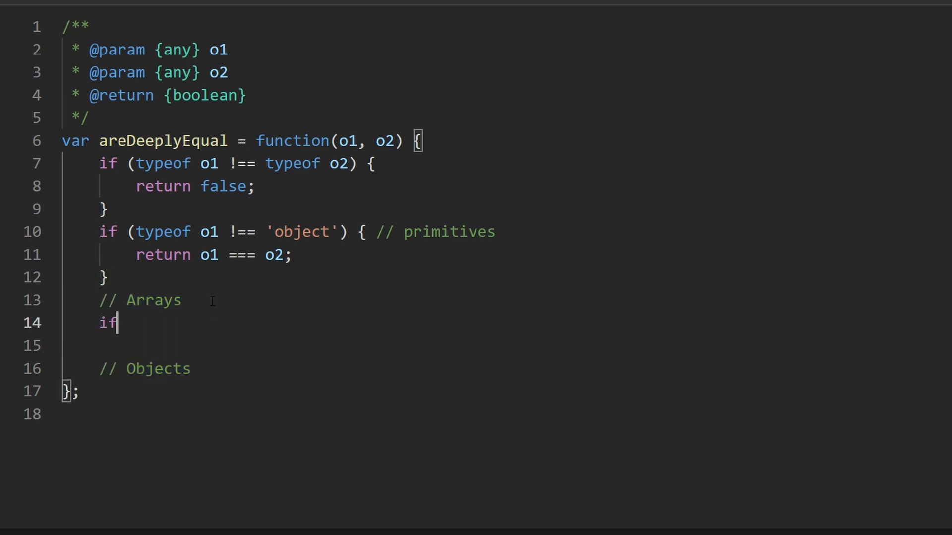
type("(Array.isAray)")
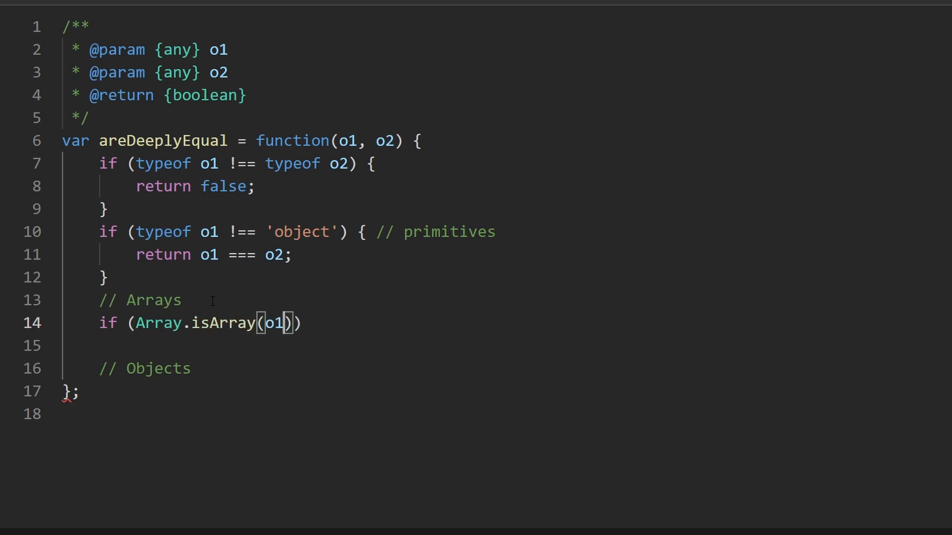
type("|| A")
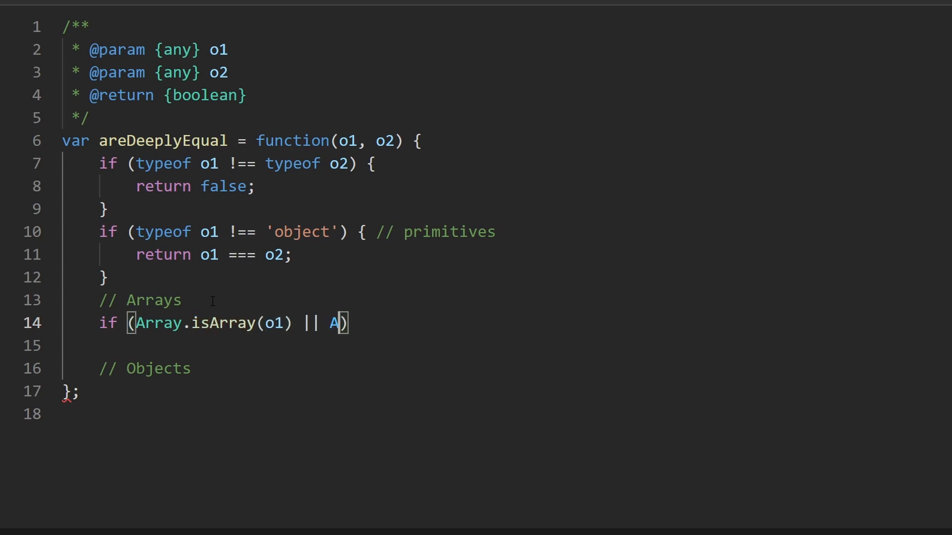
type("rray.is")
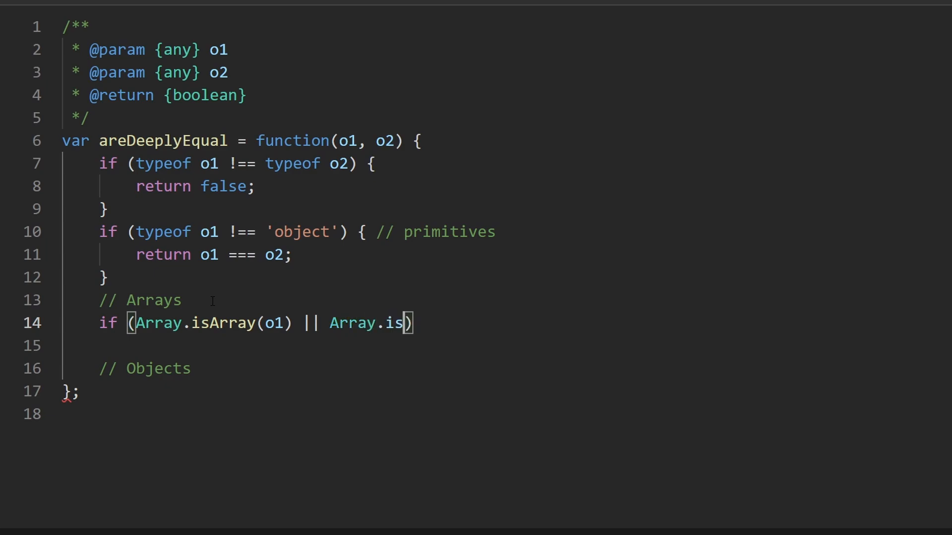
type("Array(o2)")
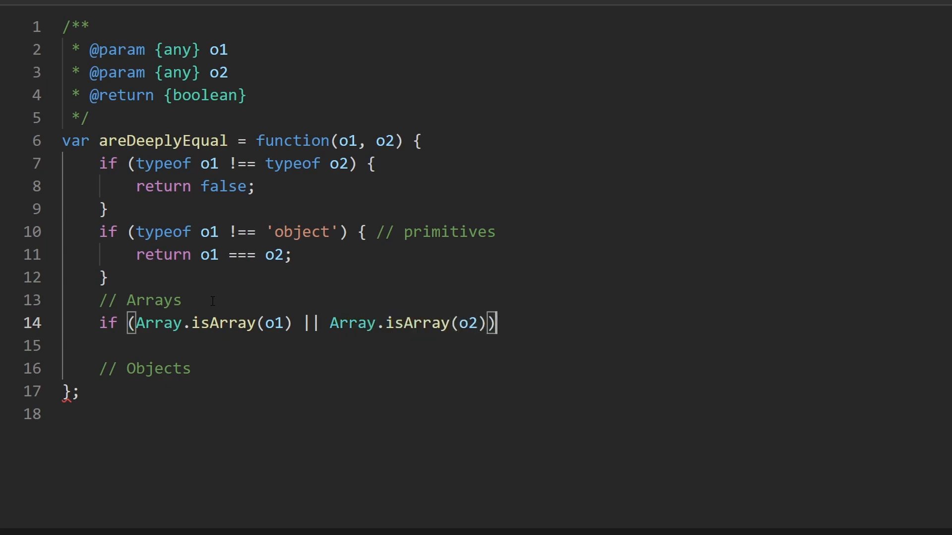
type("{")
type("} else P")
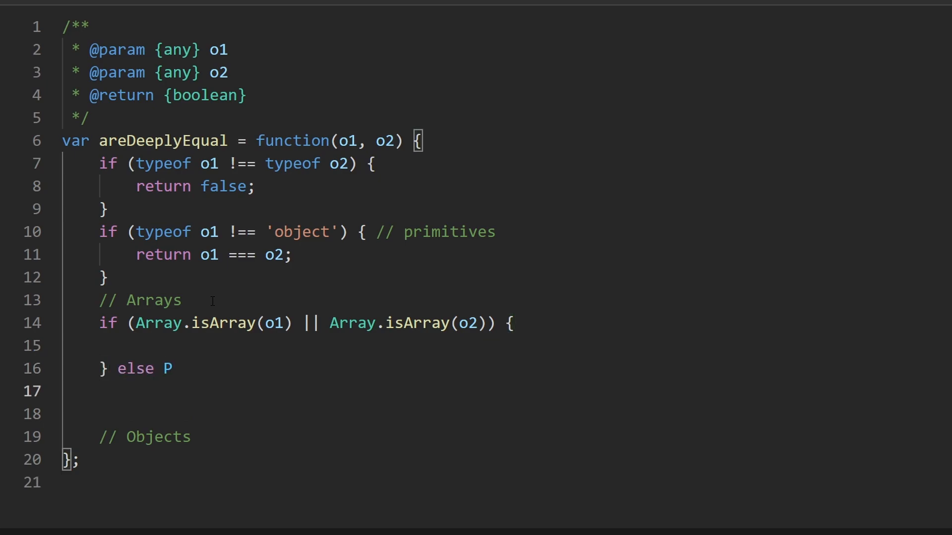
type("{ // Objects")
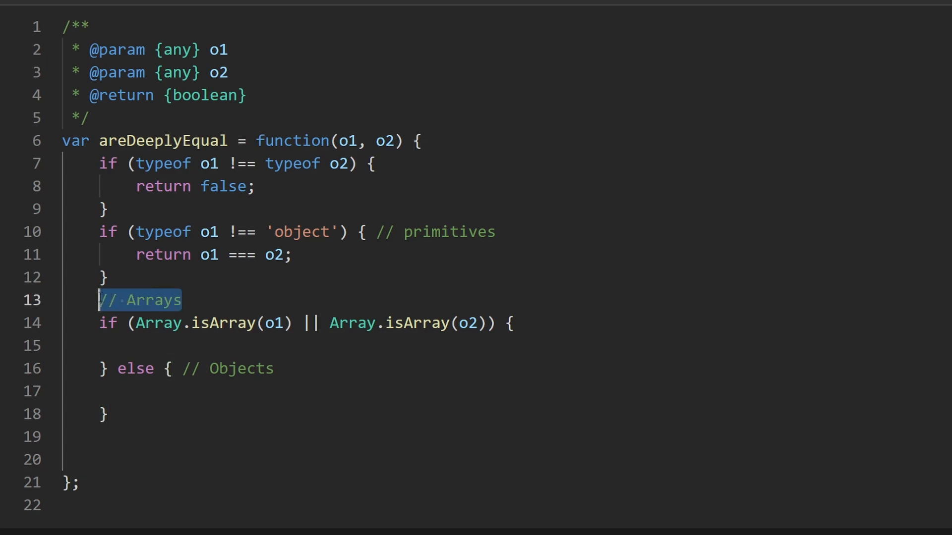
key("Delete")
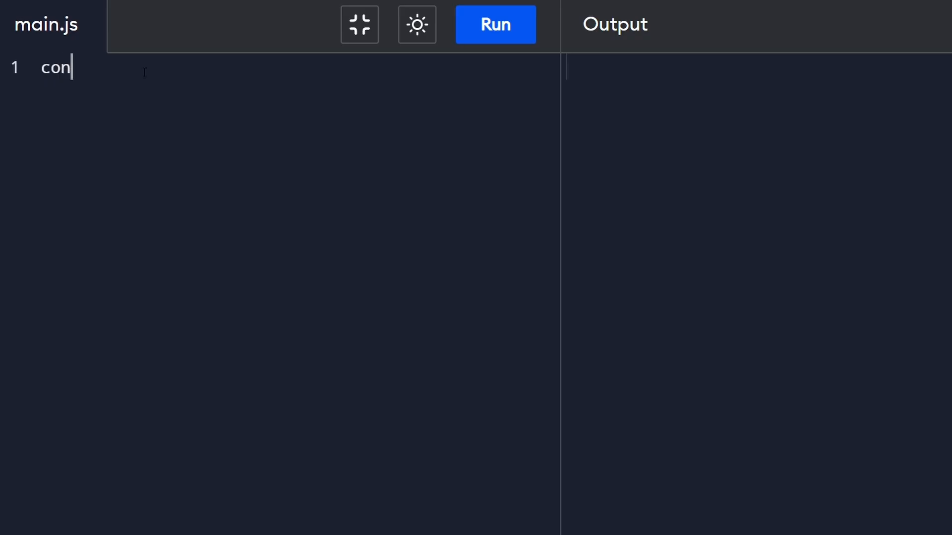
- Declare const a = [undefined] and const b = { 'a': 1 } in main.js
type("st a = []")
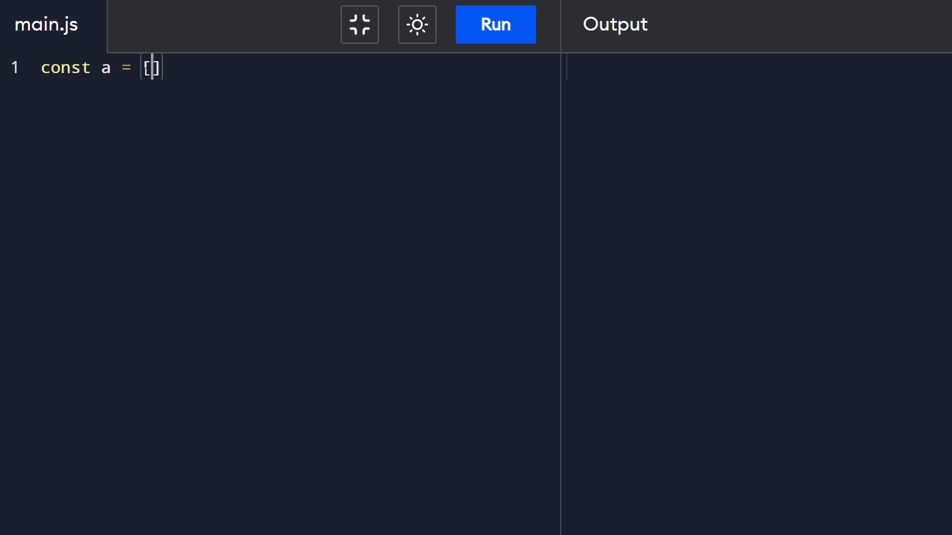
type("undefined];")
type("const")
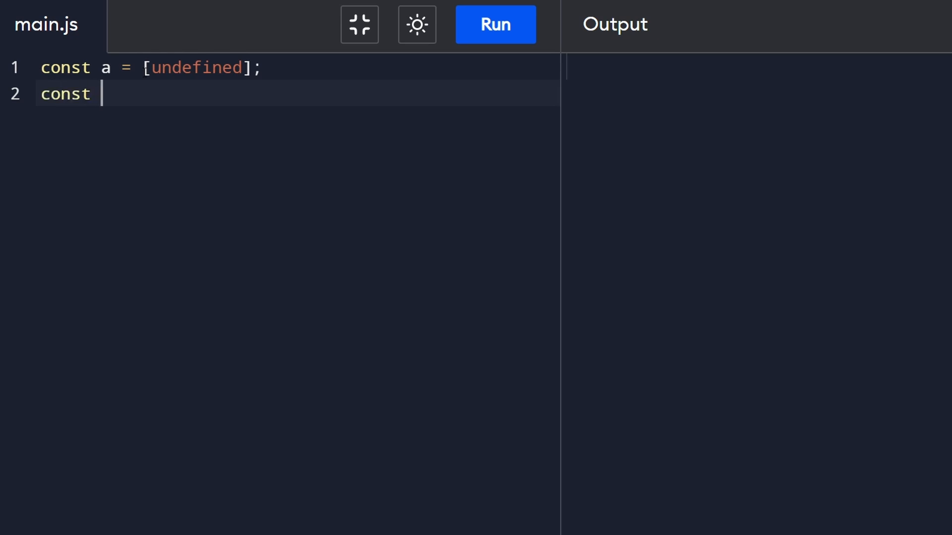
type("b = { 'a'")
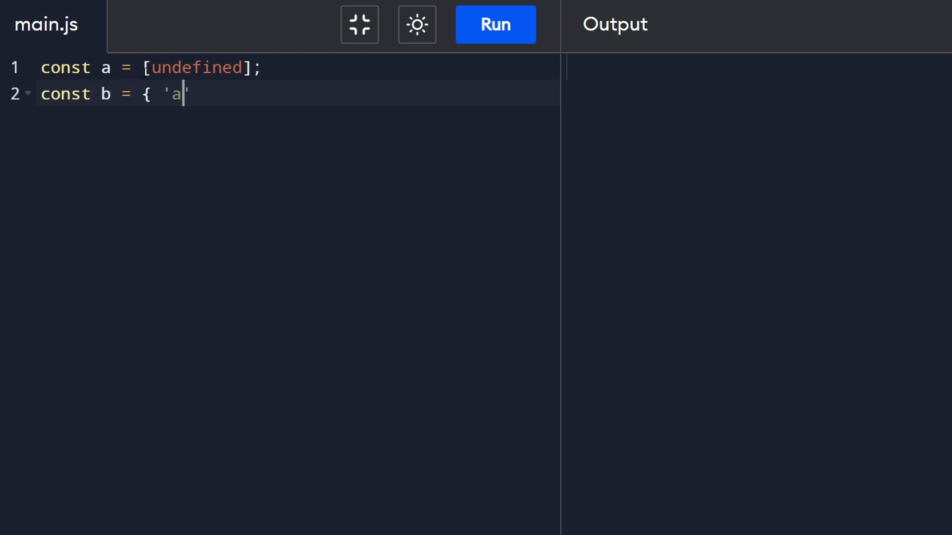
type("':")
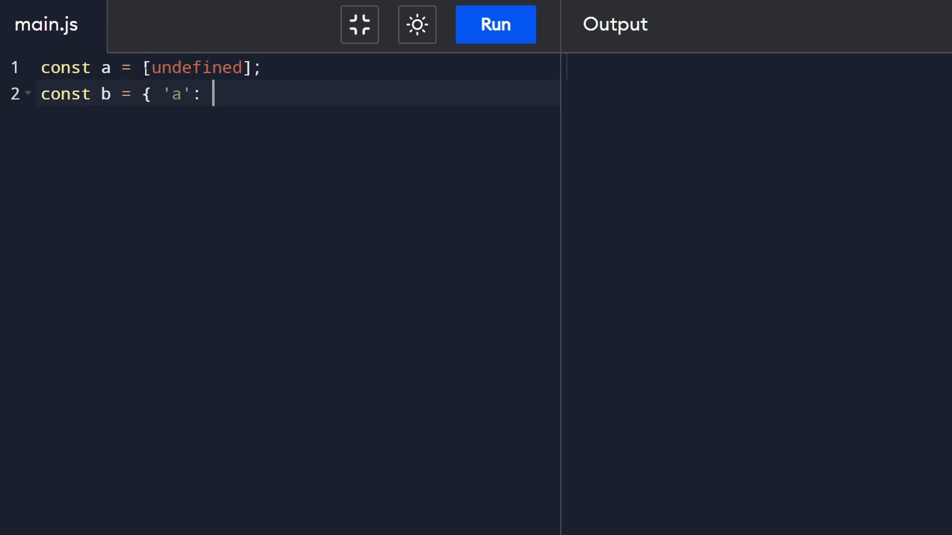
type("1 }'")
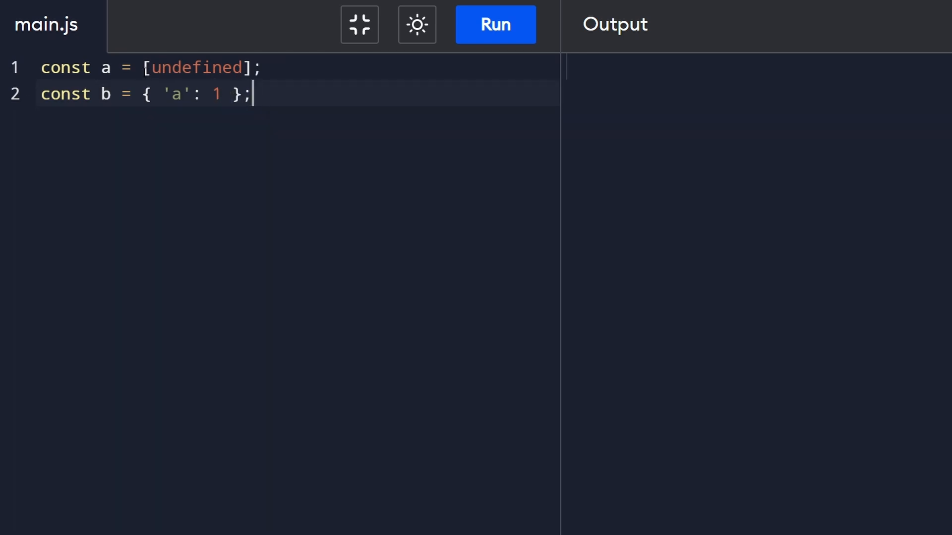
key("Return")
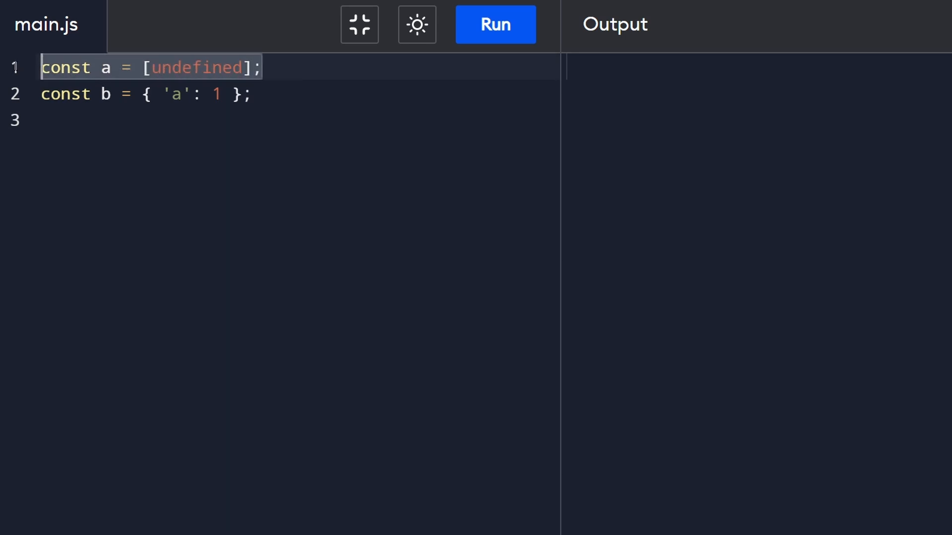
- Log a[0] === b[0] on line 3 and run it, printing true
left_click(42, 120)
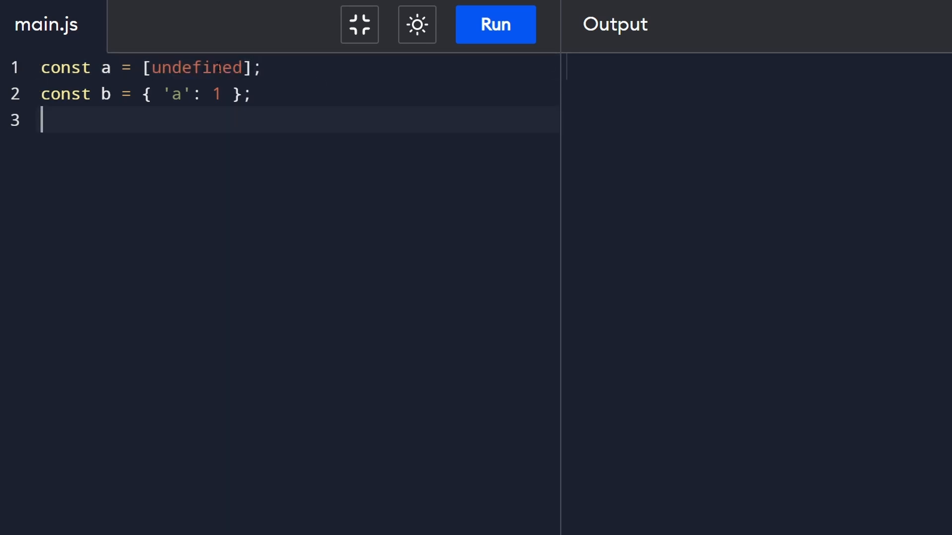
left_click(254, 94)
type("for (let ")
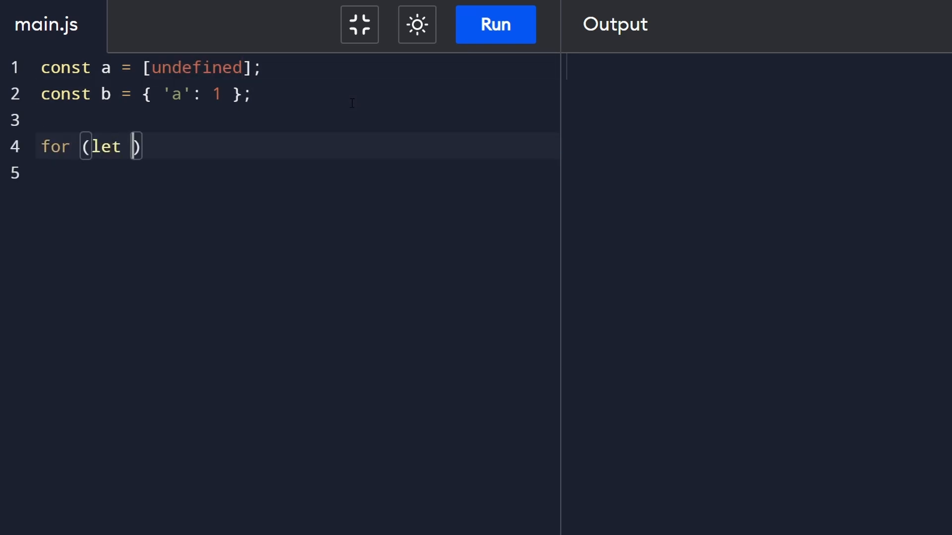
type("i =")
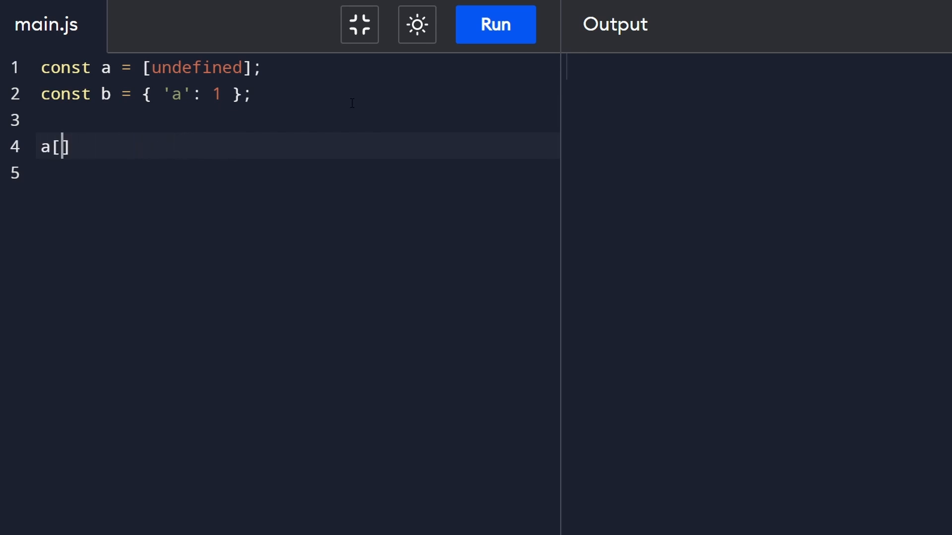
type("0] ==")
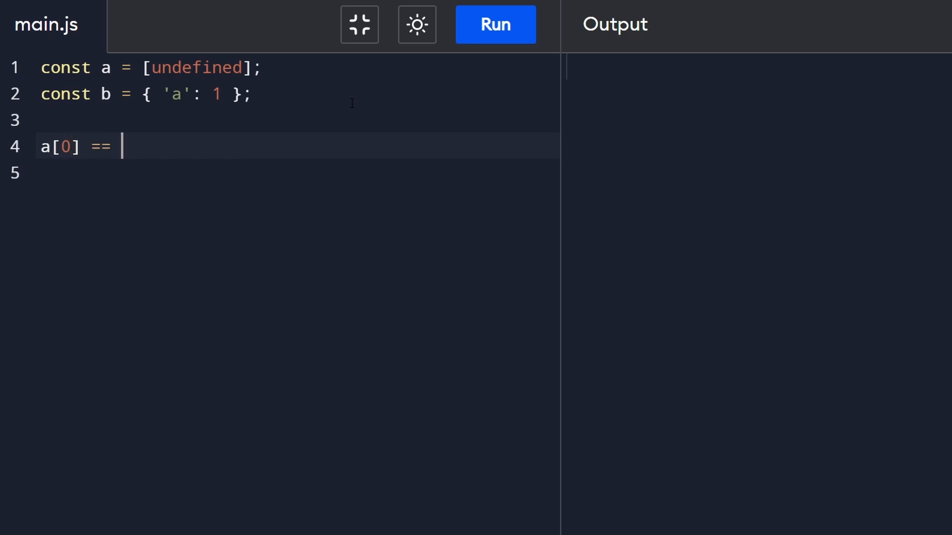
type("= b[0]")
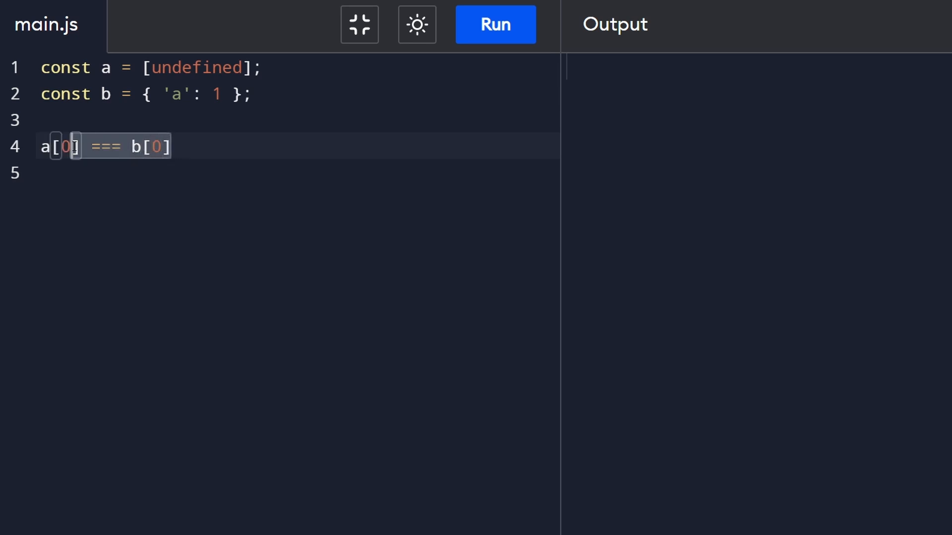
type("console")
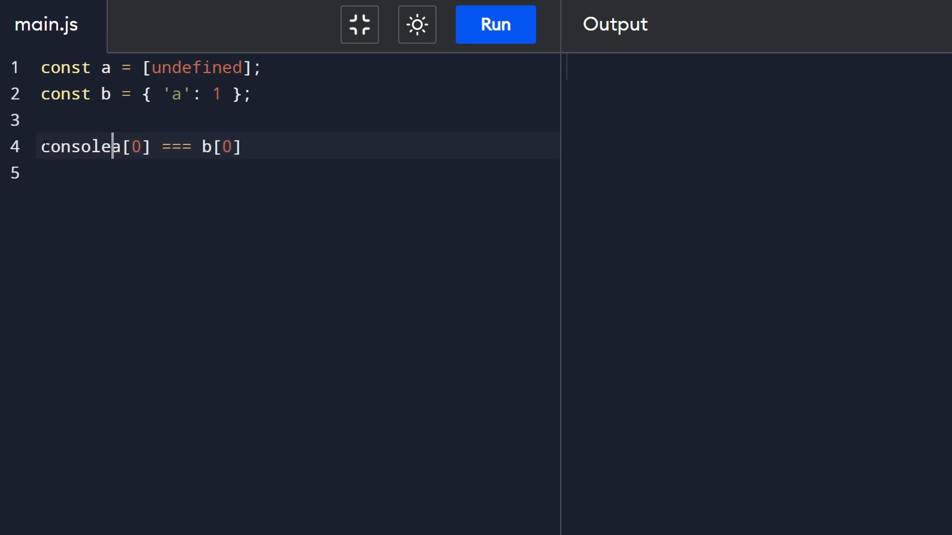
left_click(494, 24)
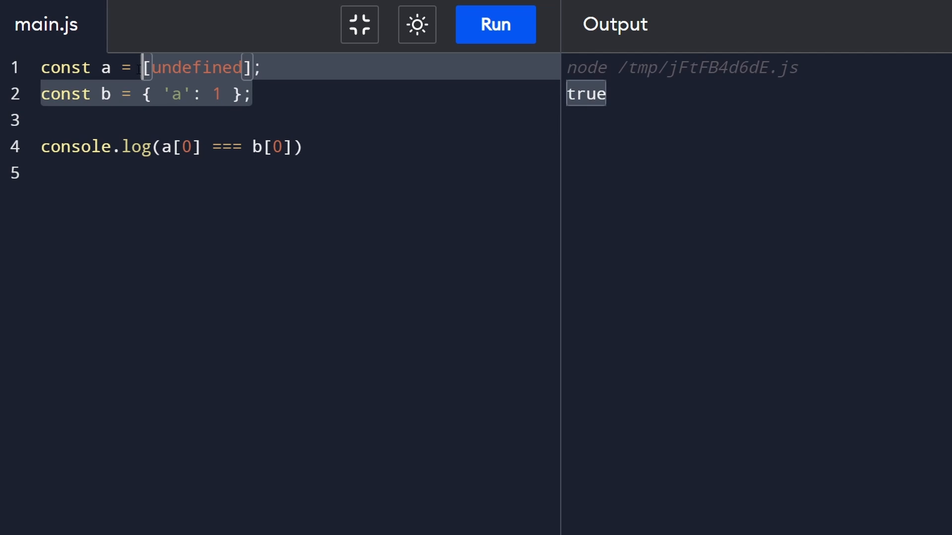
left_click(171, 147)
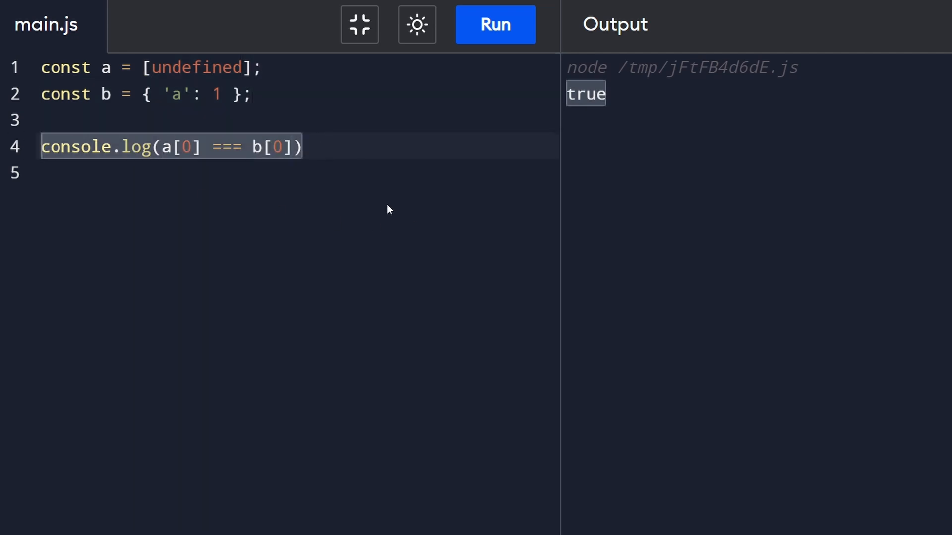
- Log String(a) and String(b) instead and run, showing [object Object] for b
type("Str")
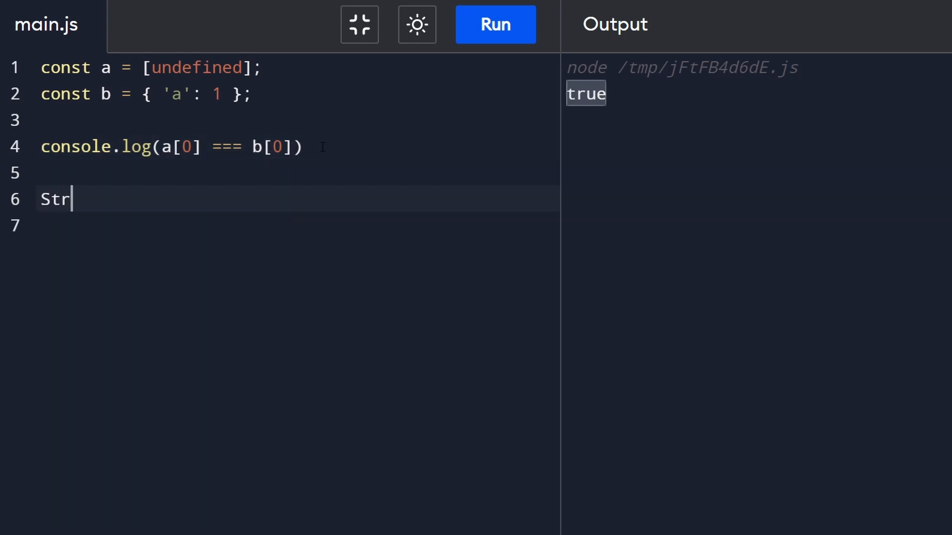
type("ing(")
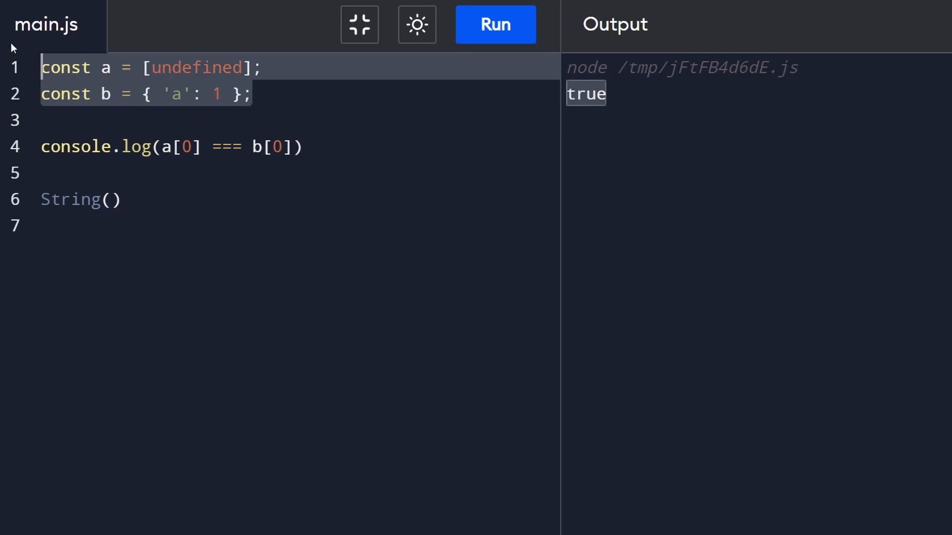
type("a")
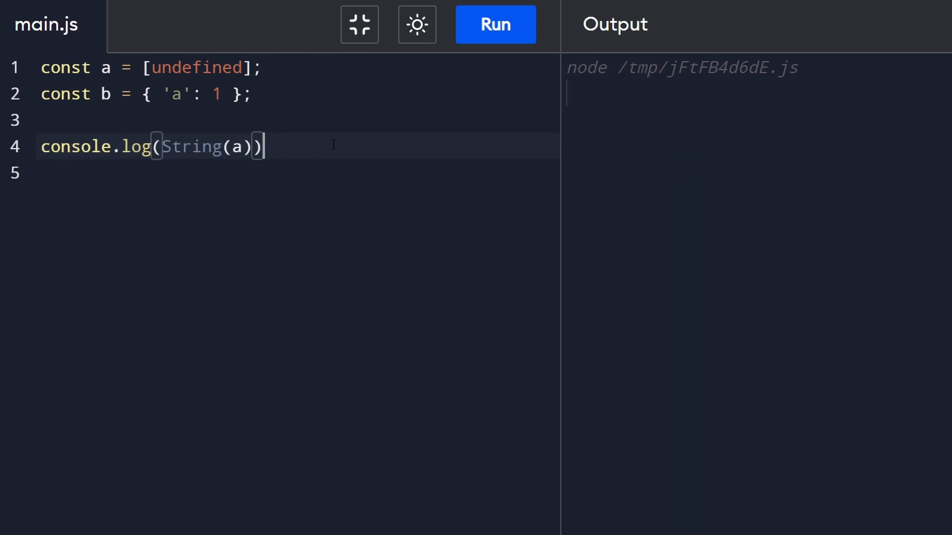
left_click(495, 23)
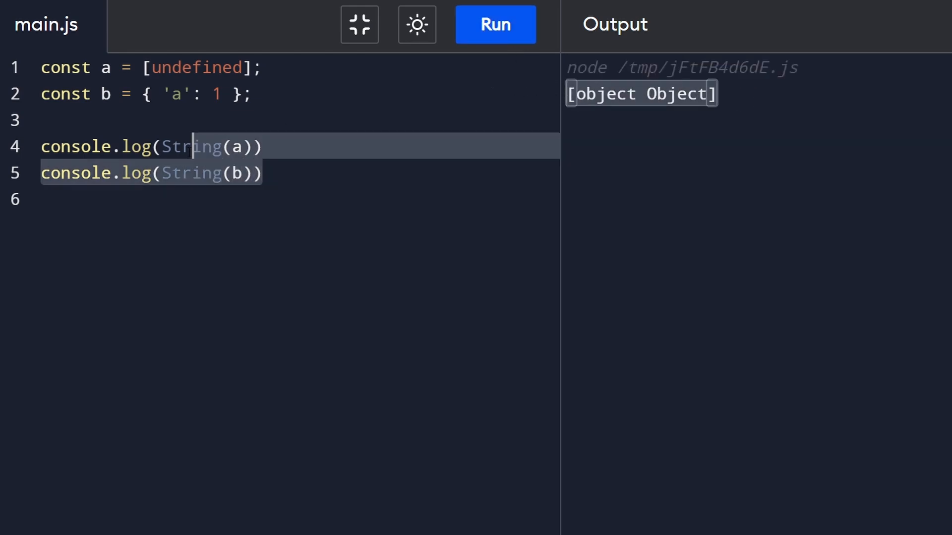
left_click(260, 173)
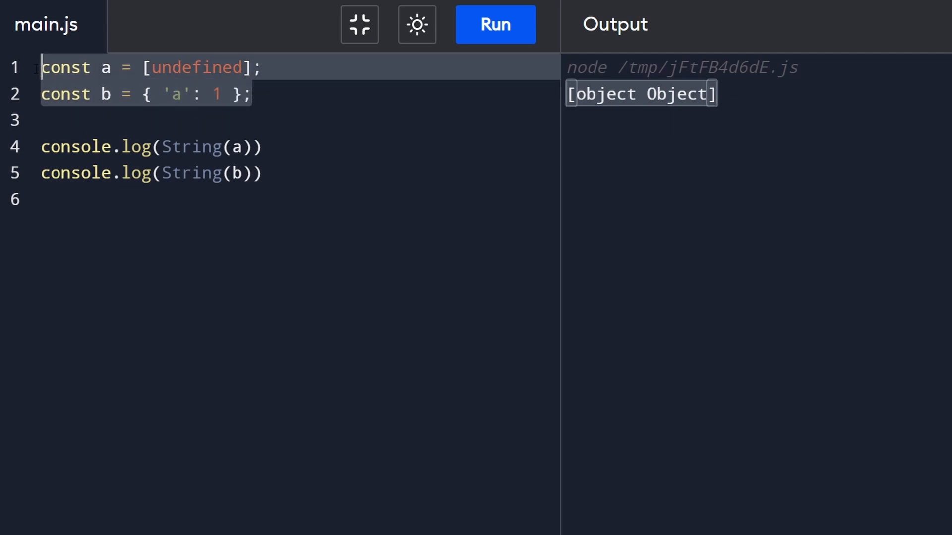
- Set a = [1, 2], b = { '0': 1, '1': 2 }, log String(a) === String(b) and run, printing false
type("1, 2")
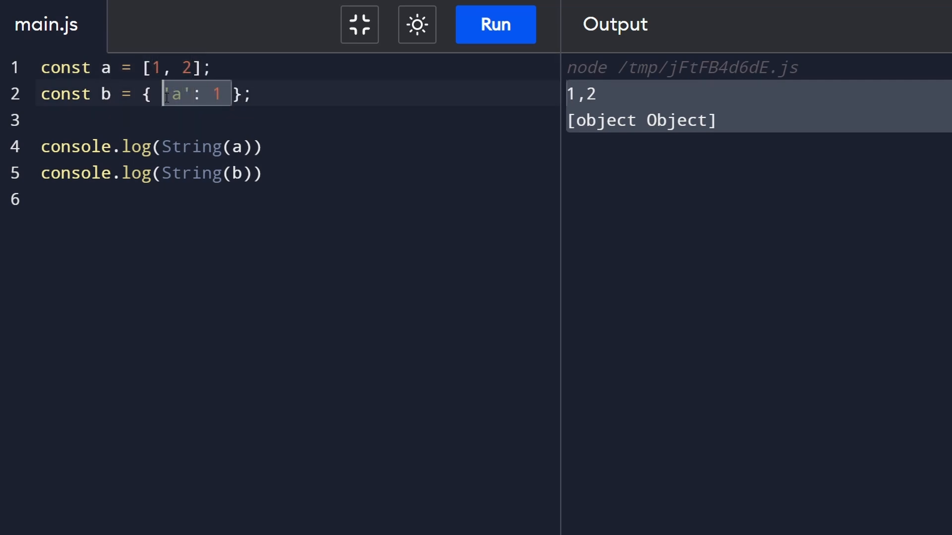
type("'0':")
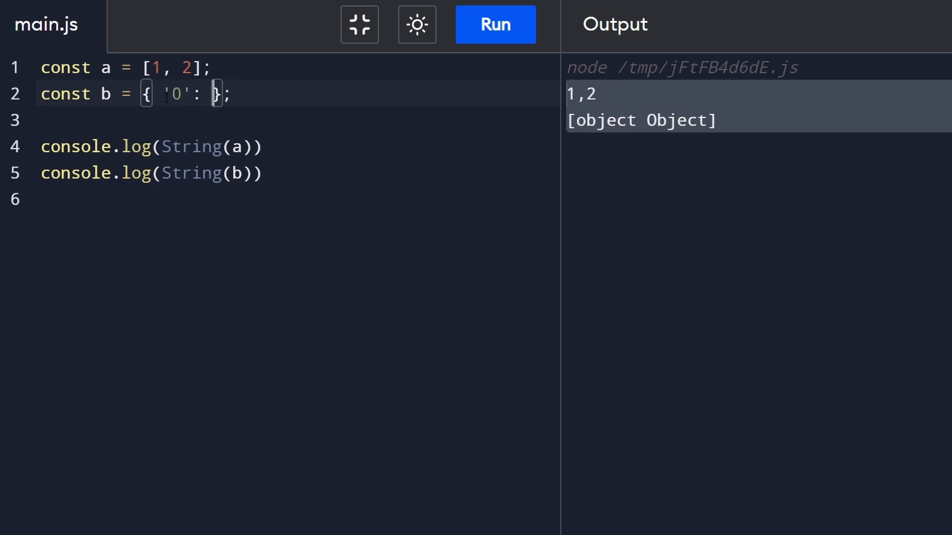
type("1, '1': 2")
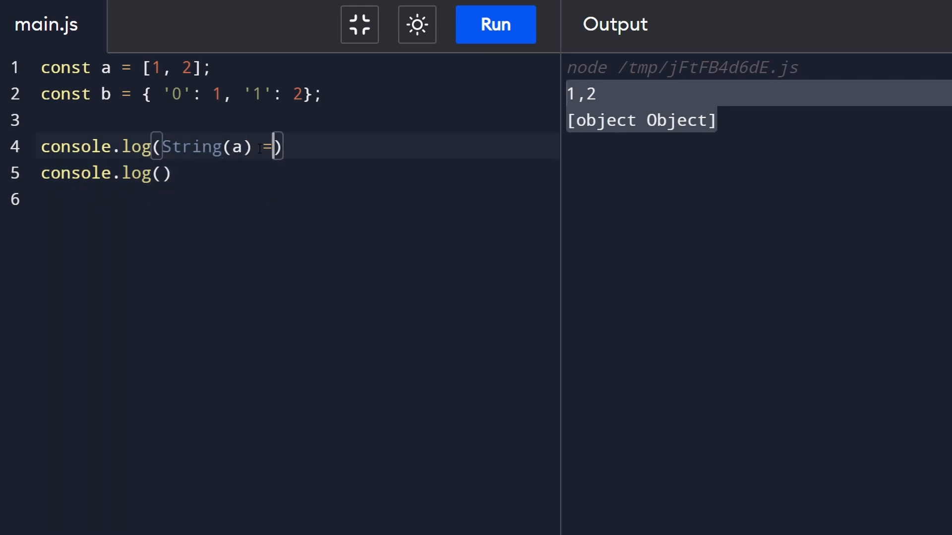
type("== String(b)")
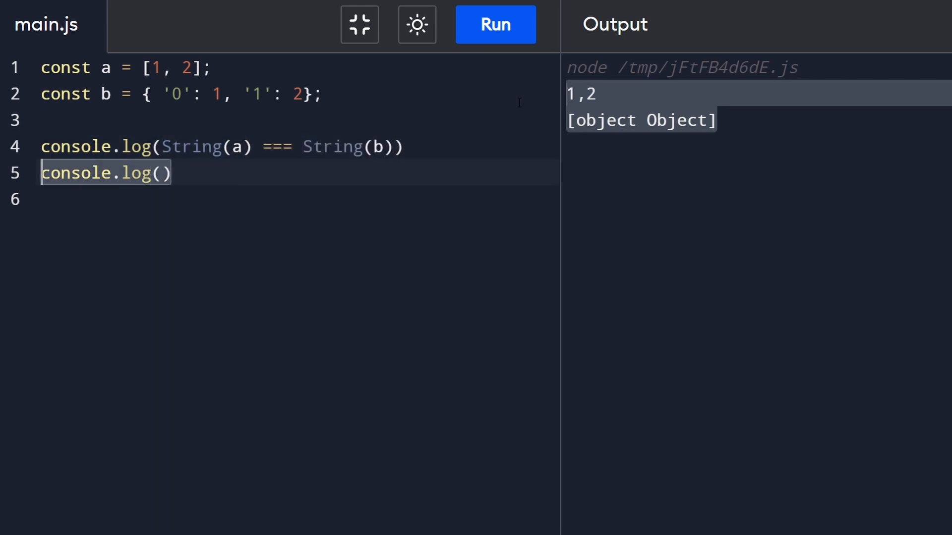
left_click(496, 25)
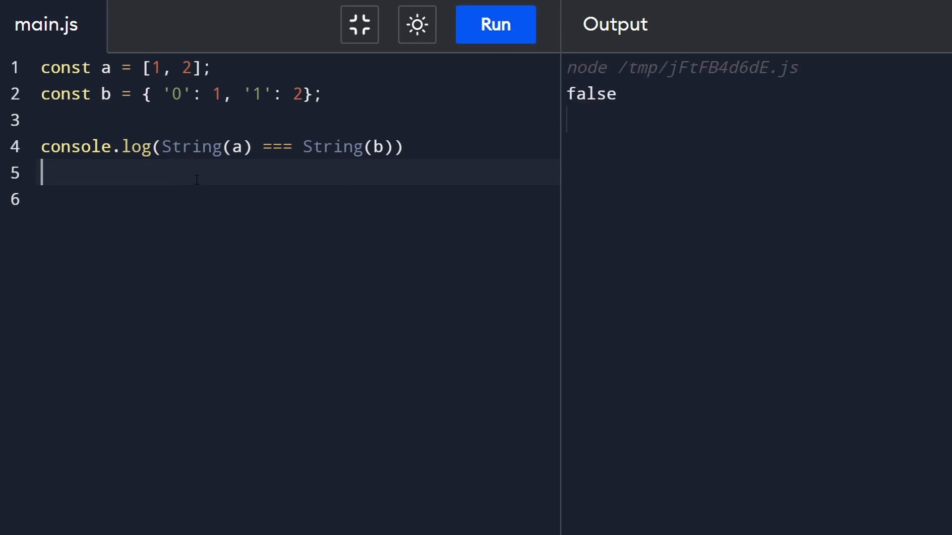
type("typeof o1 !== 'object') { // primitives")
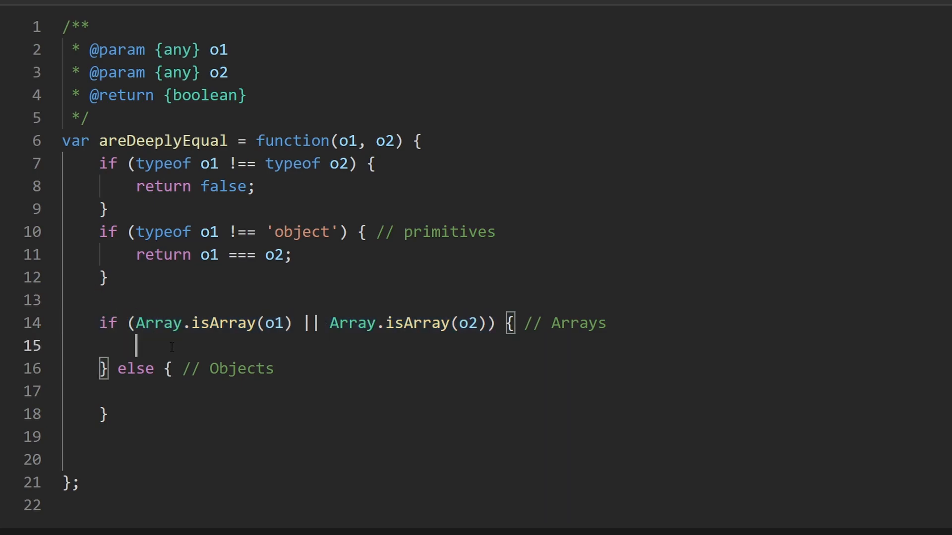
- Add if (String(o1) !== String(o2)) { return false; } to the Arrays branch
type("if (St")
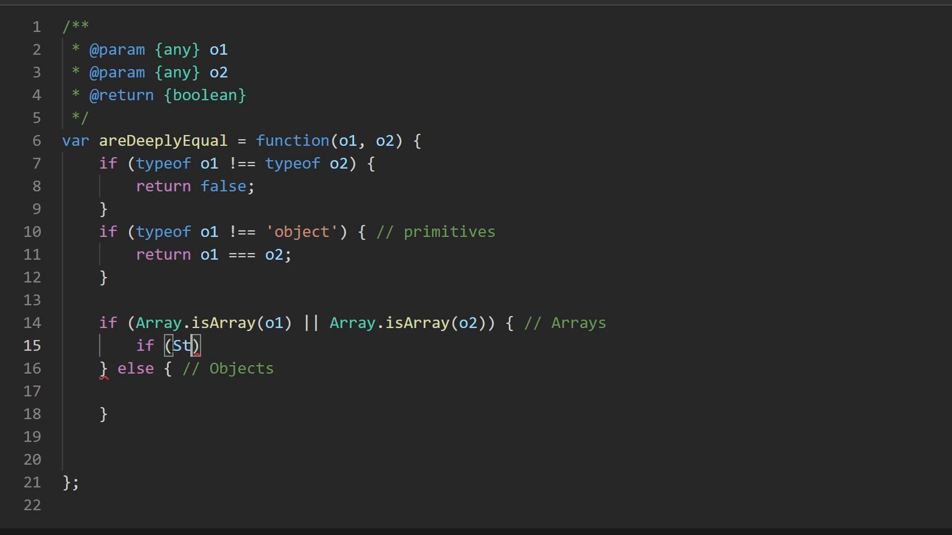
type("ring(o1)")
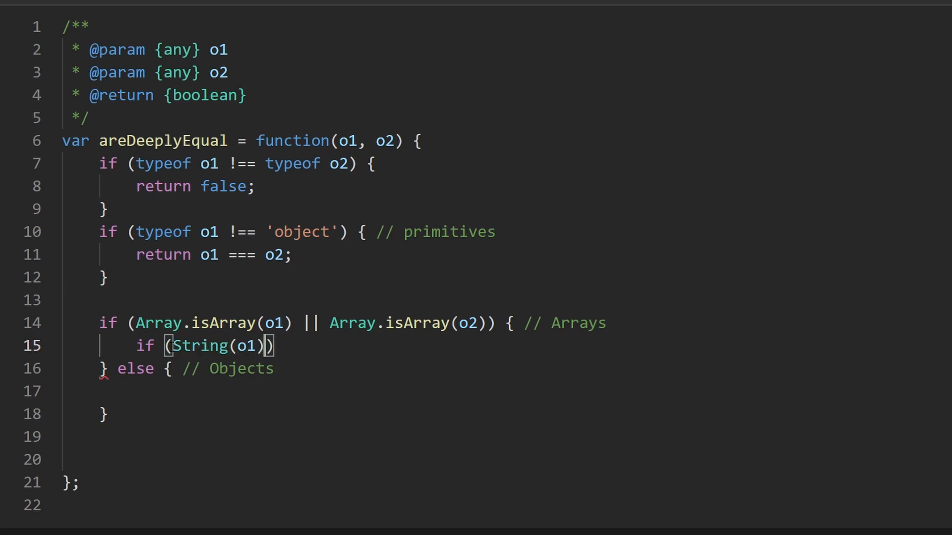
type("!== St")
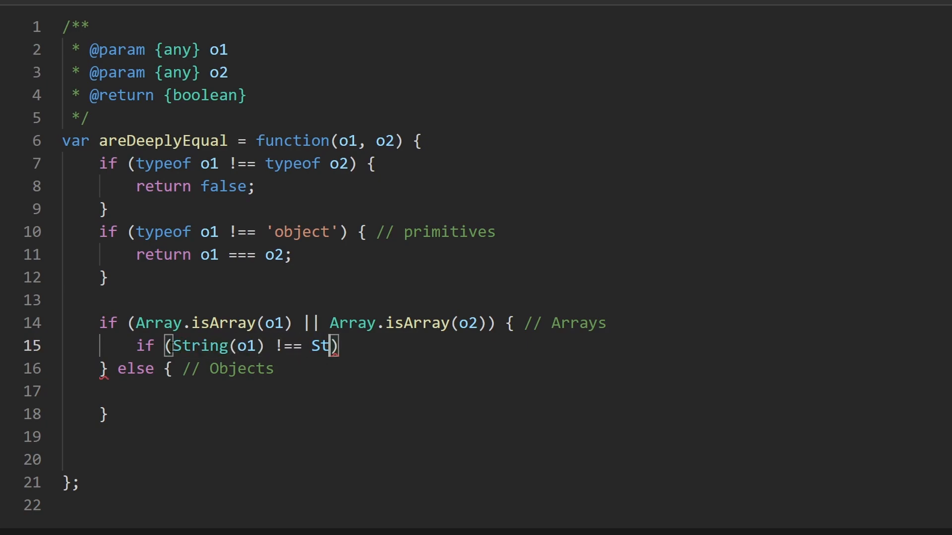
type("ring(i")
type("return false;")
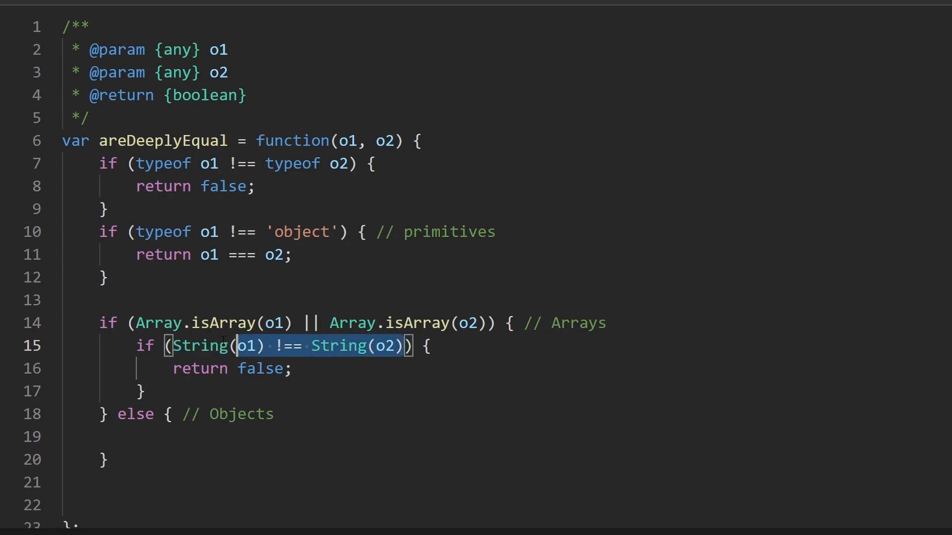
key("Enter")
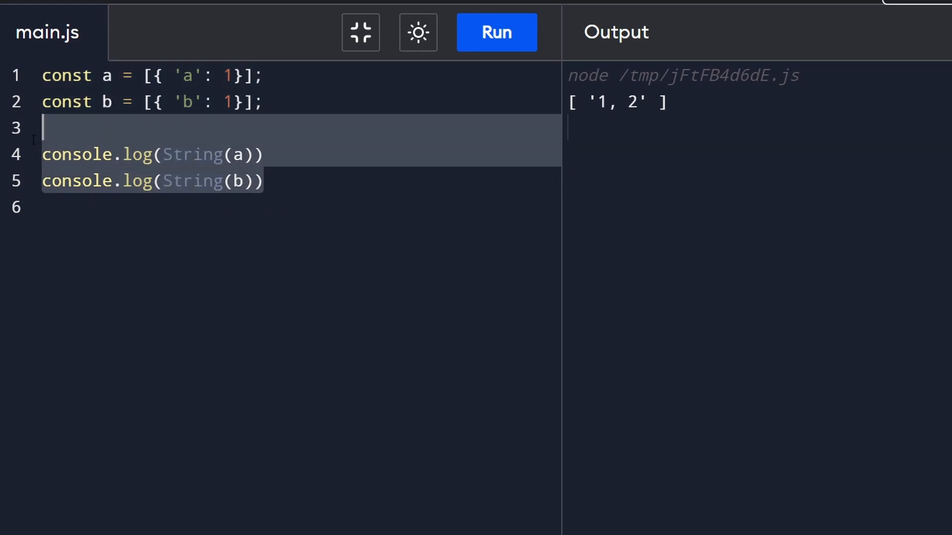
- Run the Programiz script with a = [{ 'a': 1}] and b = [{ 'b': 1}]
left_click(496, 32)
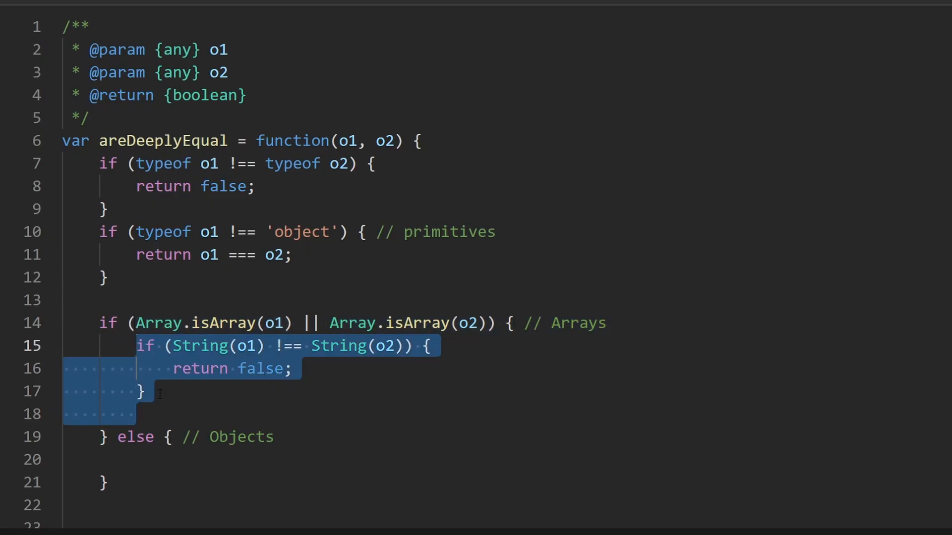
- Write a for loop over o1.length in the Arrays branch comparing o1[i] === o2[i]
left_click(248, 346)
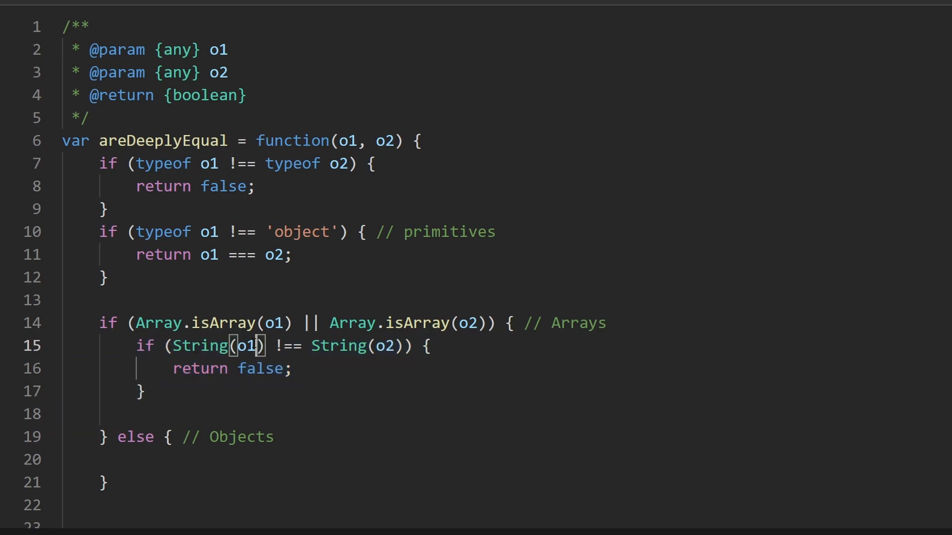
left_click(191, 414)
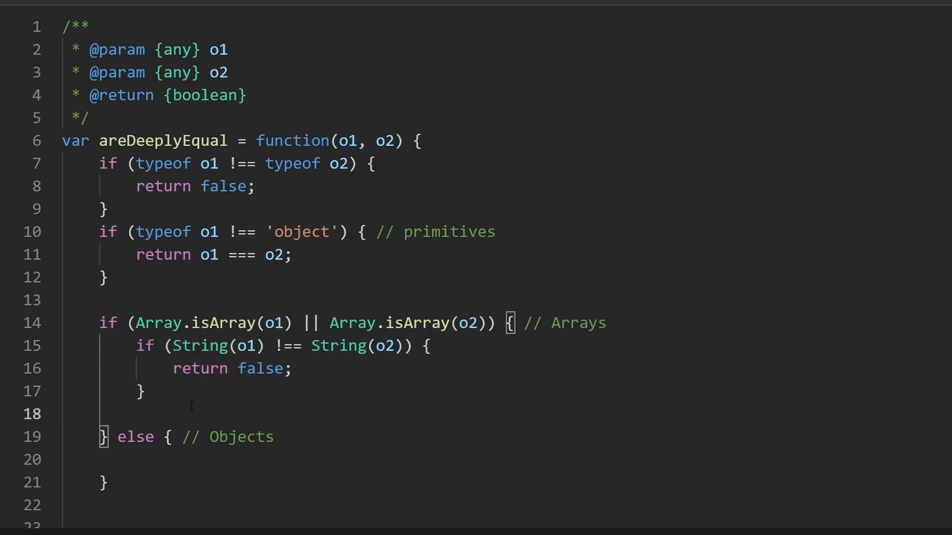
type("for (")
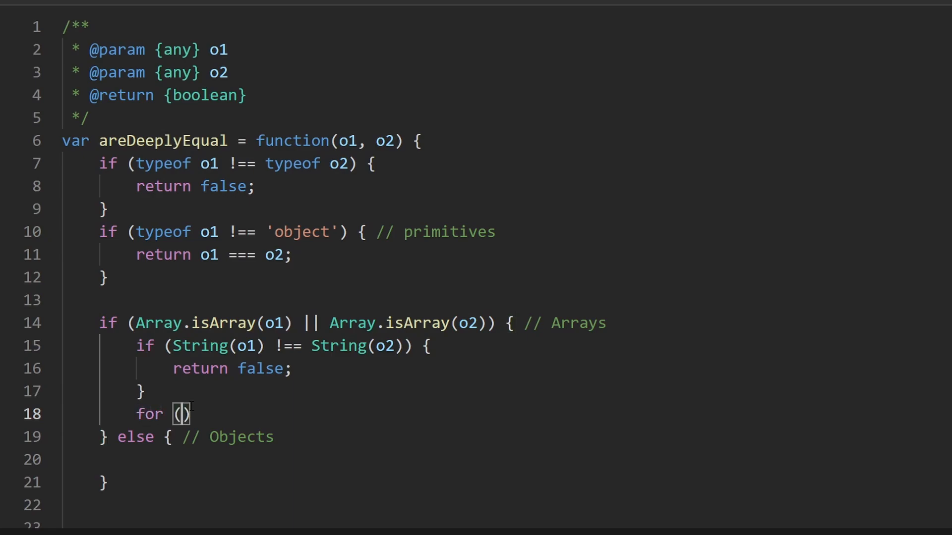
type("let i")
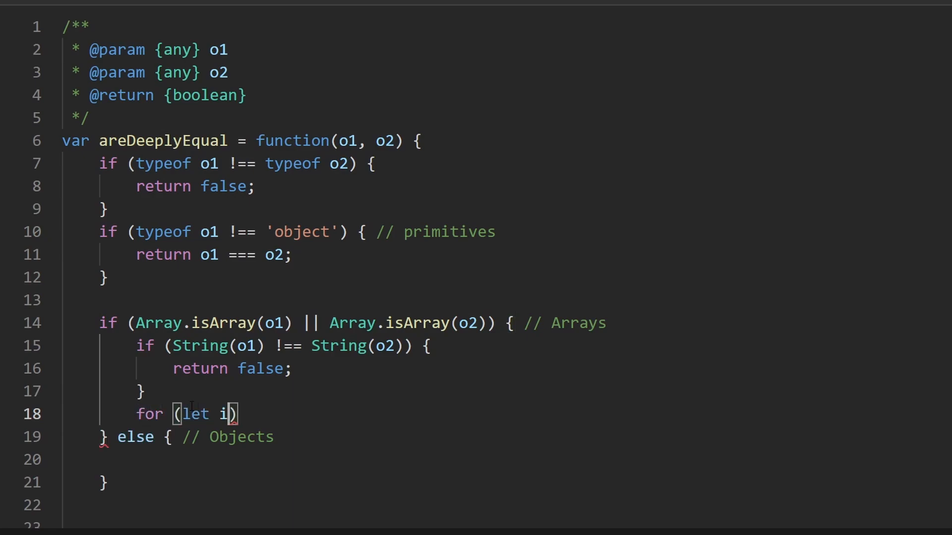
type("= 0")
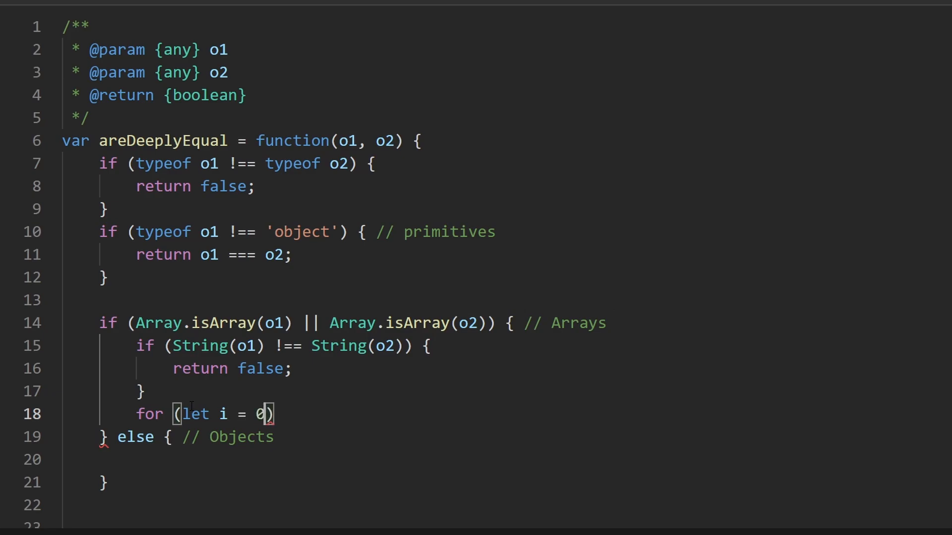
type("; i <")
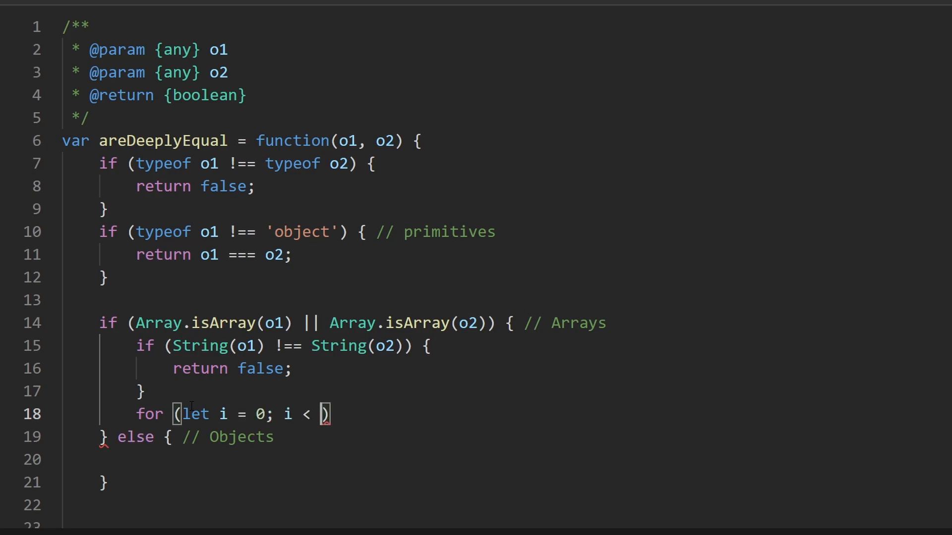
type("o1.length;")
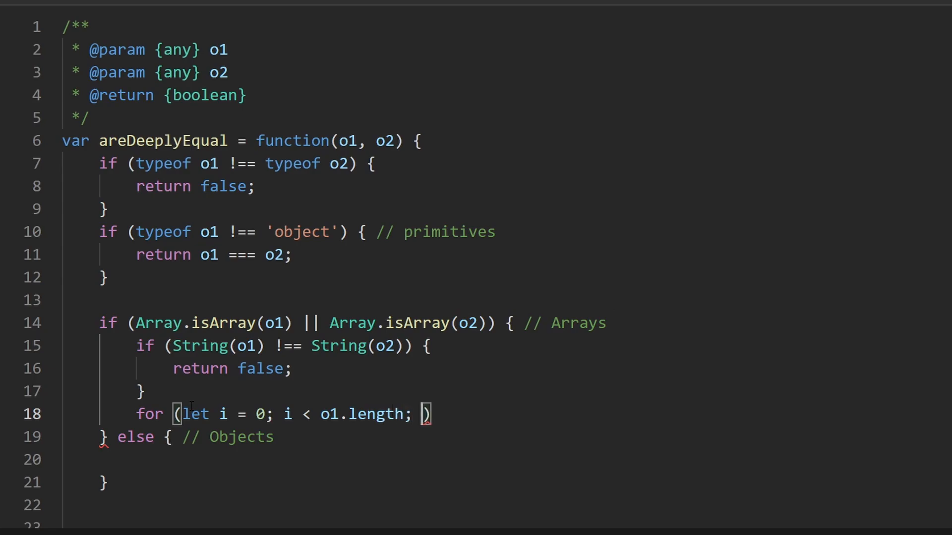
type("++) {")
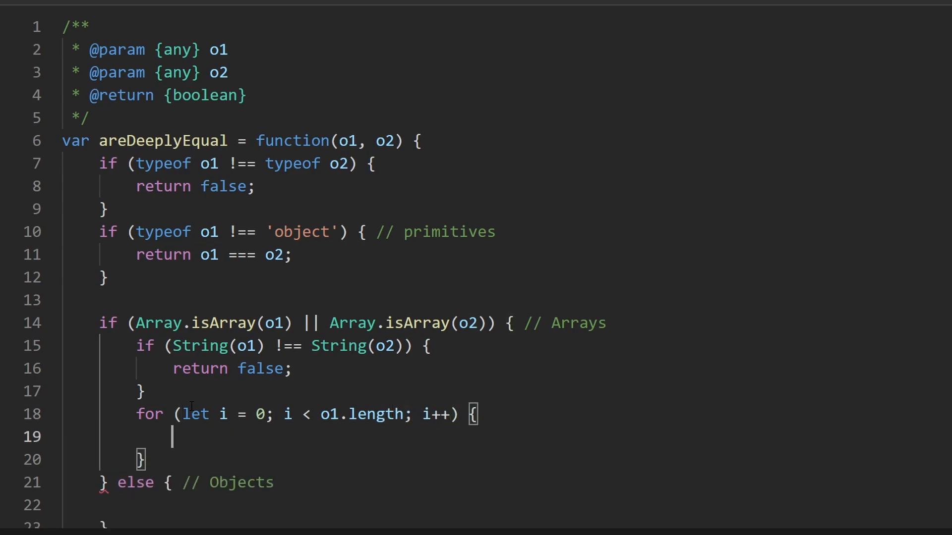
type("o1")
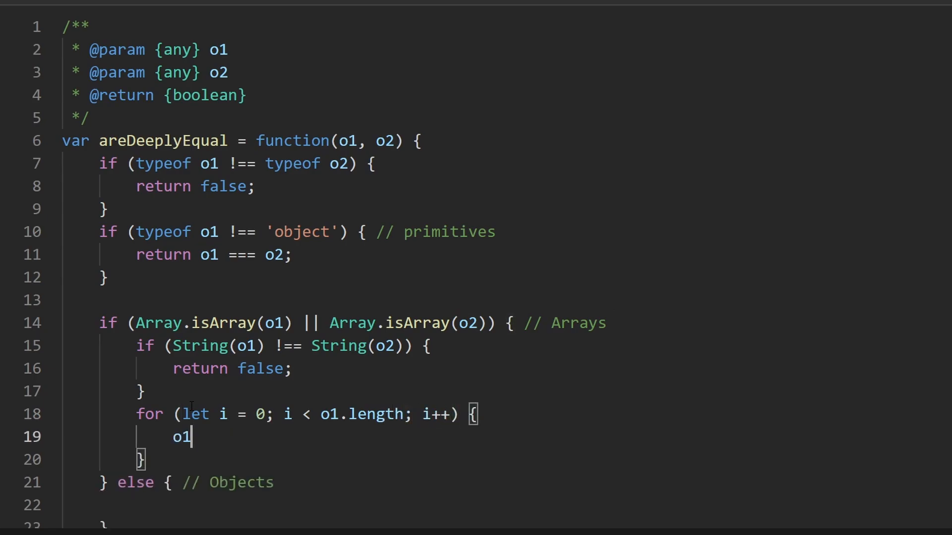
type("[i] =")
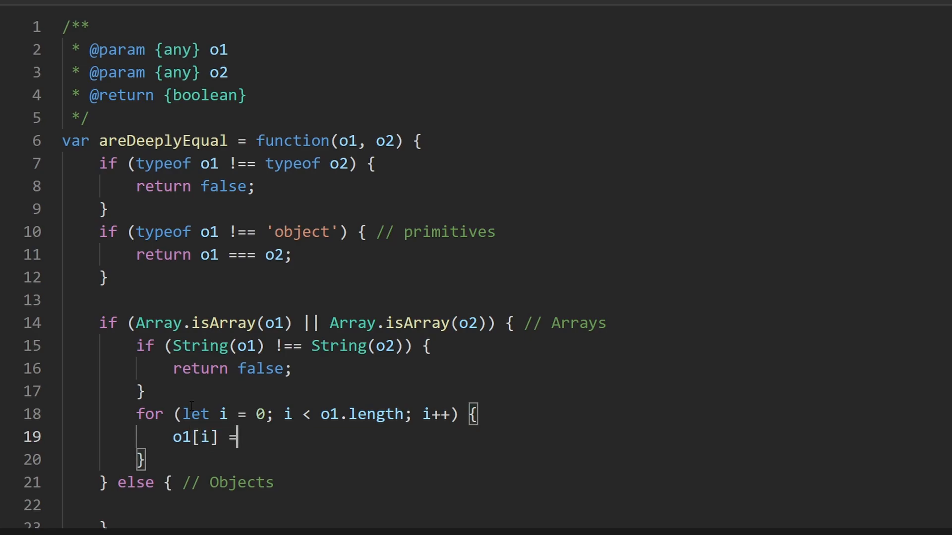
type("== o2[i]")
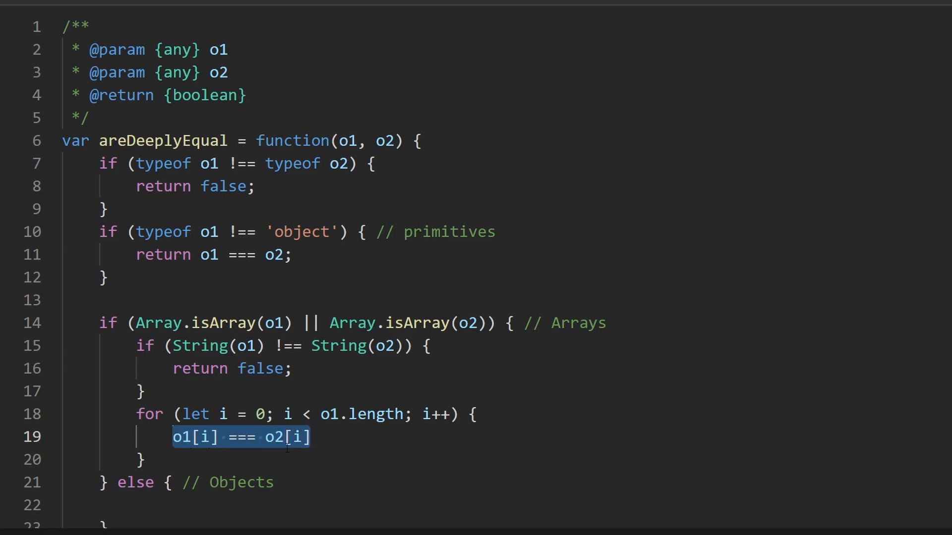
- Replace the comparison with if(!areDeeplyEqual(o1[i], o2[i])) return false;
double_click(161, 141)
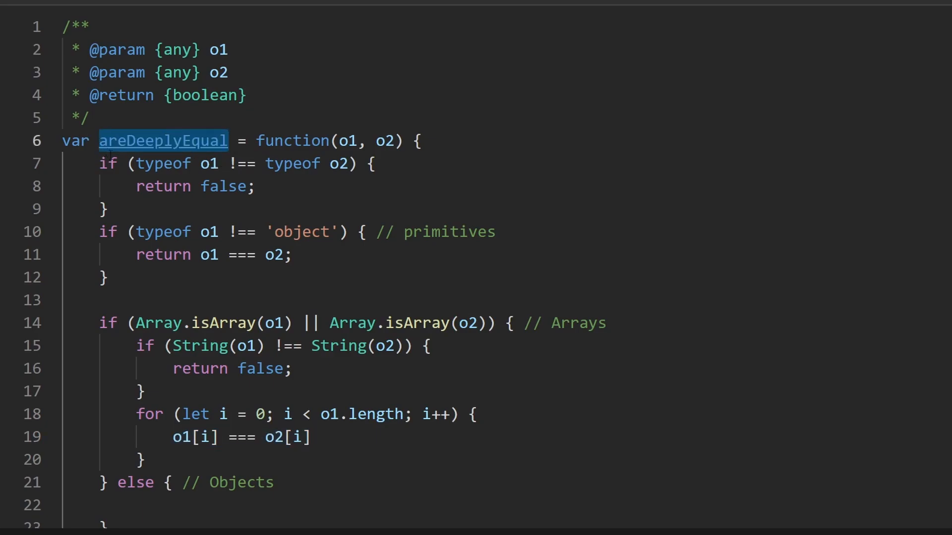
type("areDeeplyEqual()")
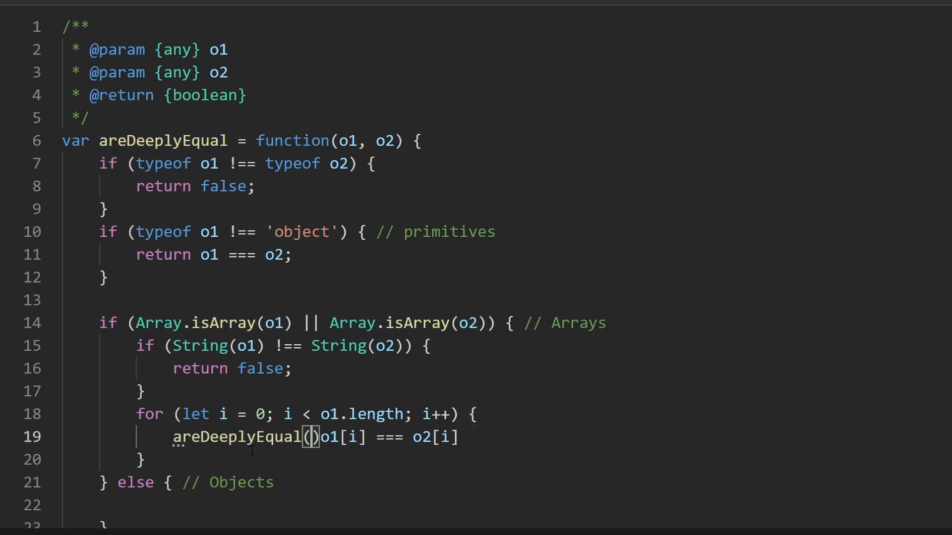
type("o1[i], o2[i]")
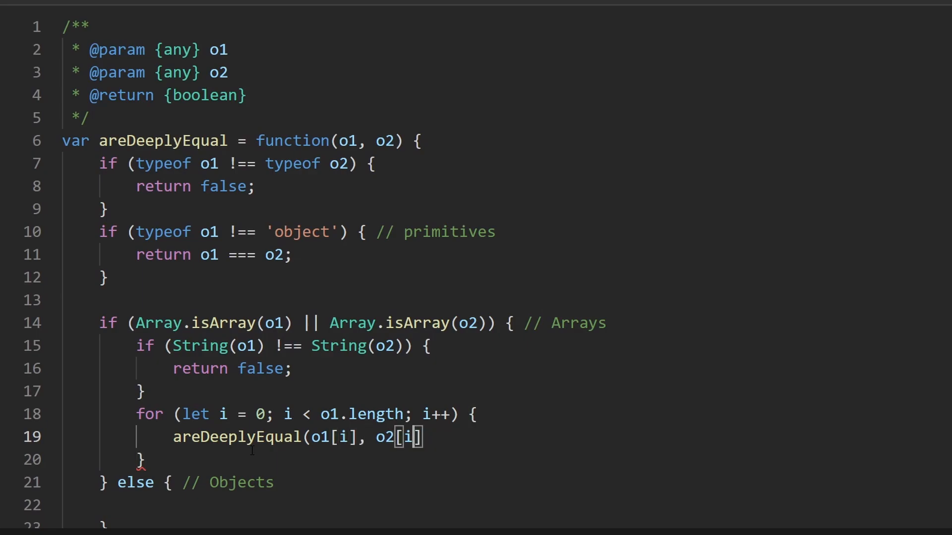
type(")")
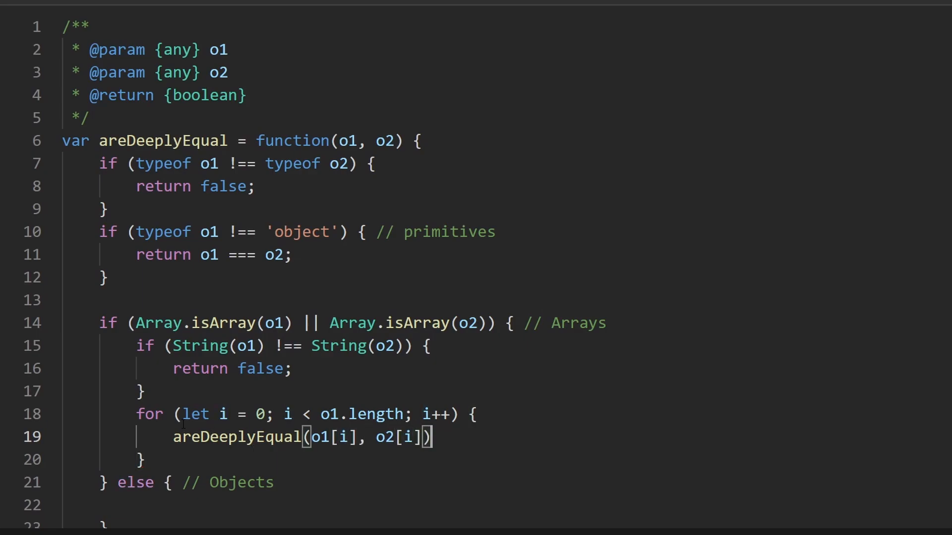
type("if()")
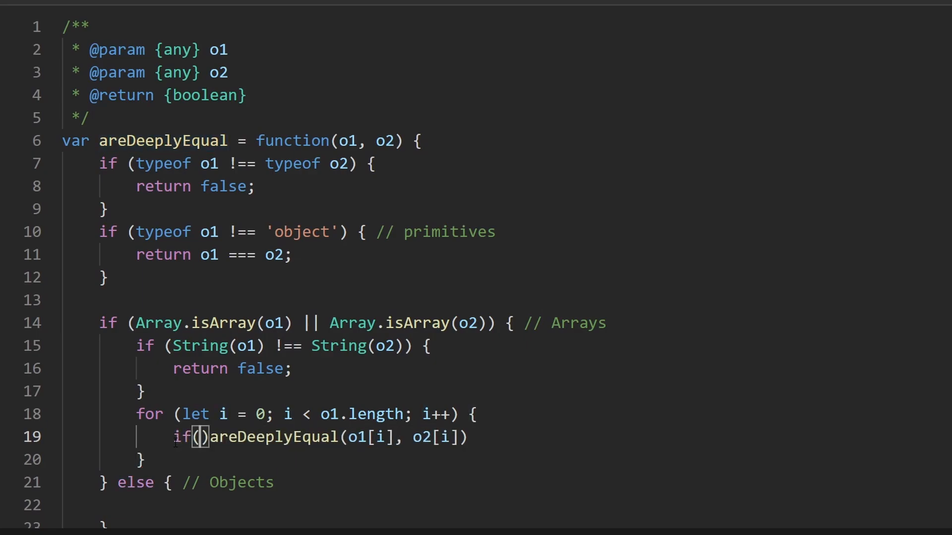
type("!")
type("return")
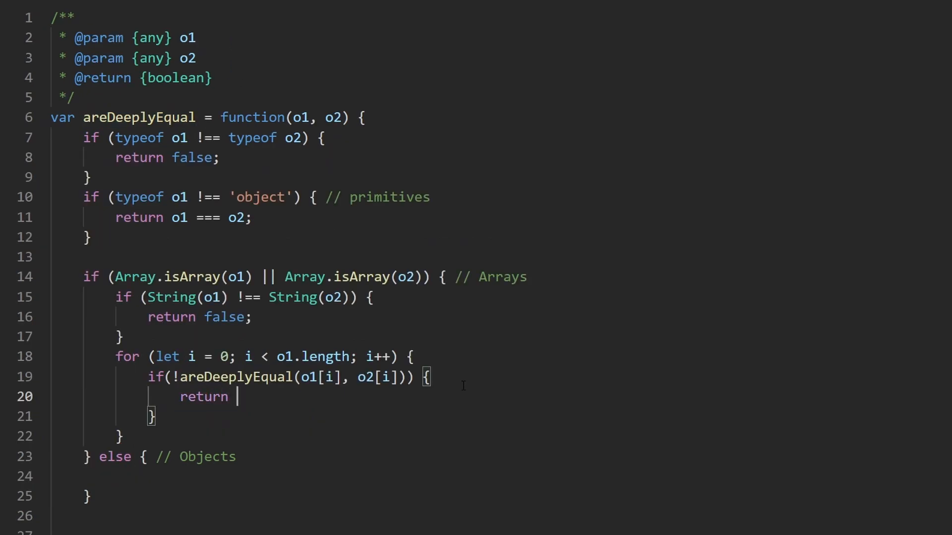
type("false;")
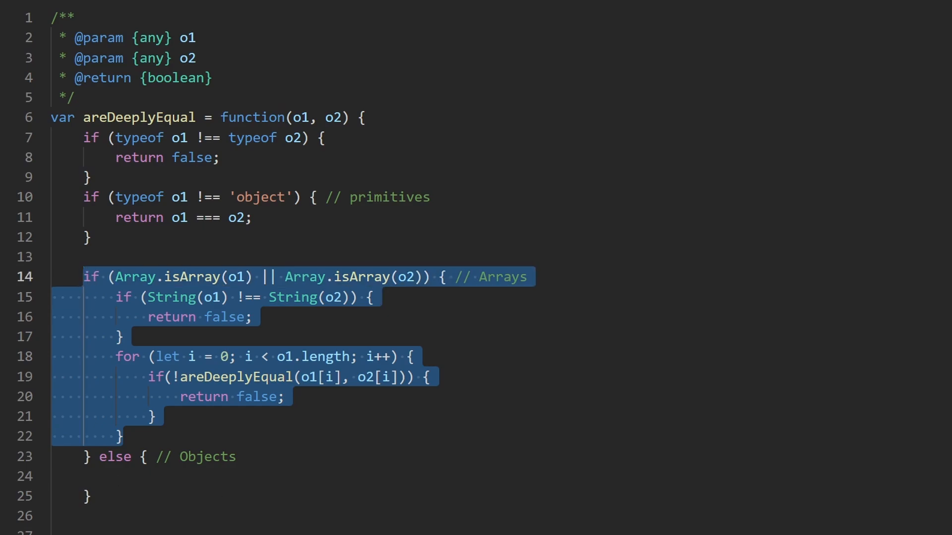
- End the function with return true after the Objects branch
left_click(143, 476)
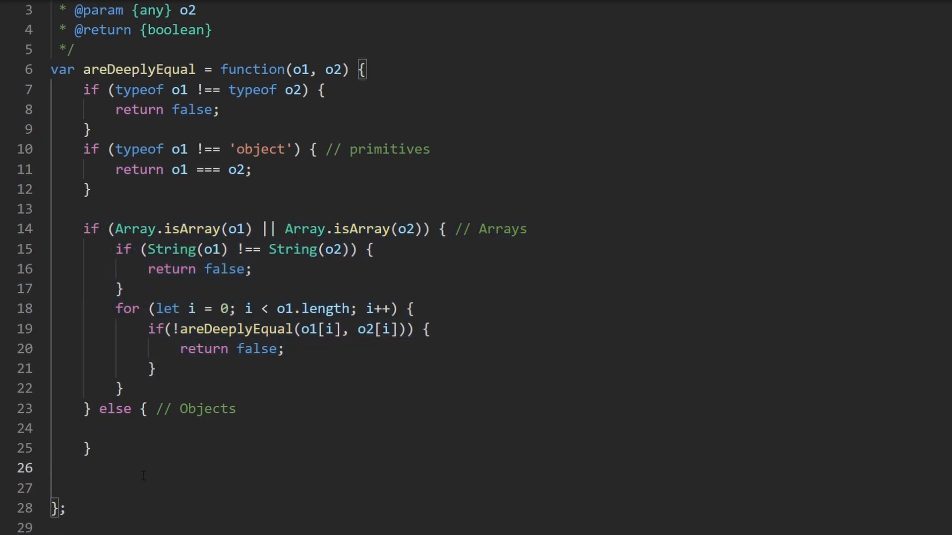
type("return")
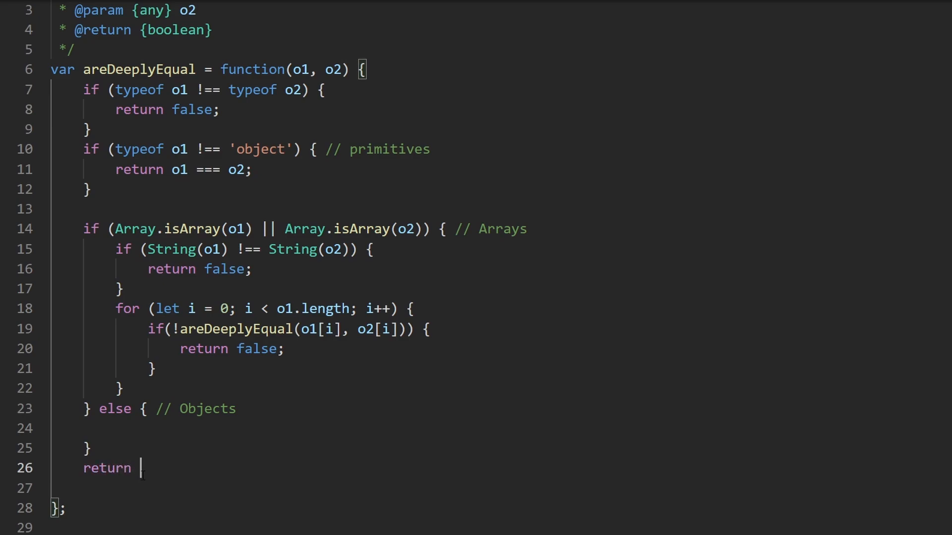
type("true;")
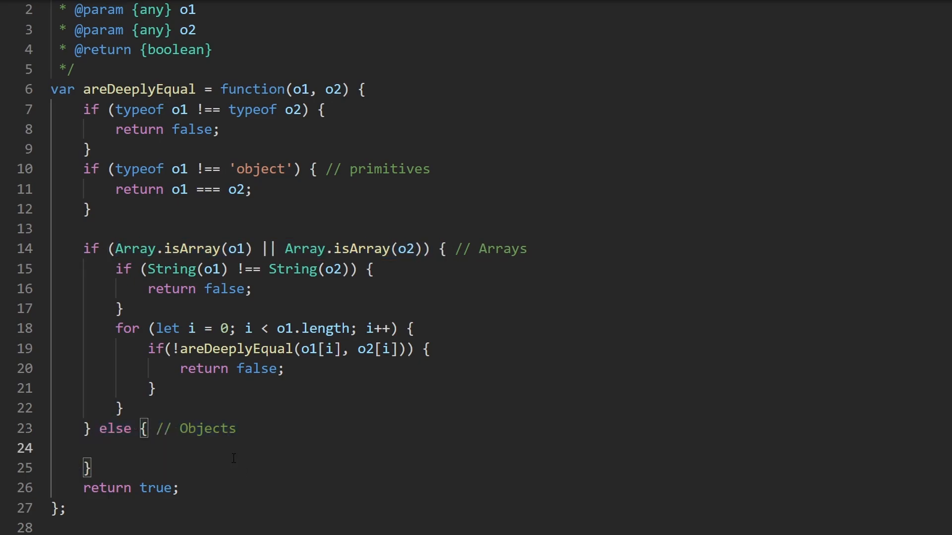
- Return false when Object.keys(o1).length !== Object.keys(o2).length in the Objects branch
type("if")
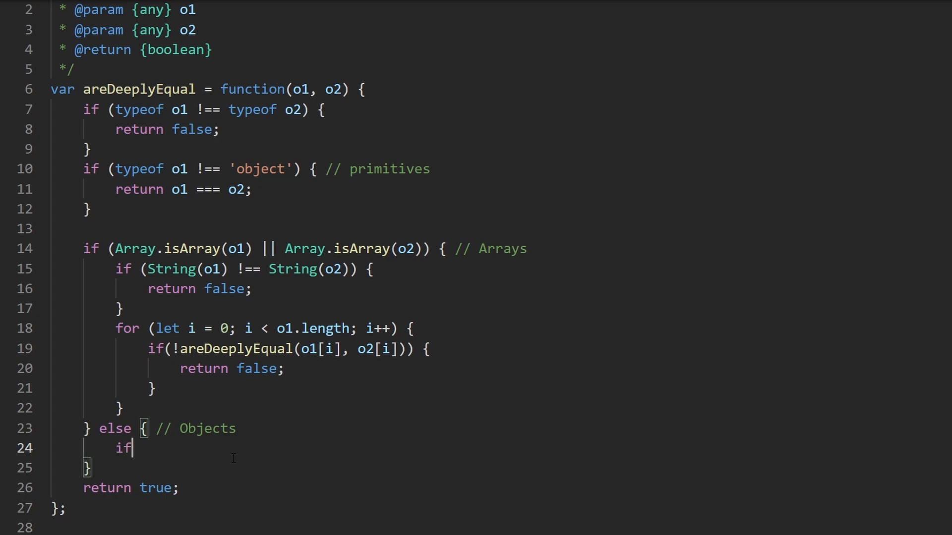
type("(")
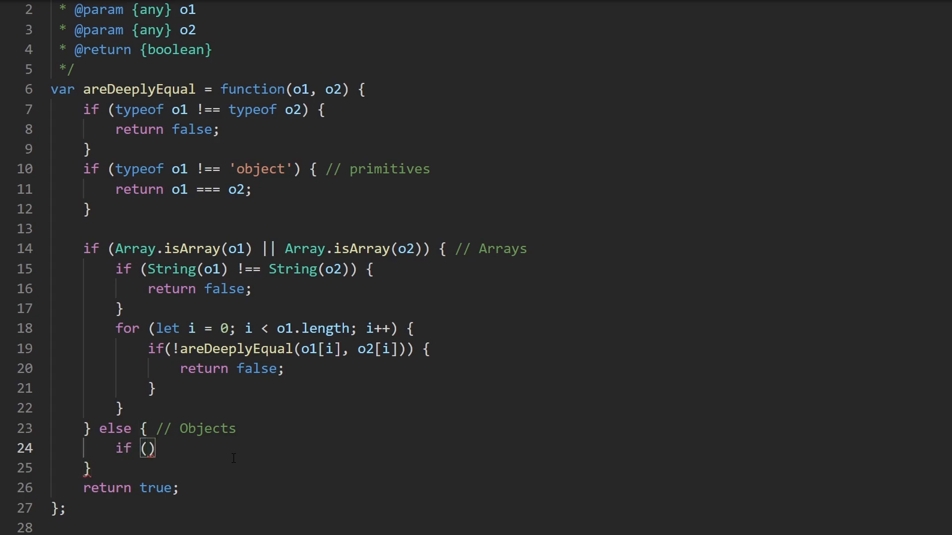
type("0")
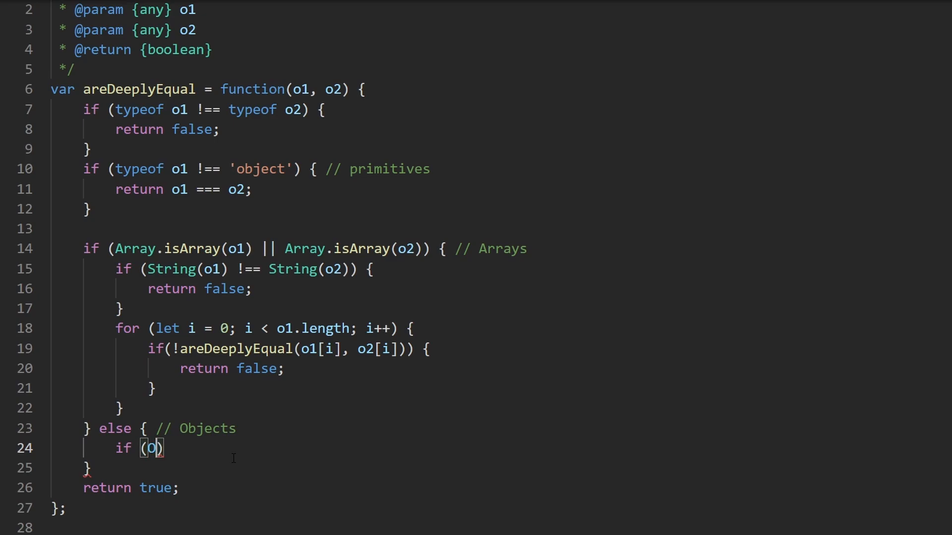
type("bject")
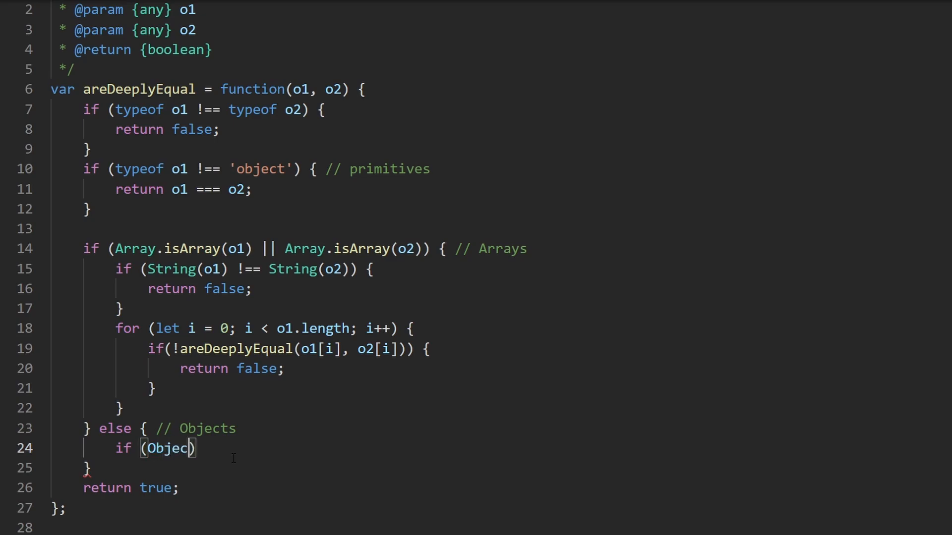
type(".")
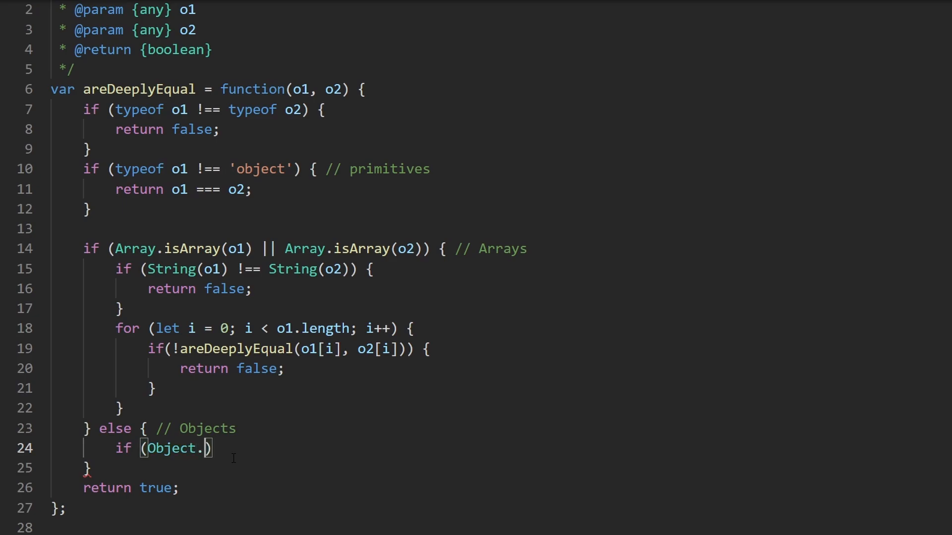
type("keys(")
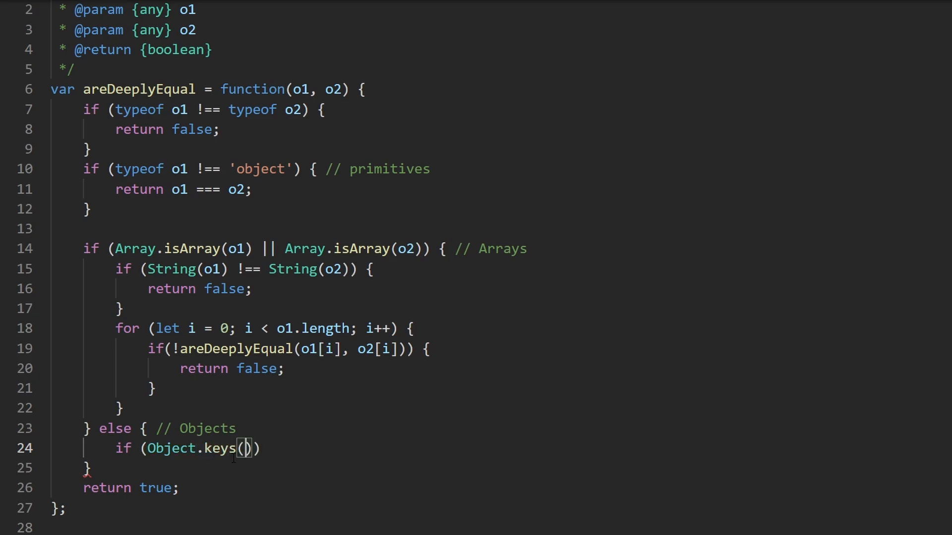
type("o1")
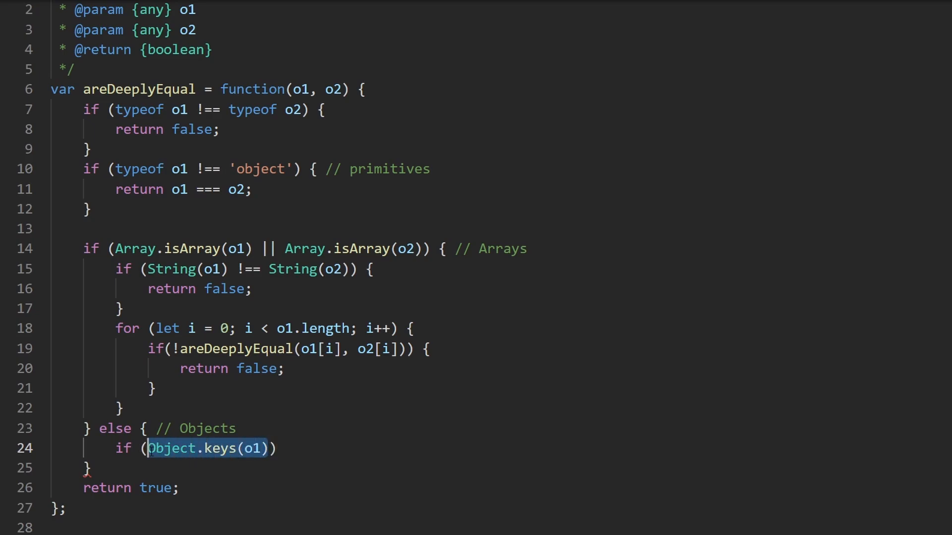
type(".1")
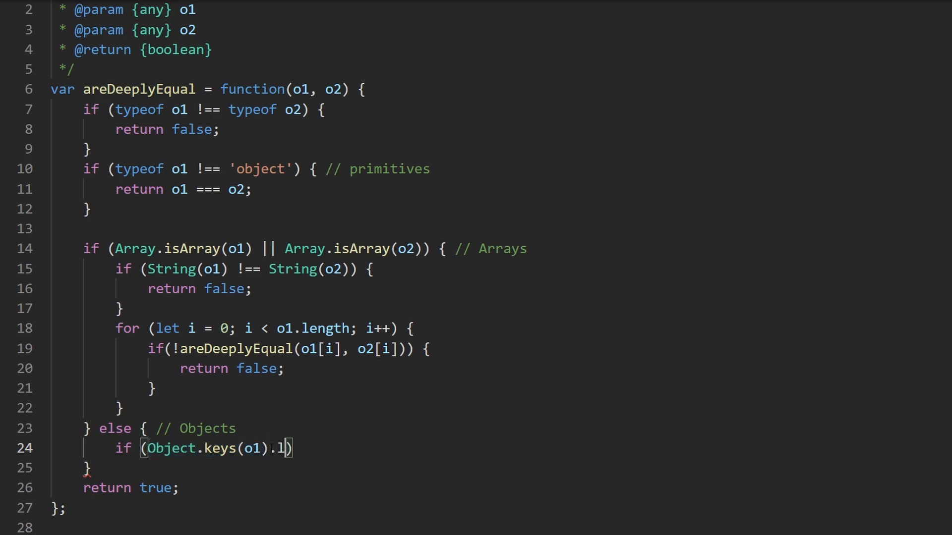
type("ength")
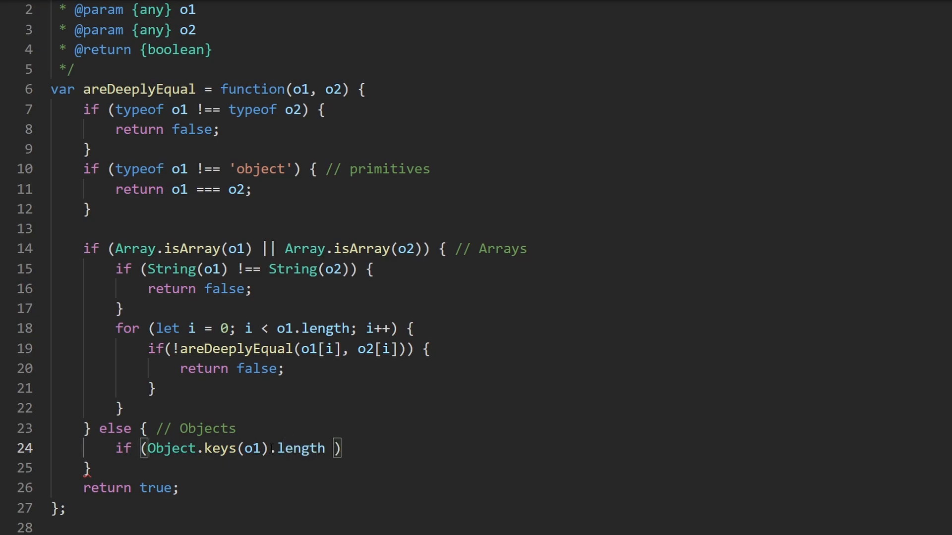
type("!== Object.keys(o2")
type("return false")
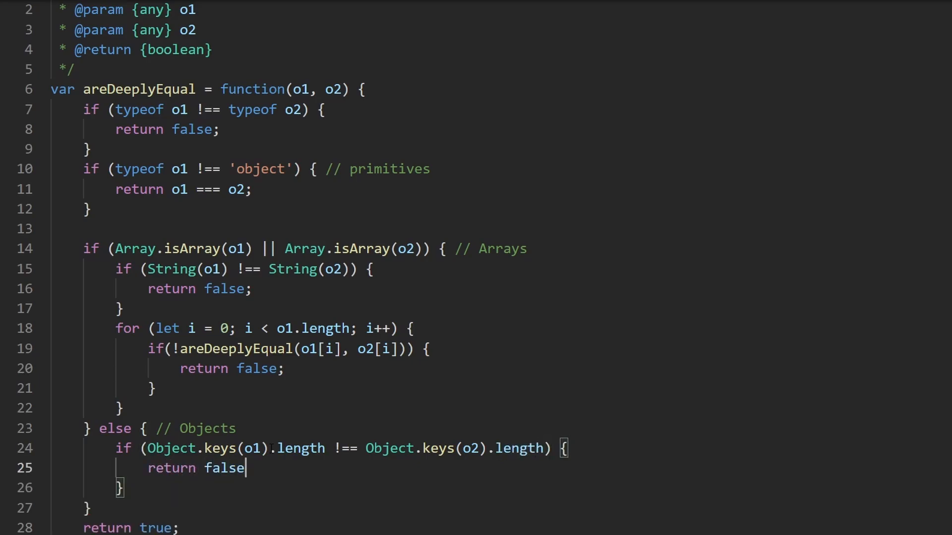
type(";")
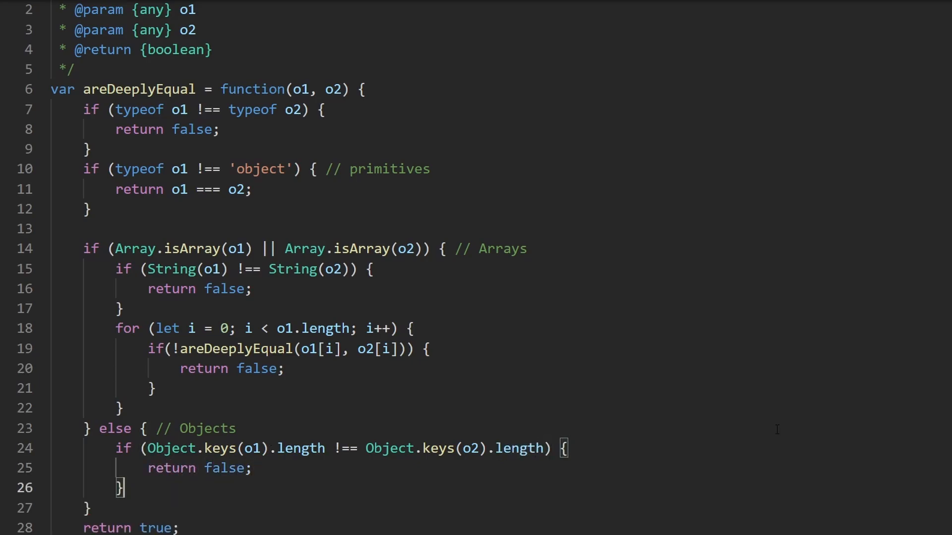
scroll("down", 3)
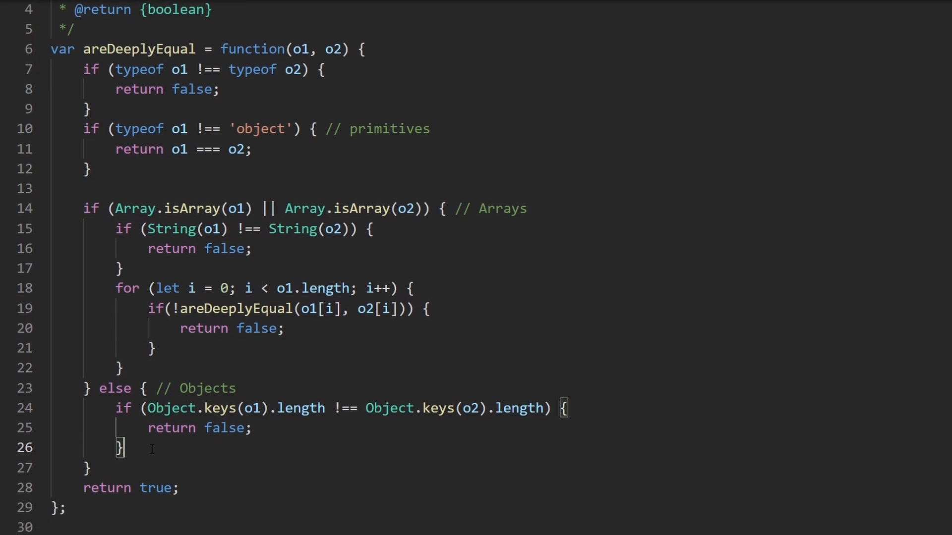
- Write a for (const key in o1) loop calling areDeeplyEqual(o1[key], o2[key])
type("for (")
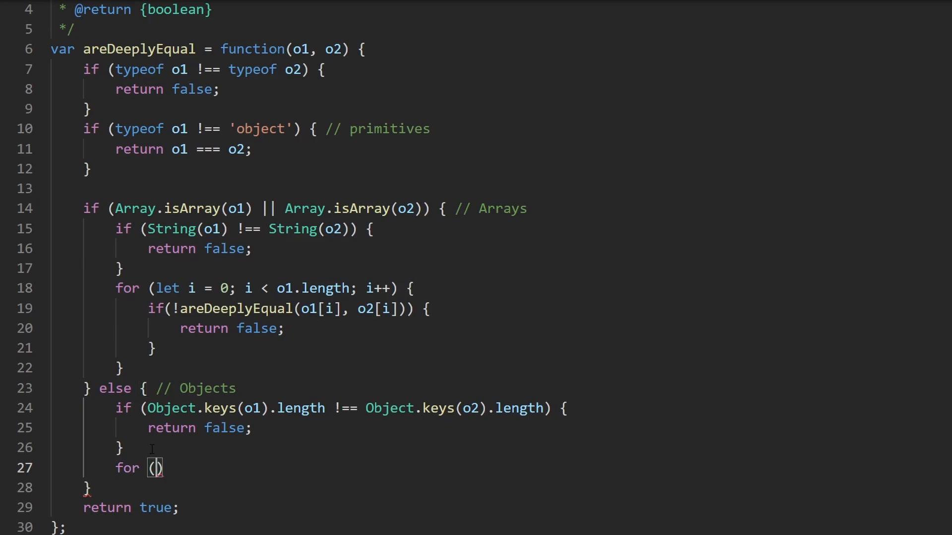
type("const key in")
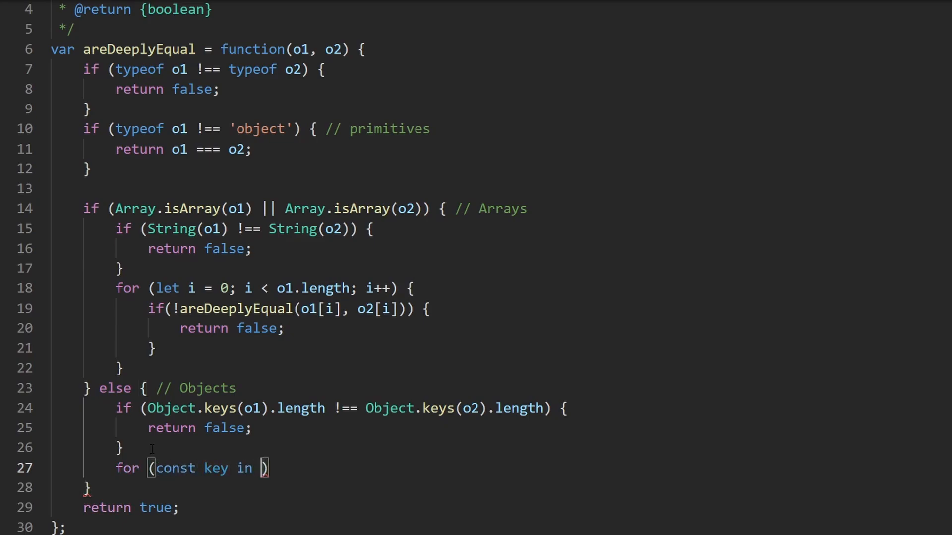
type("o1) {")
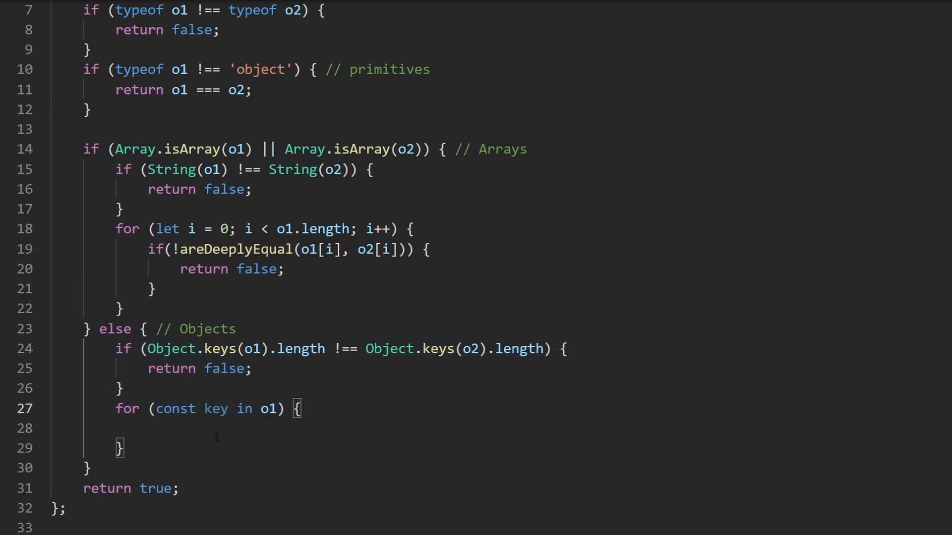
type("areDeeplyEqual(o)")
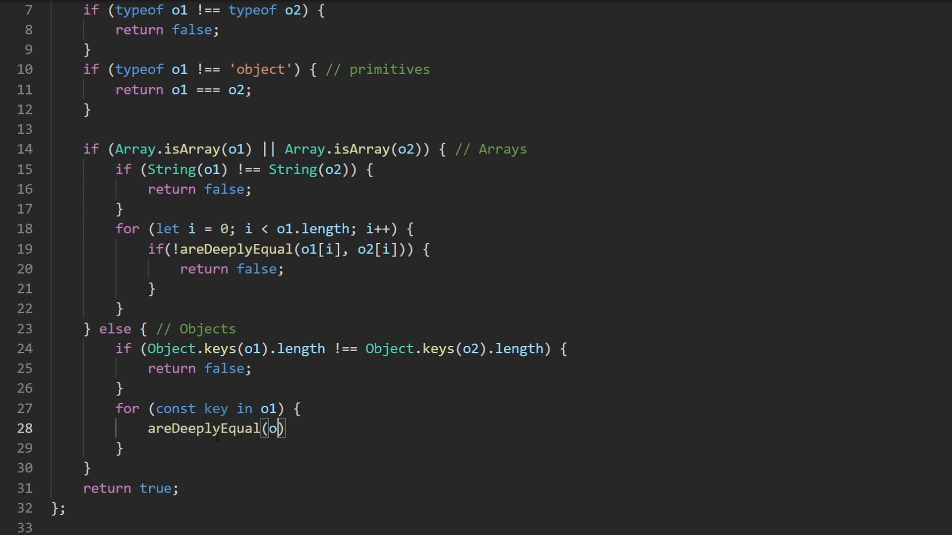
type("1[key],")
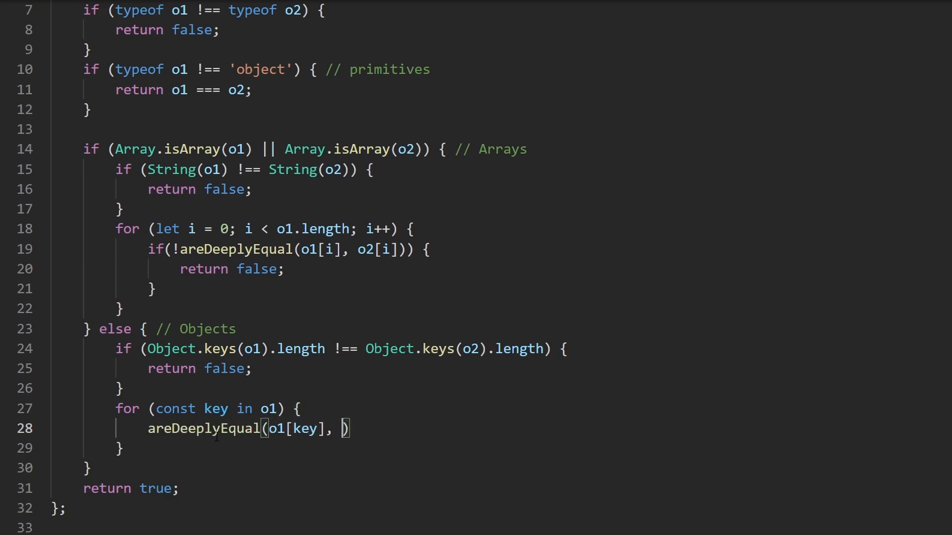
type("o2[key]")
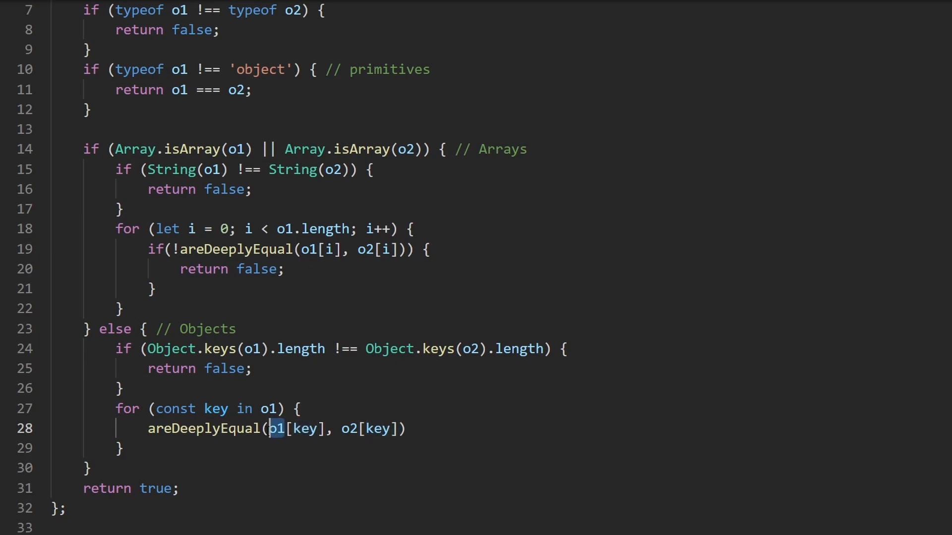
- Wrap the recursive call in if (!...) { return false; } inside the key loop
double_click(274, 428)
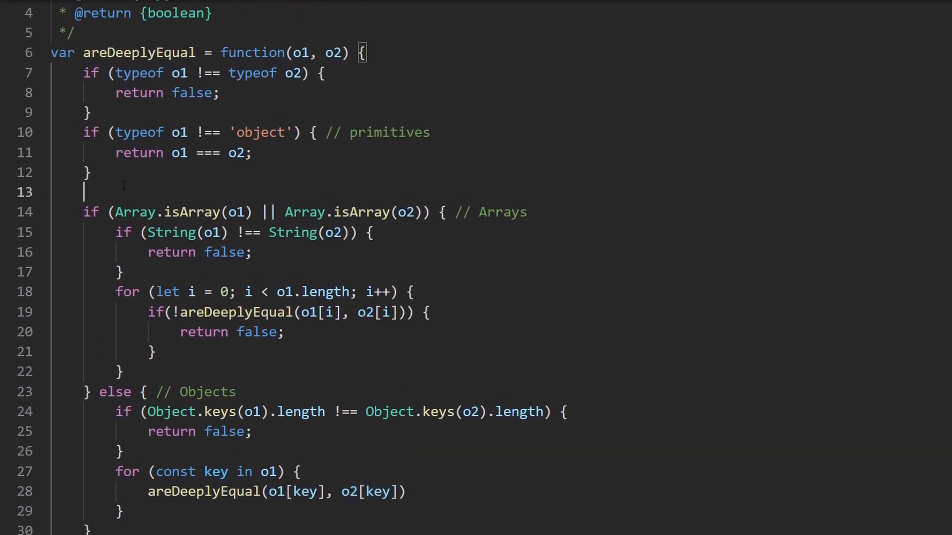
left_click_drag(83, 52, 91, 112)
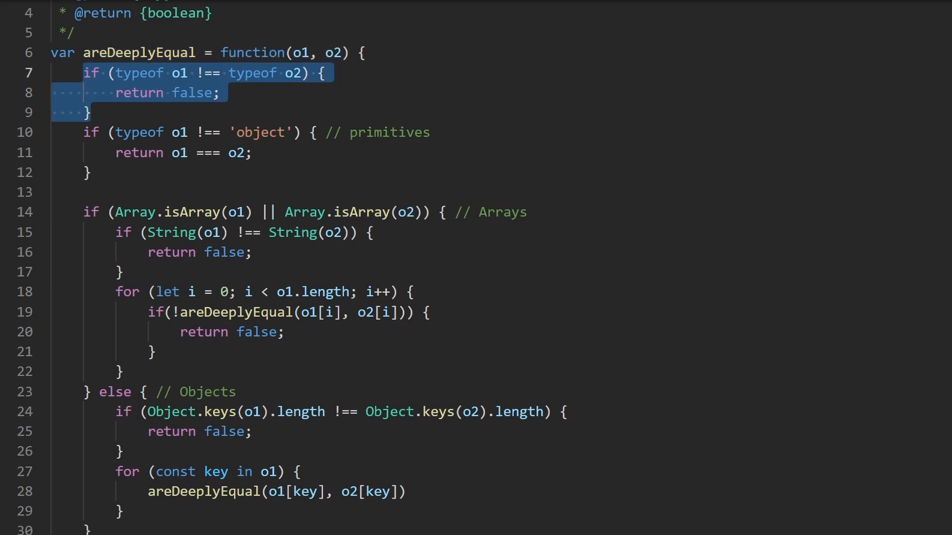
scroll("down", 3)
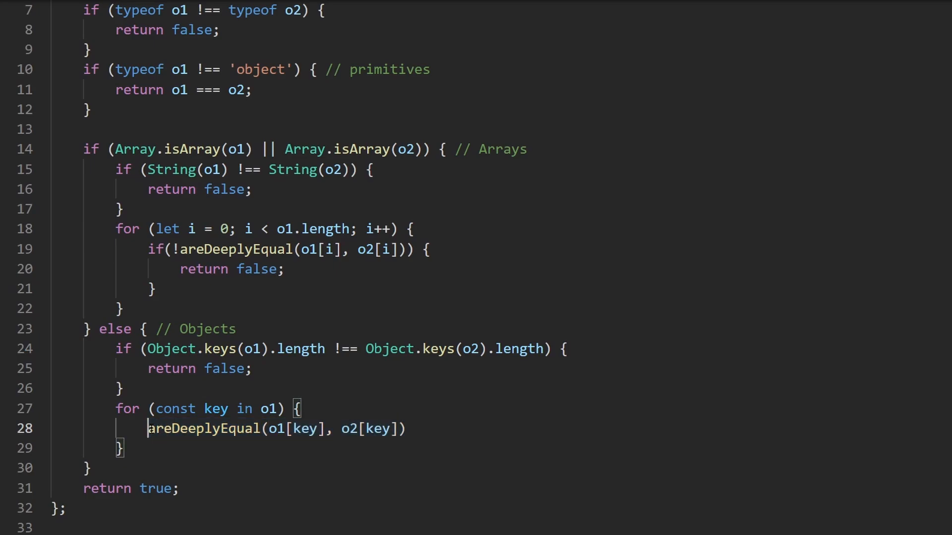
type("if")
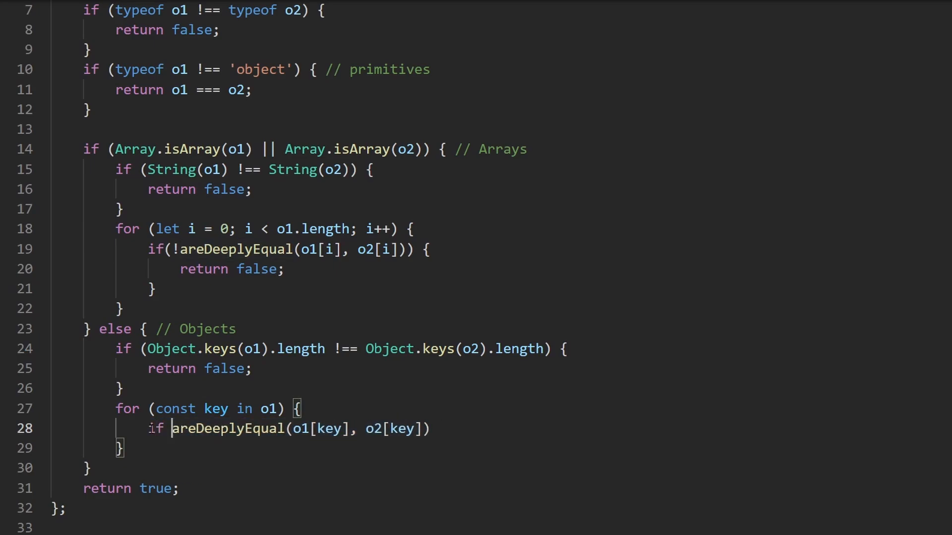
type("(!")
type("return false")
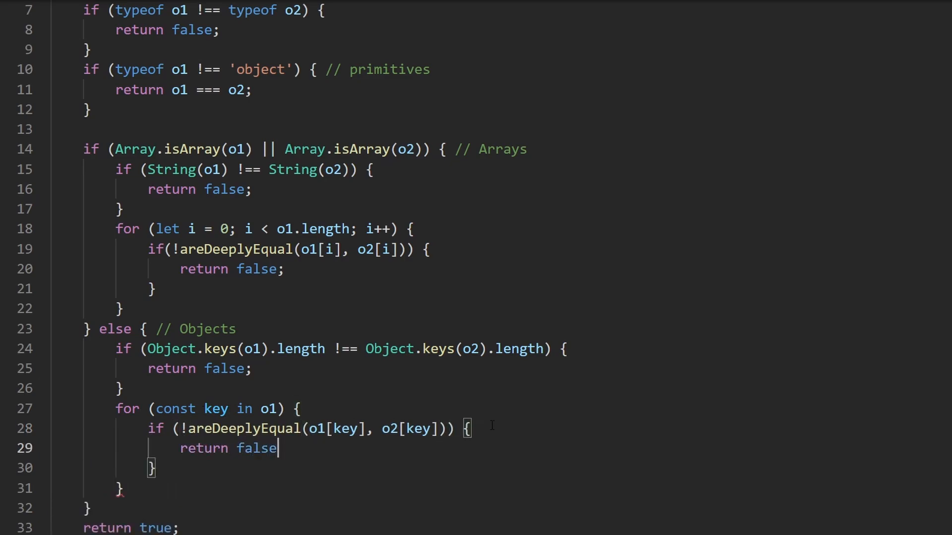
type(";")
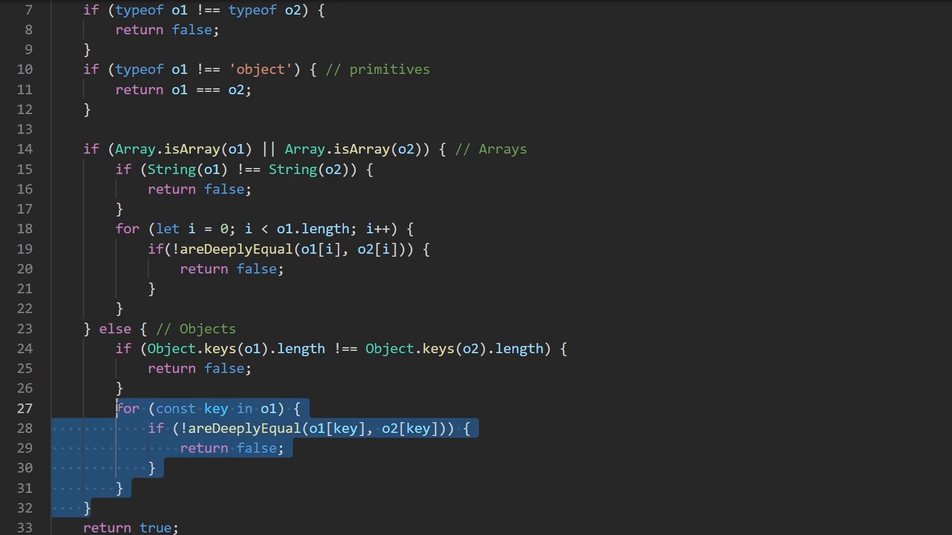
scroll("down", 3)
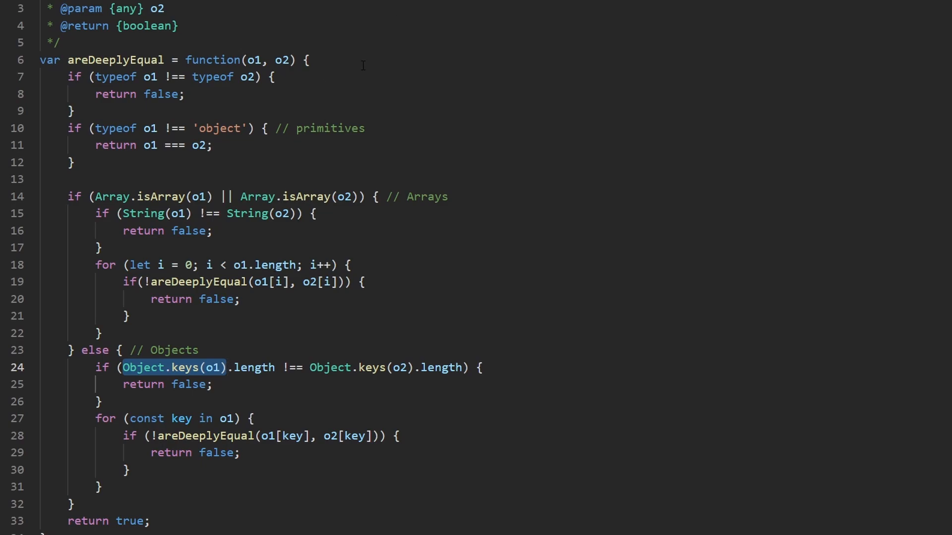
- Add a leading null guard: if either o1 or o2 is null, return o1 === o2
key("enter")
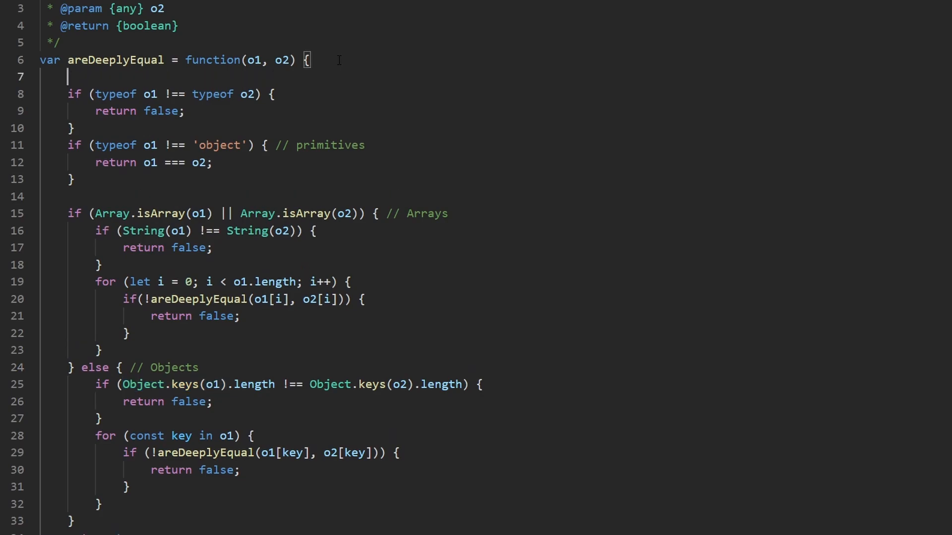
type("if")
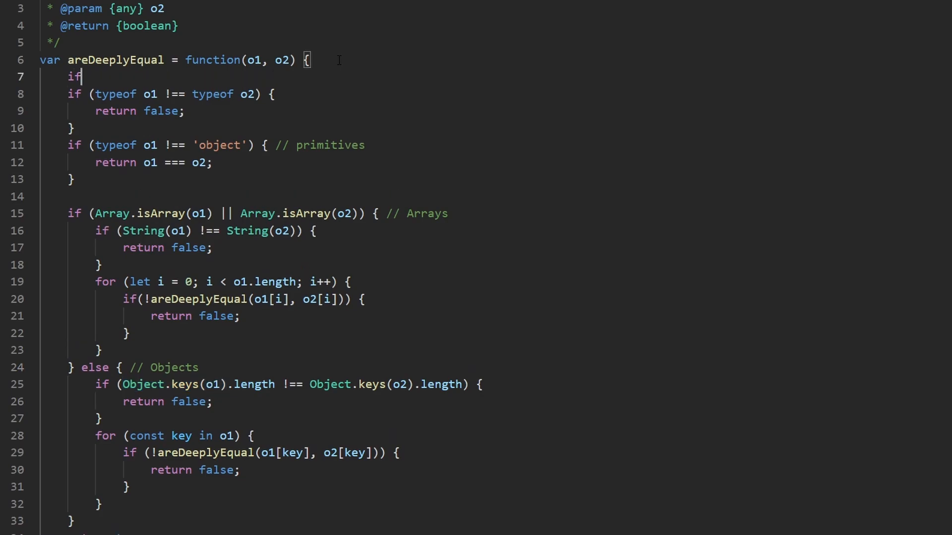
type("()")
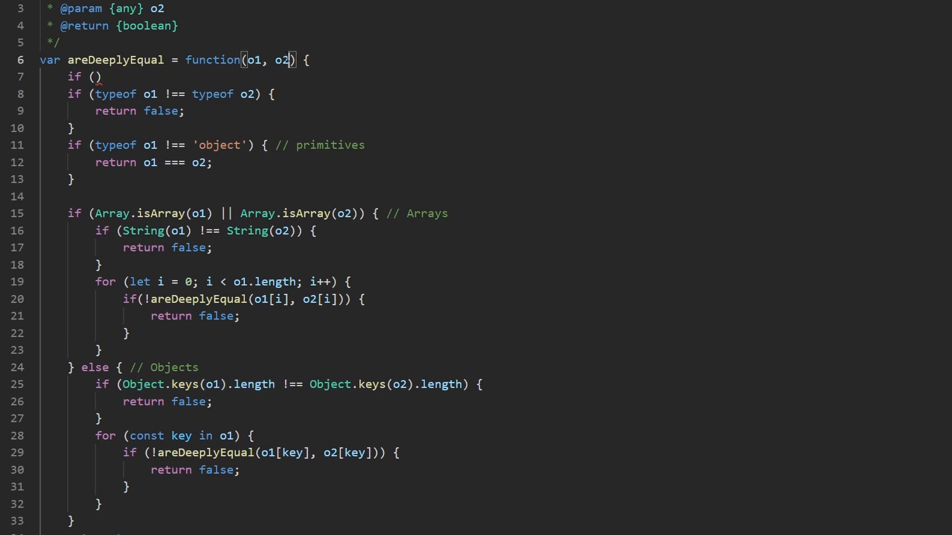
left_click(93, 76)
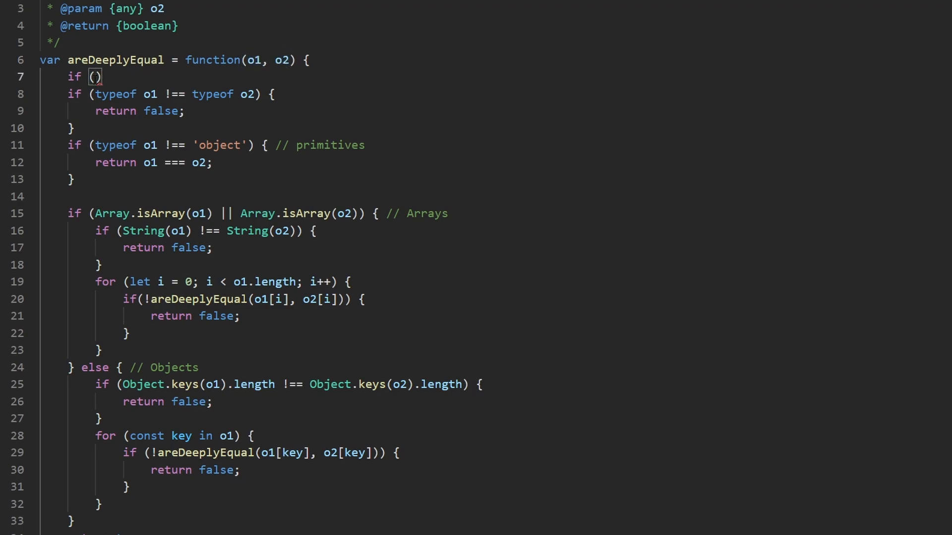
type("o1 !")
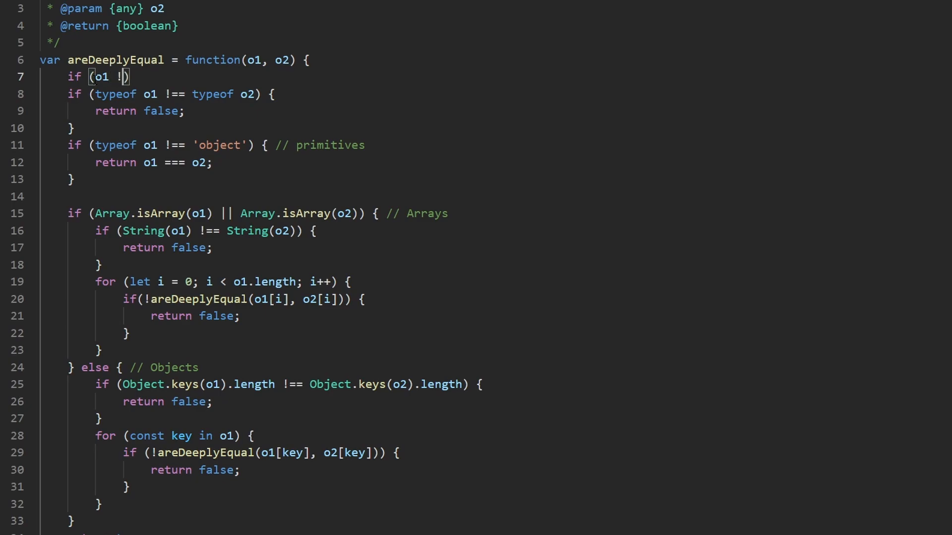
type("== null")
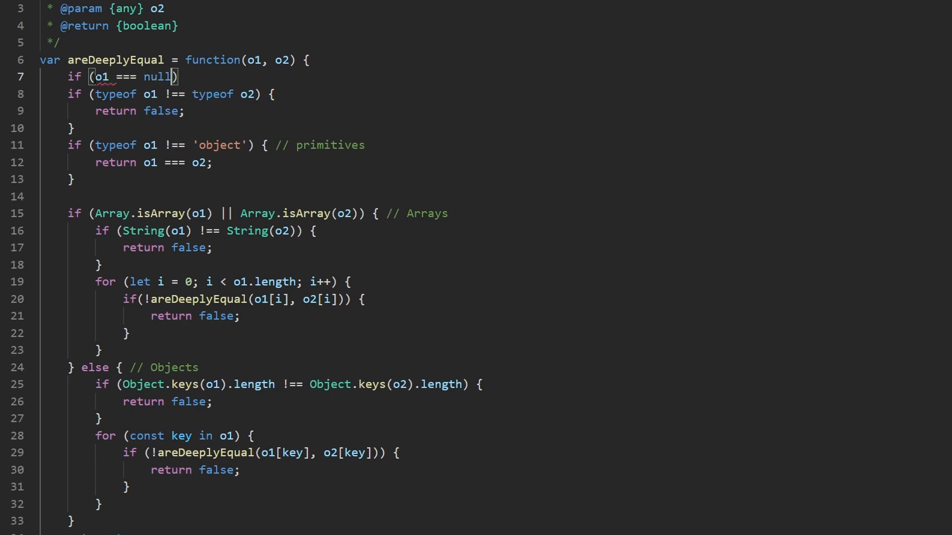
type("|| o2 === null")
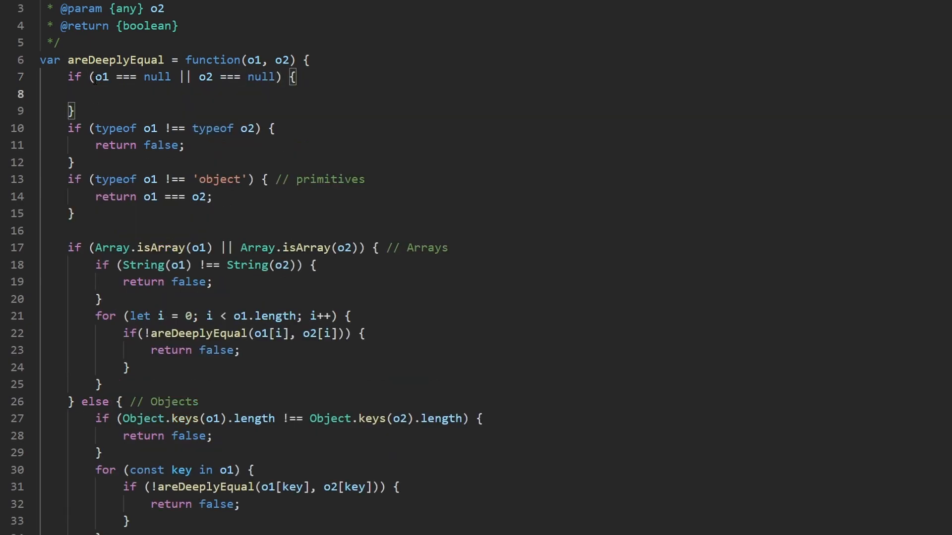
type("retr")
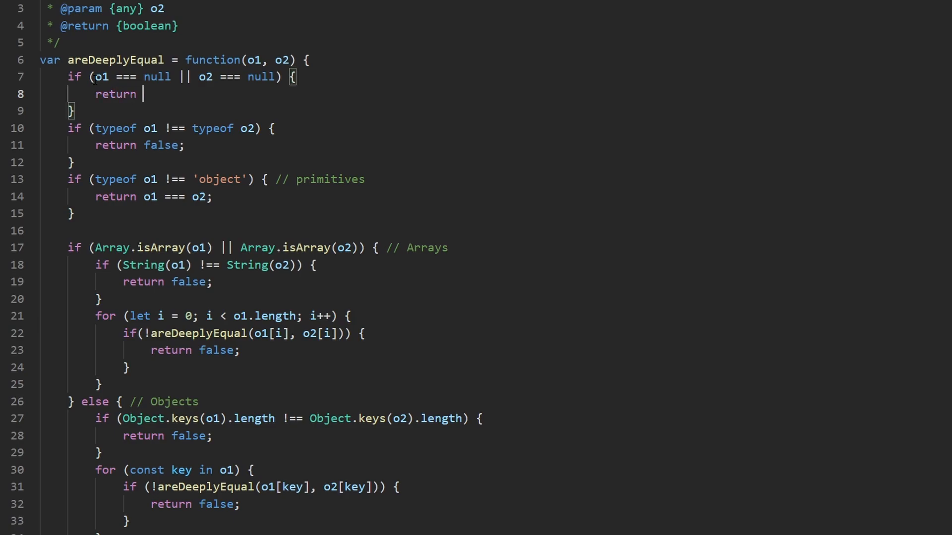
type("o1 ===")
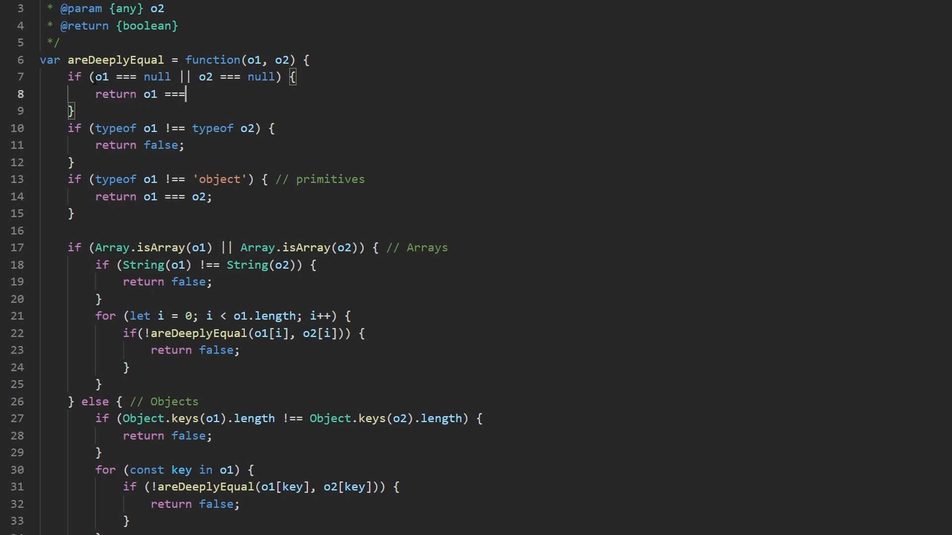
type("o2;")
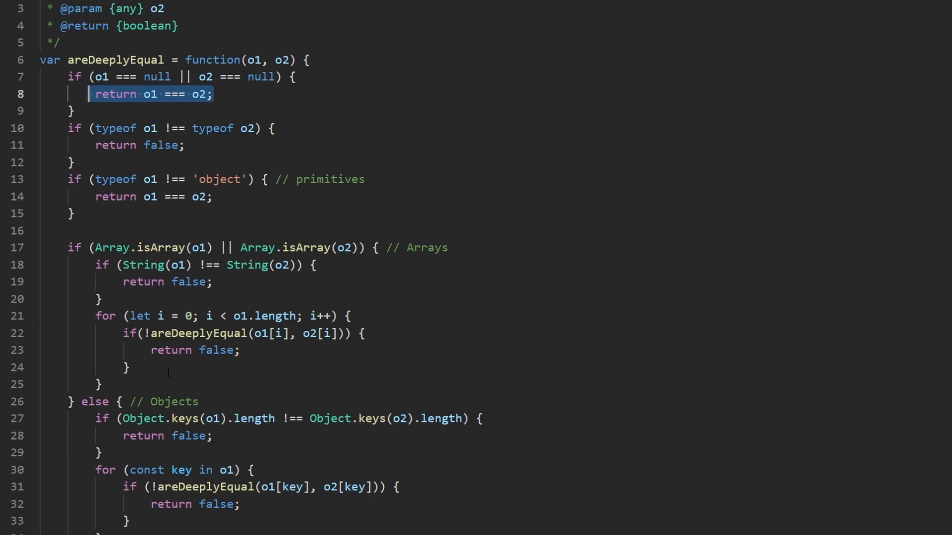
scroll("down", 3)
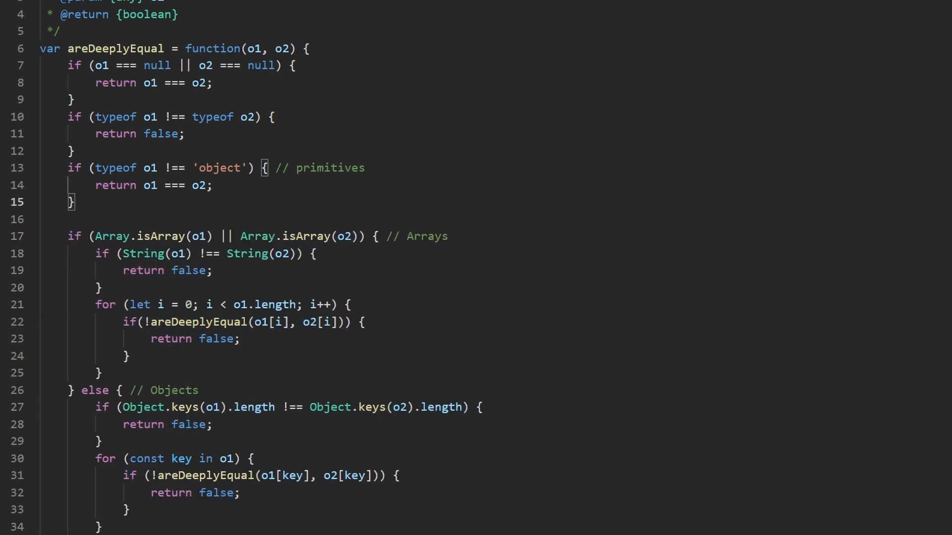